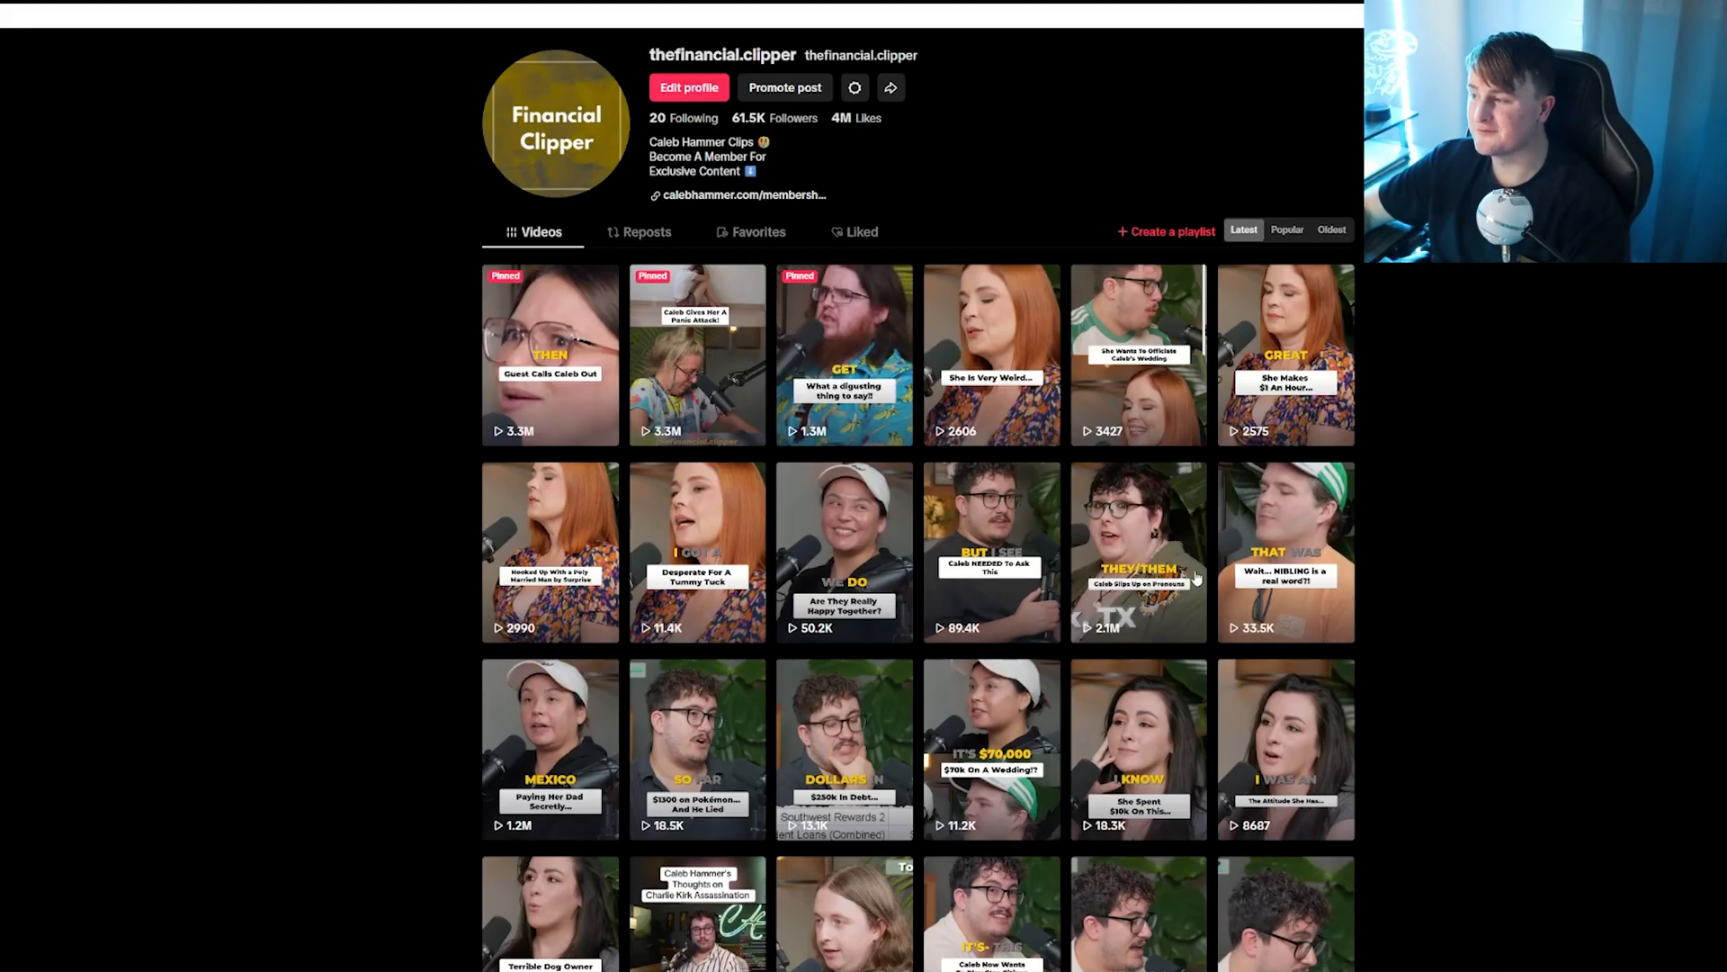
Step: Scroll down through the comments on the Pokémon Financial Audit episode
scroll(down, 3)
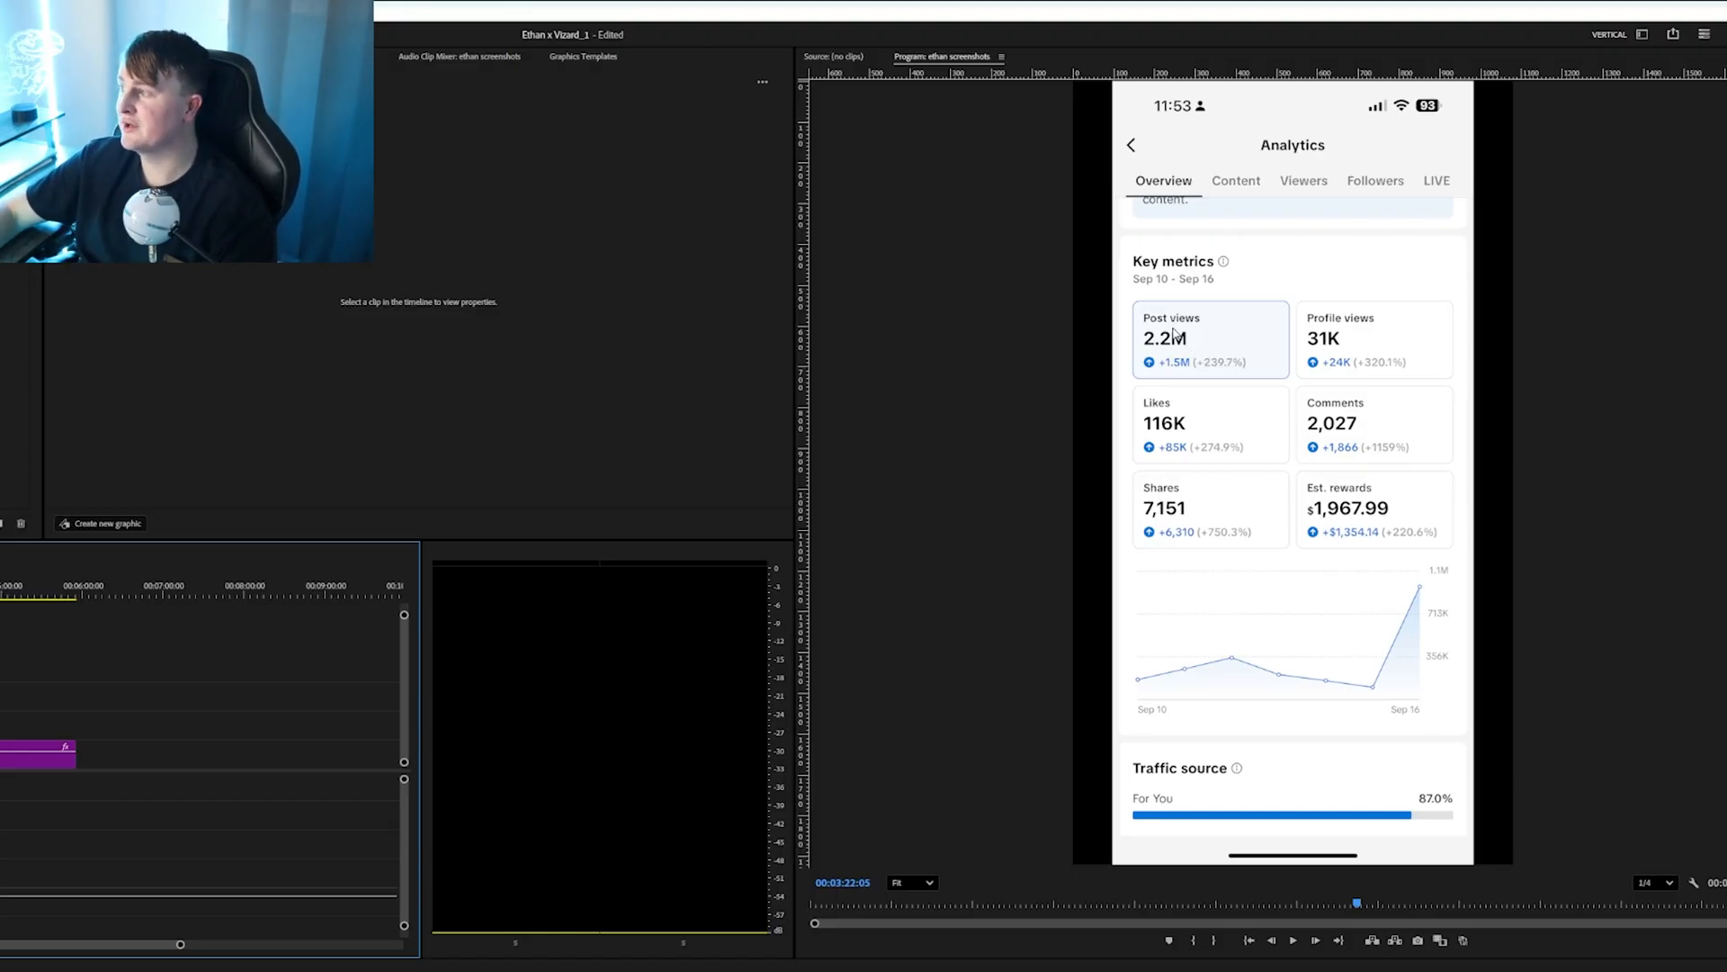
mouse_move(1367, 652)
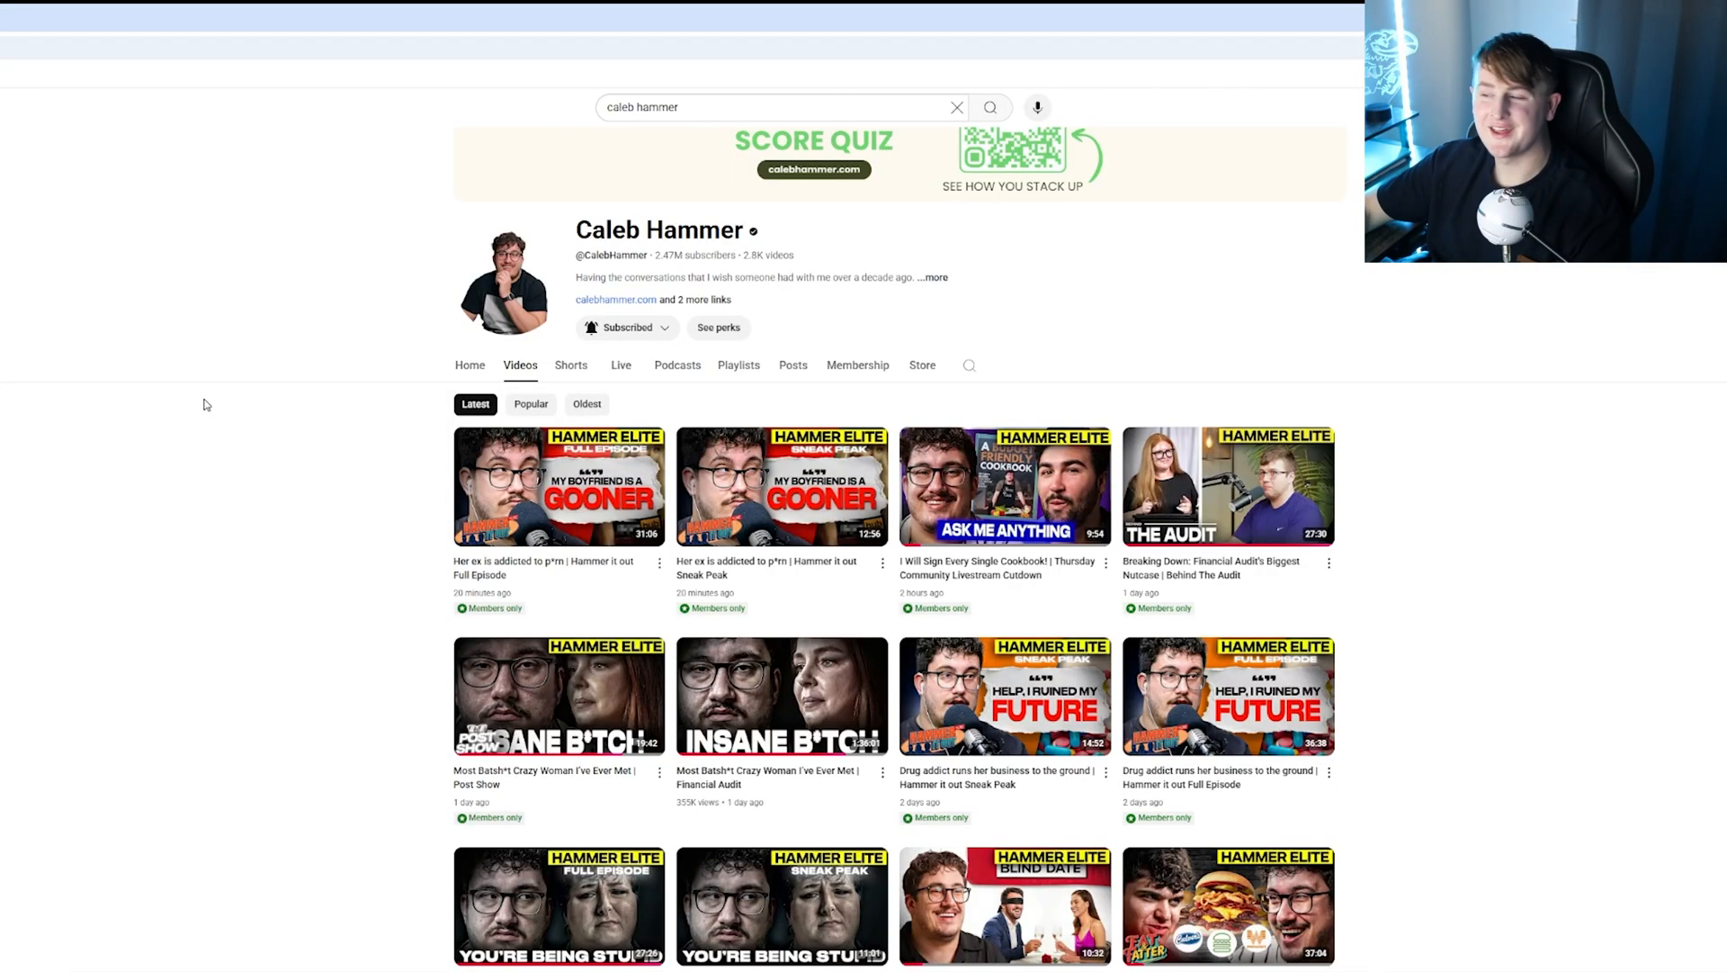
mouse_move(355, 589)
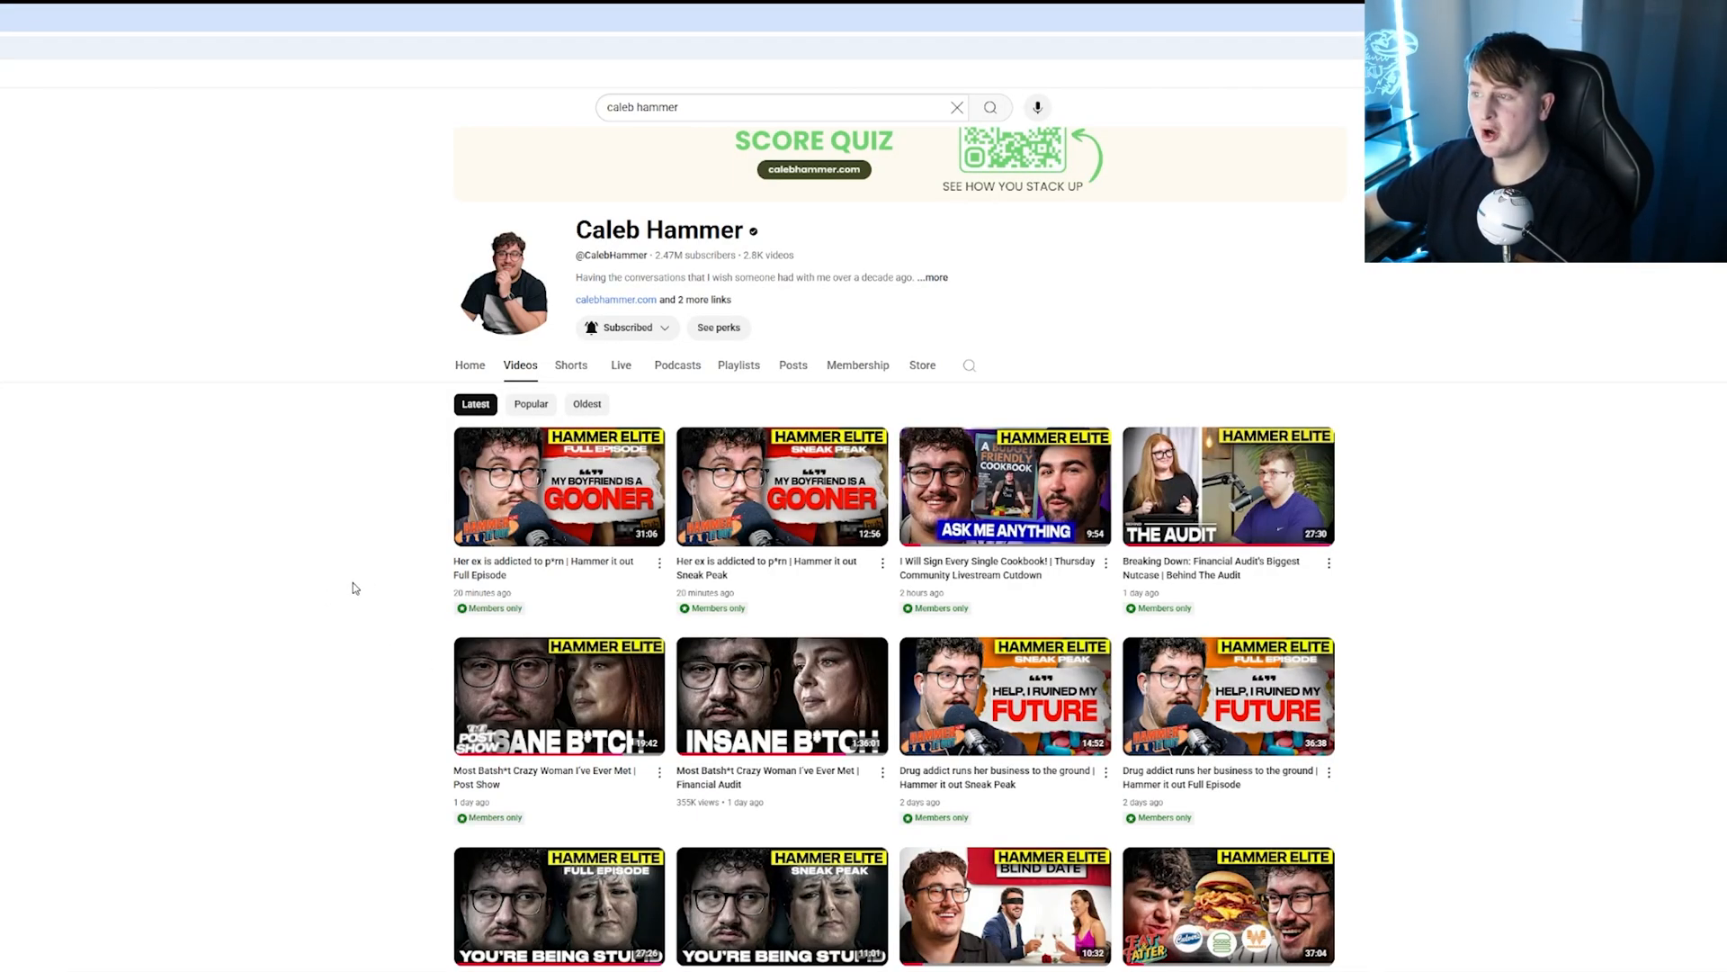
scroll(down, 3)
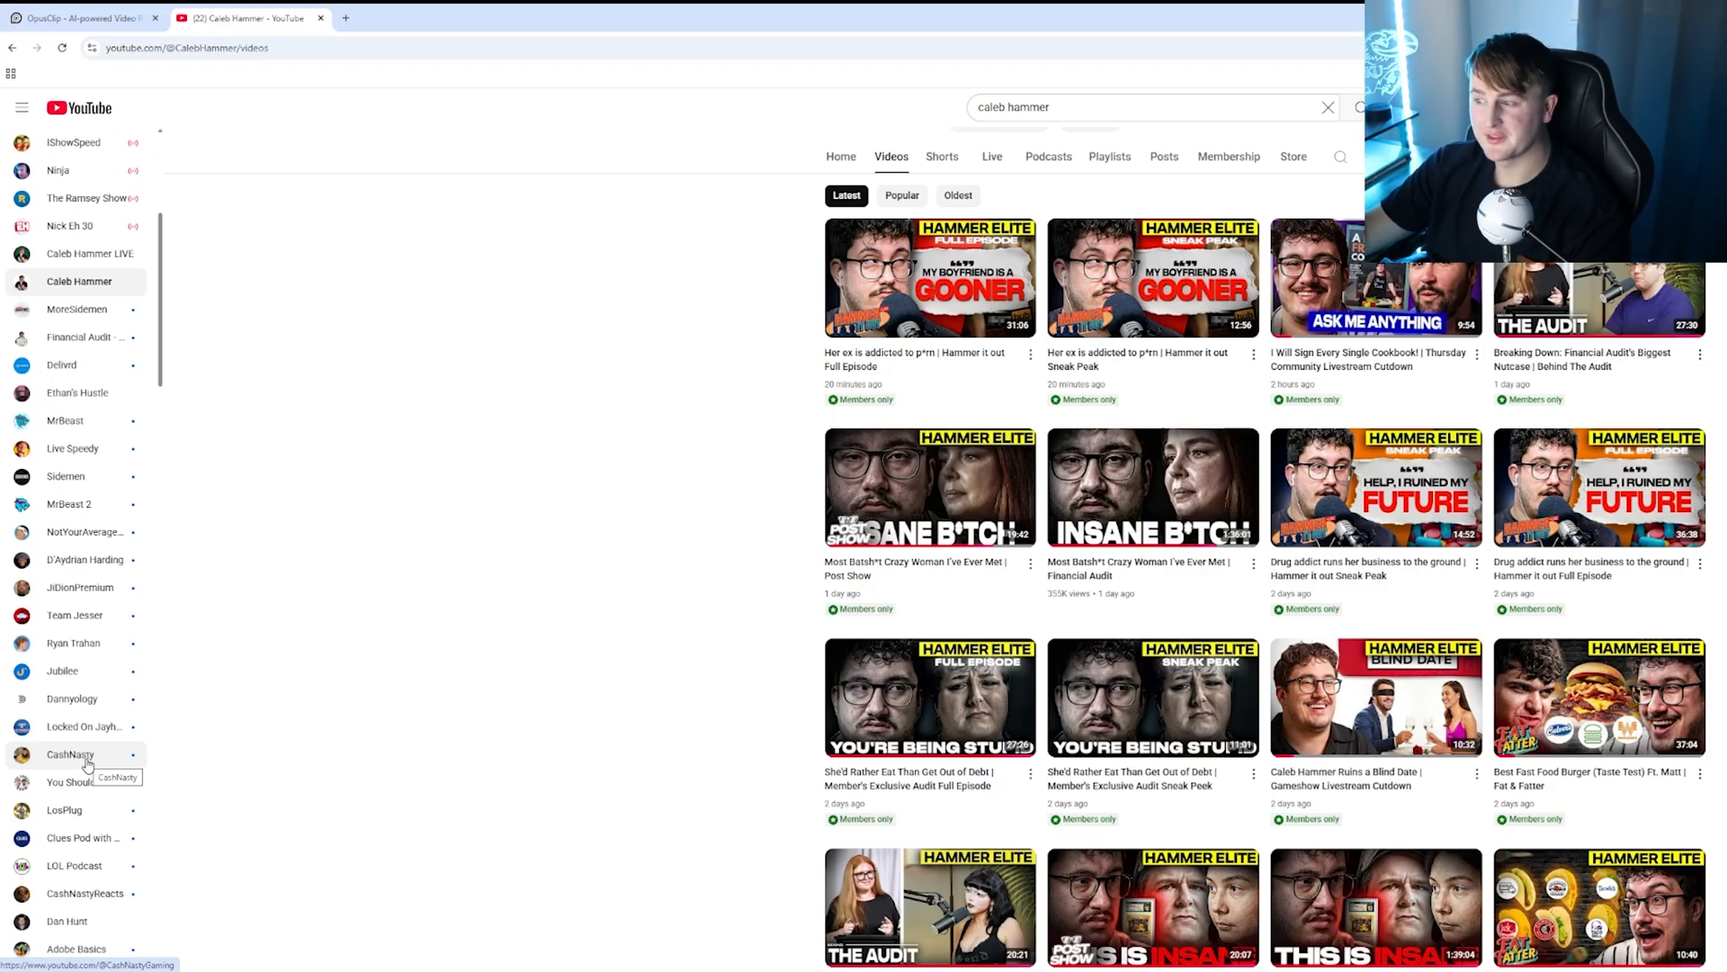
scroll(down, 3)
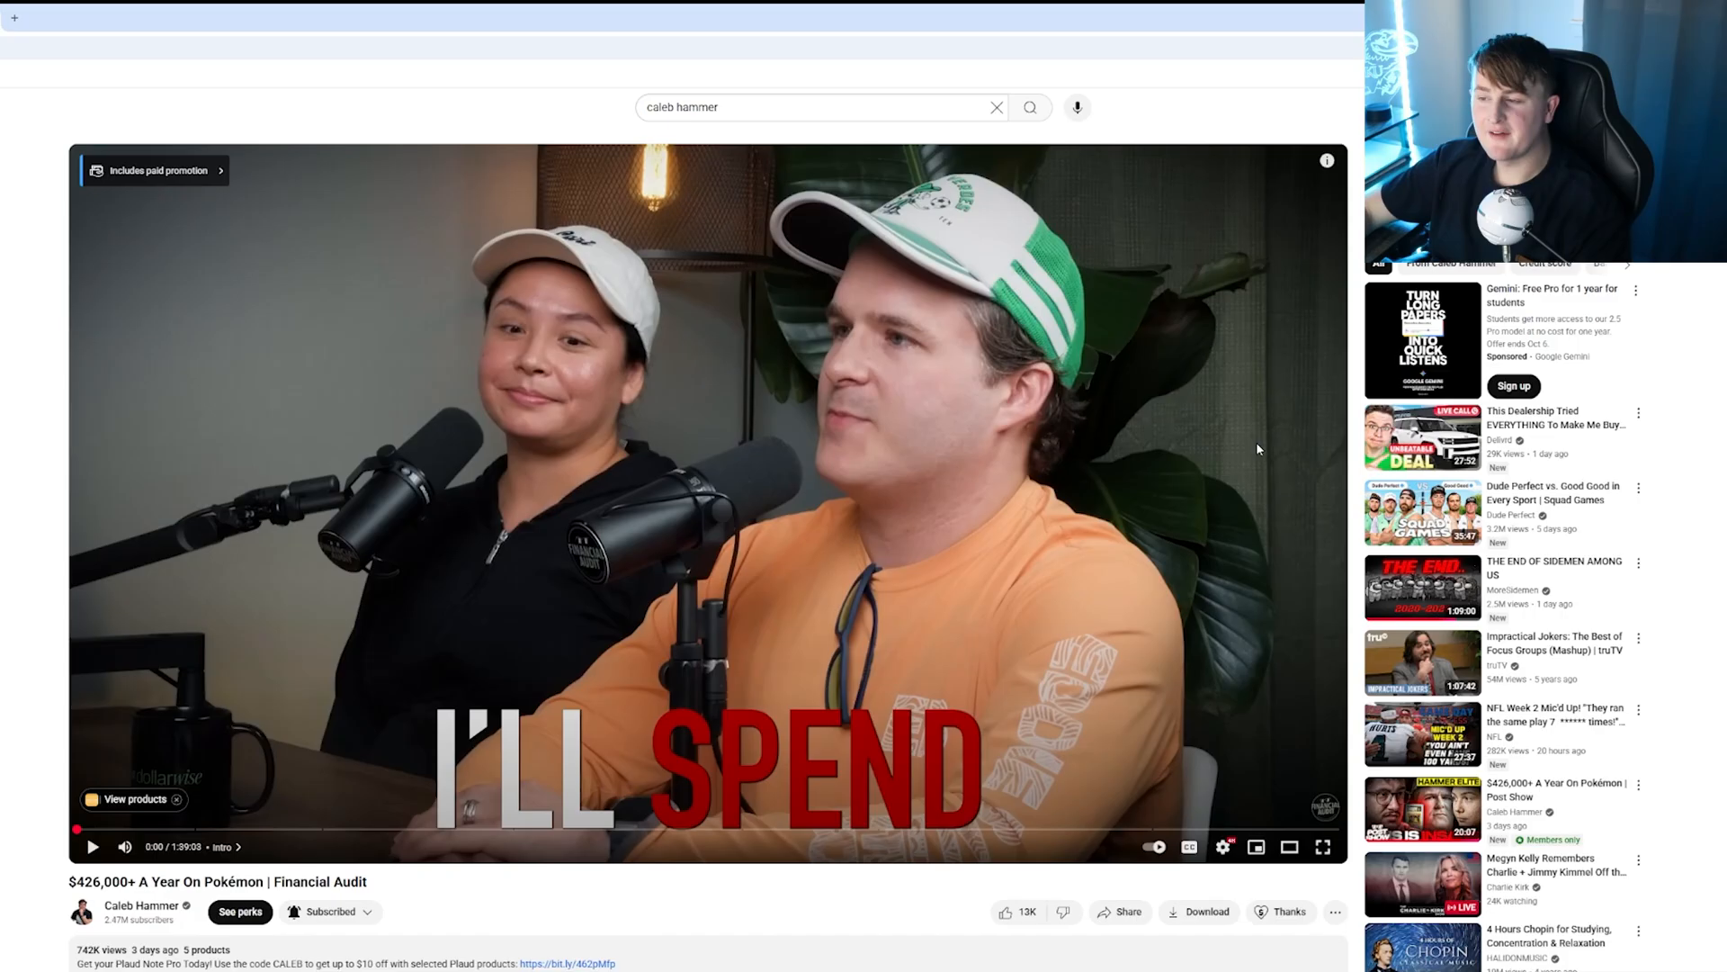
mouse_move(468, 421)
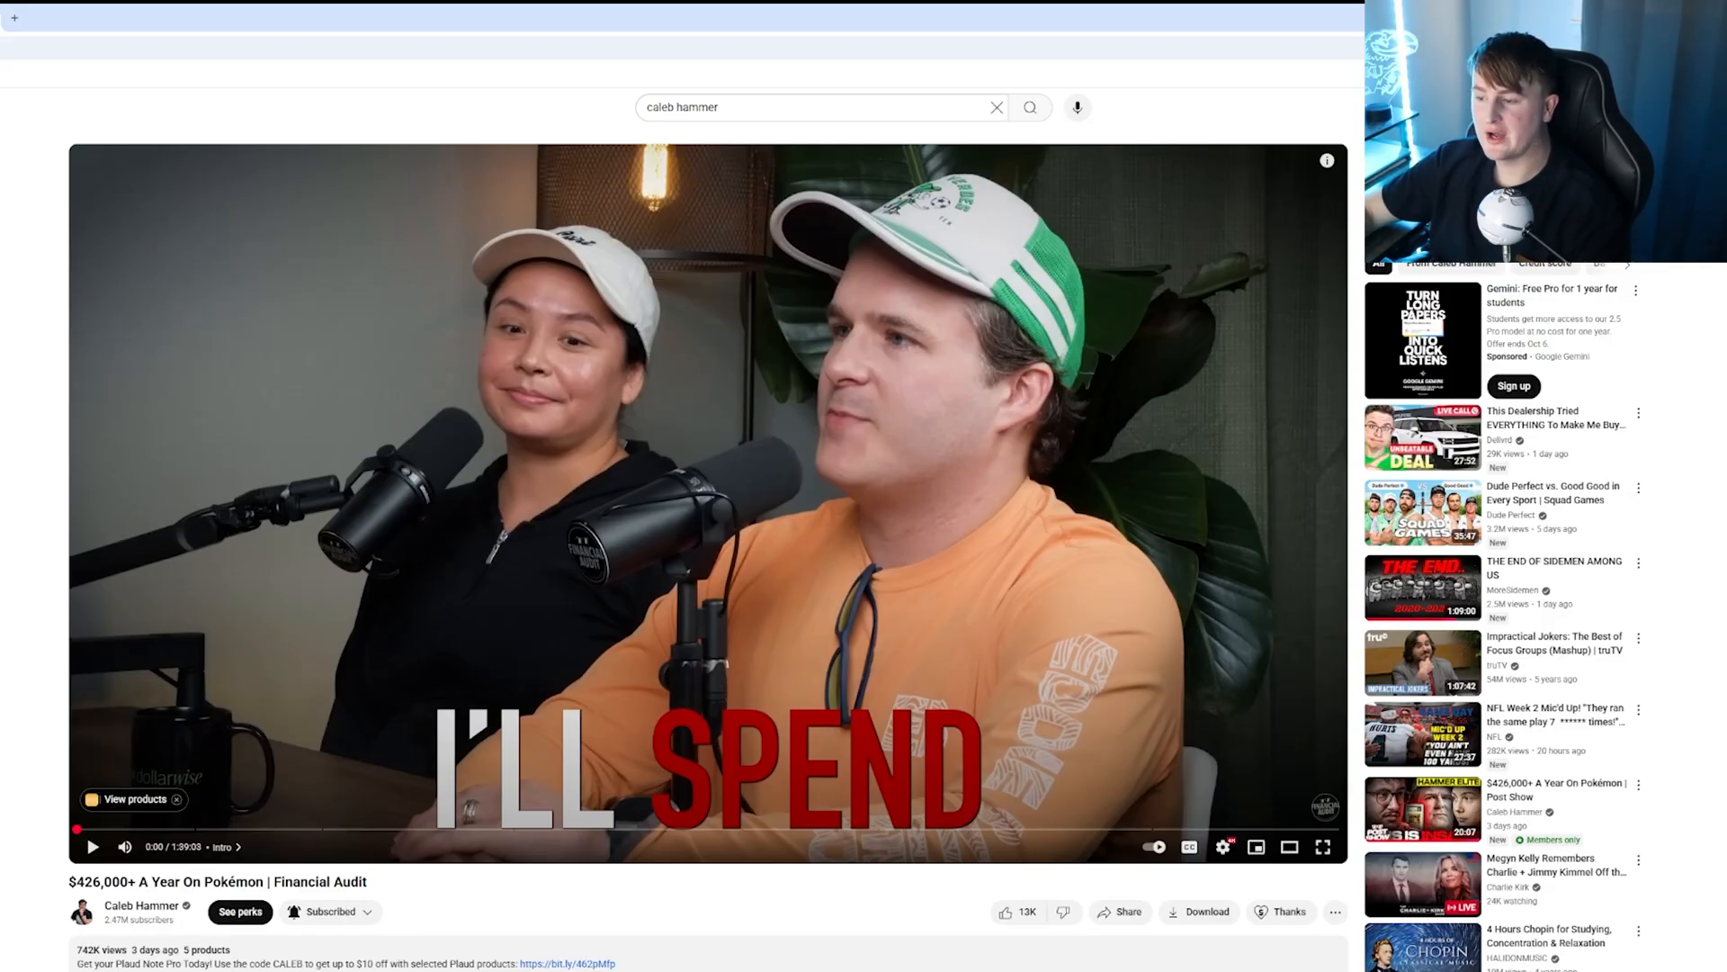
scroll(down, 3)
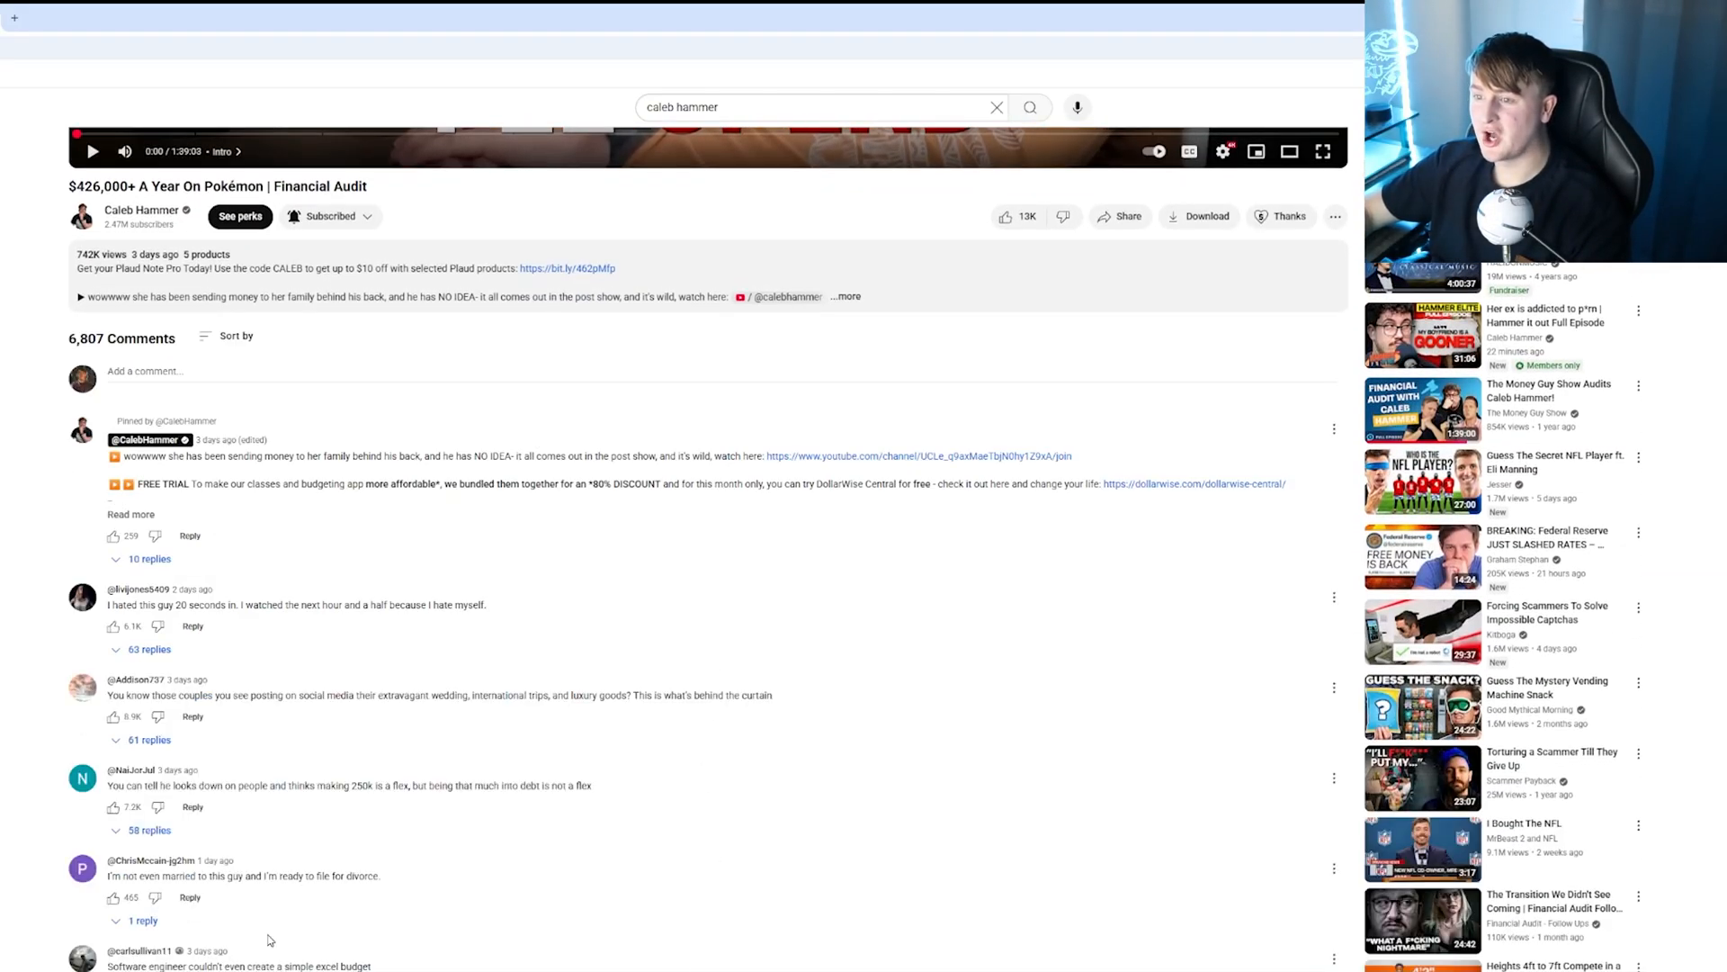
scroll(down, 3)
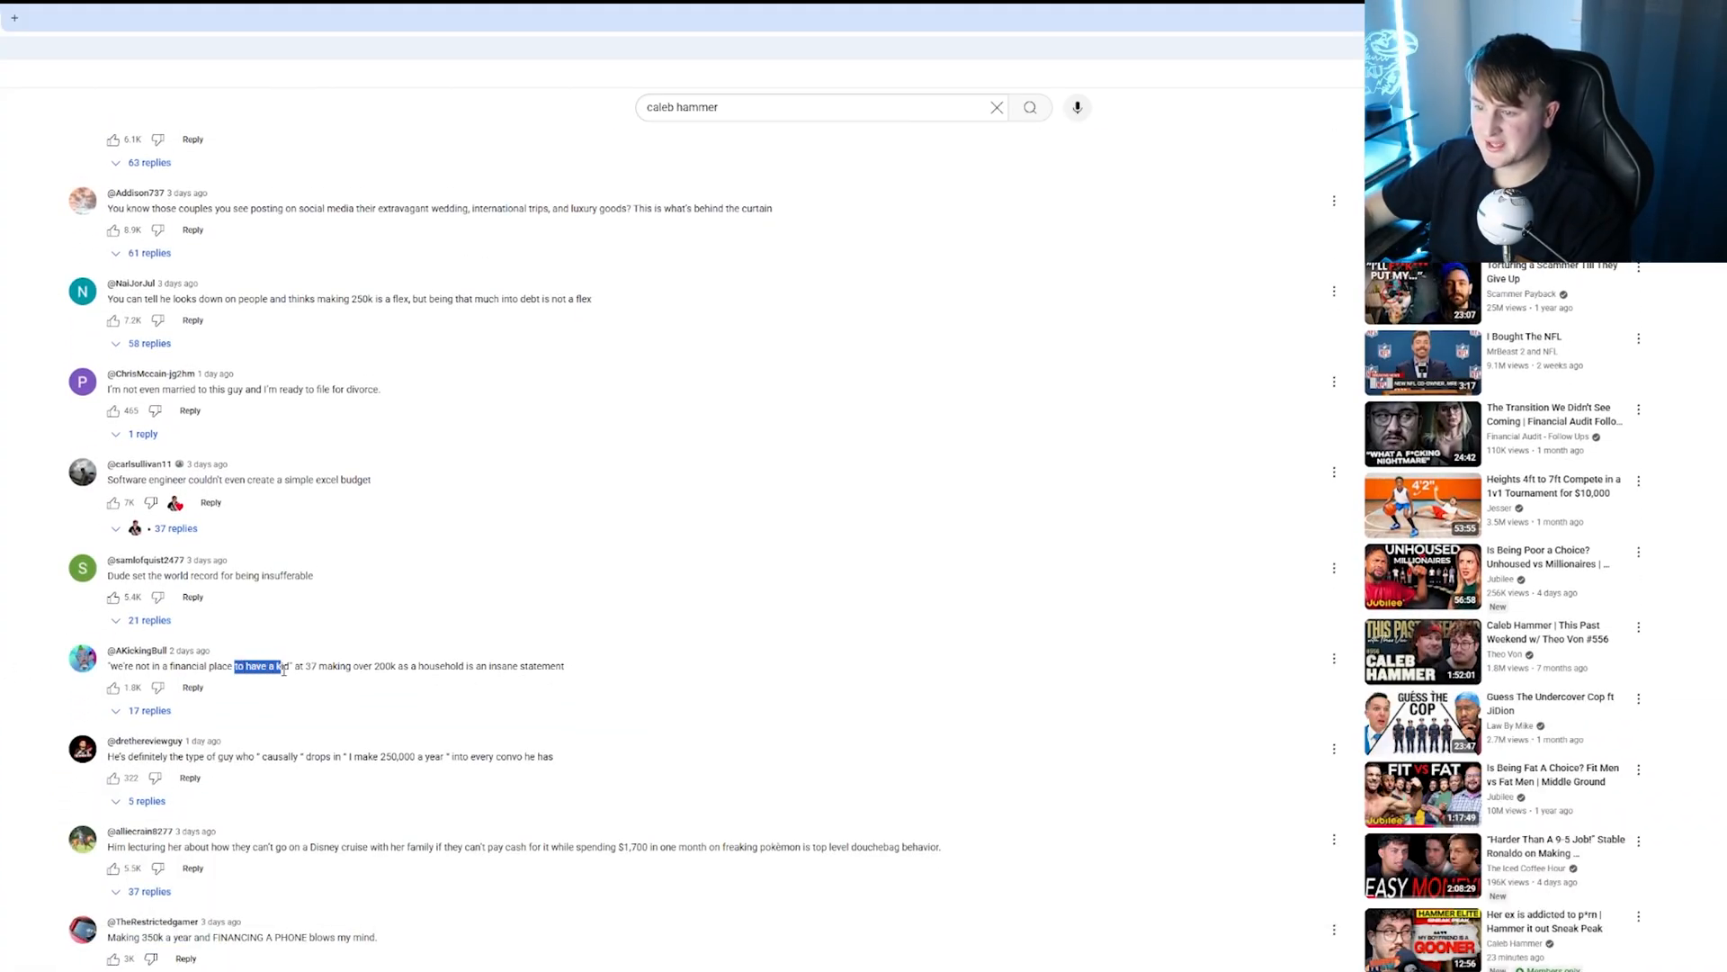
scroll(down, 3)
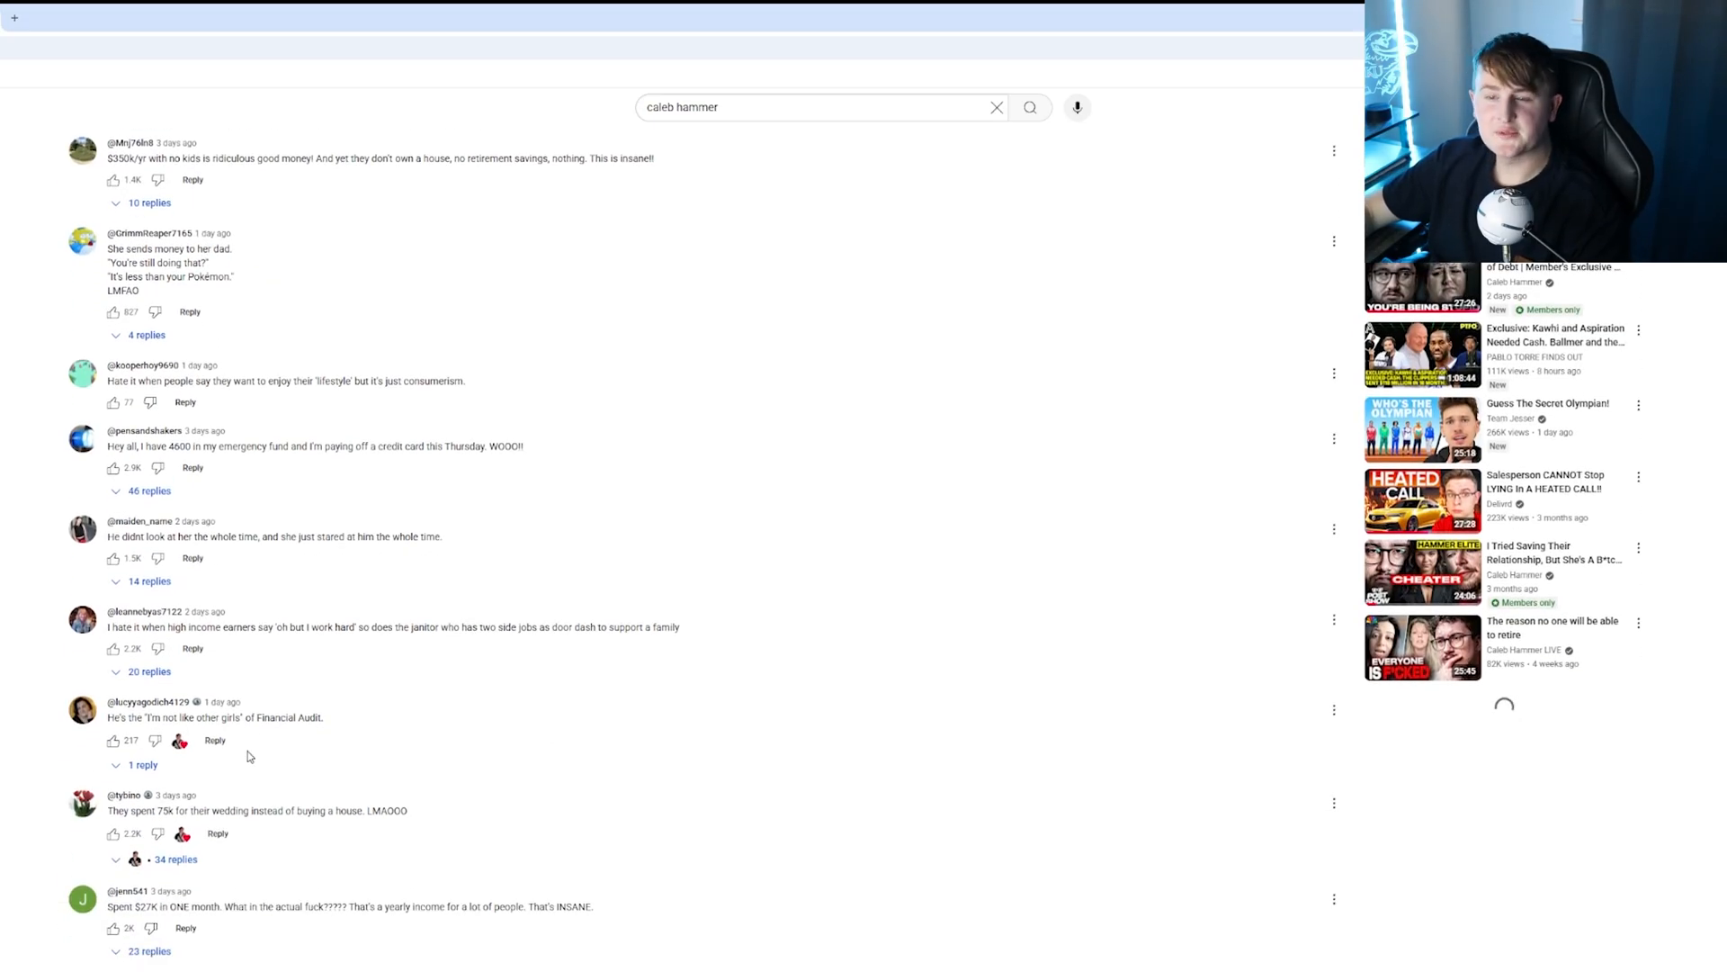
scroll(down, 3)
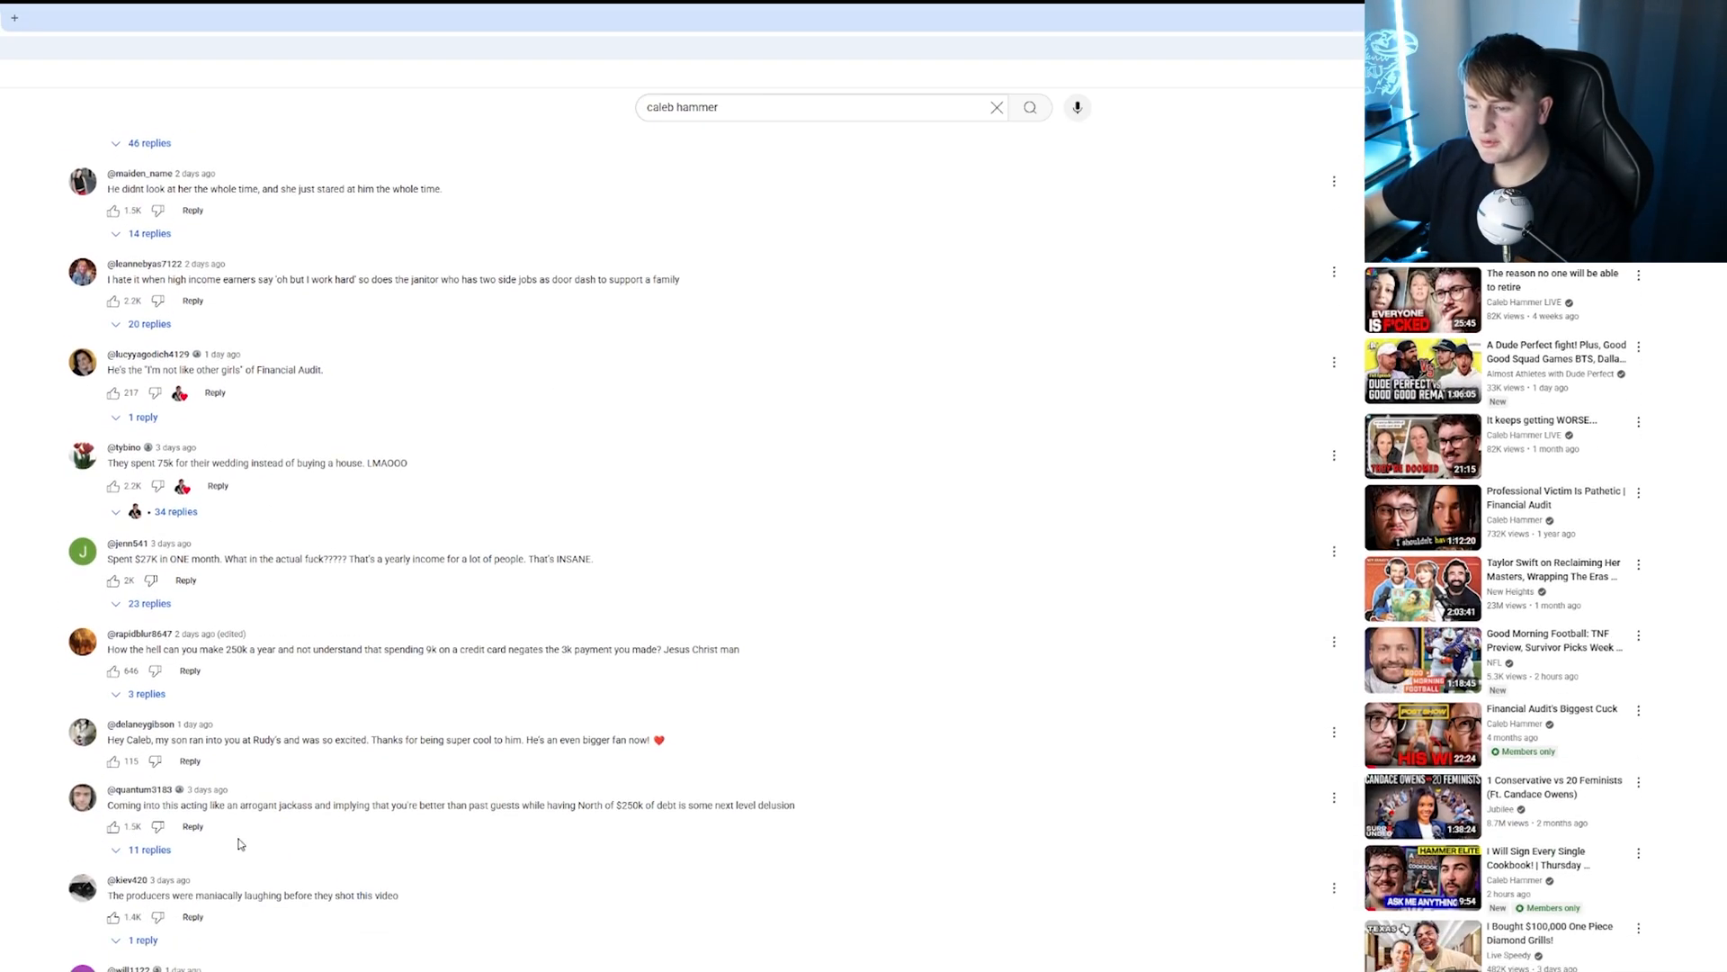
Step: Scroll back up and expand the episode's full description
scroll(up, 3)
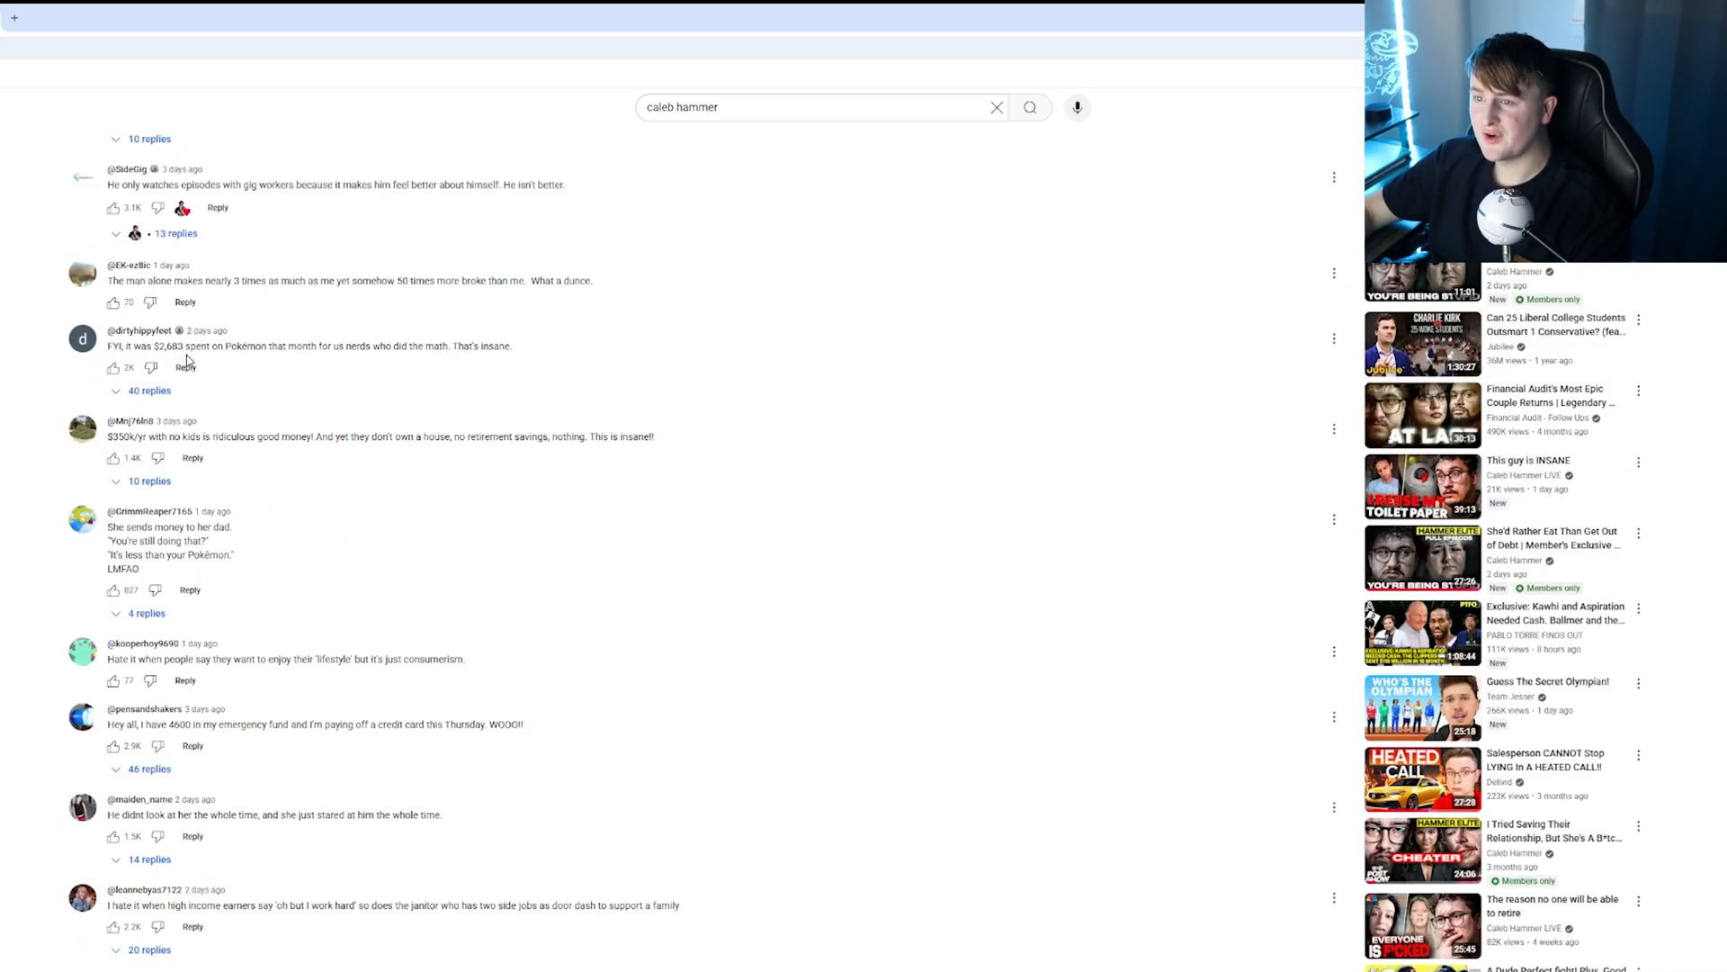
drag(164, 346, 342, 345)
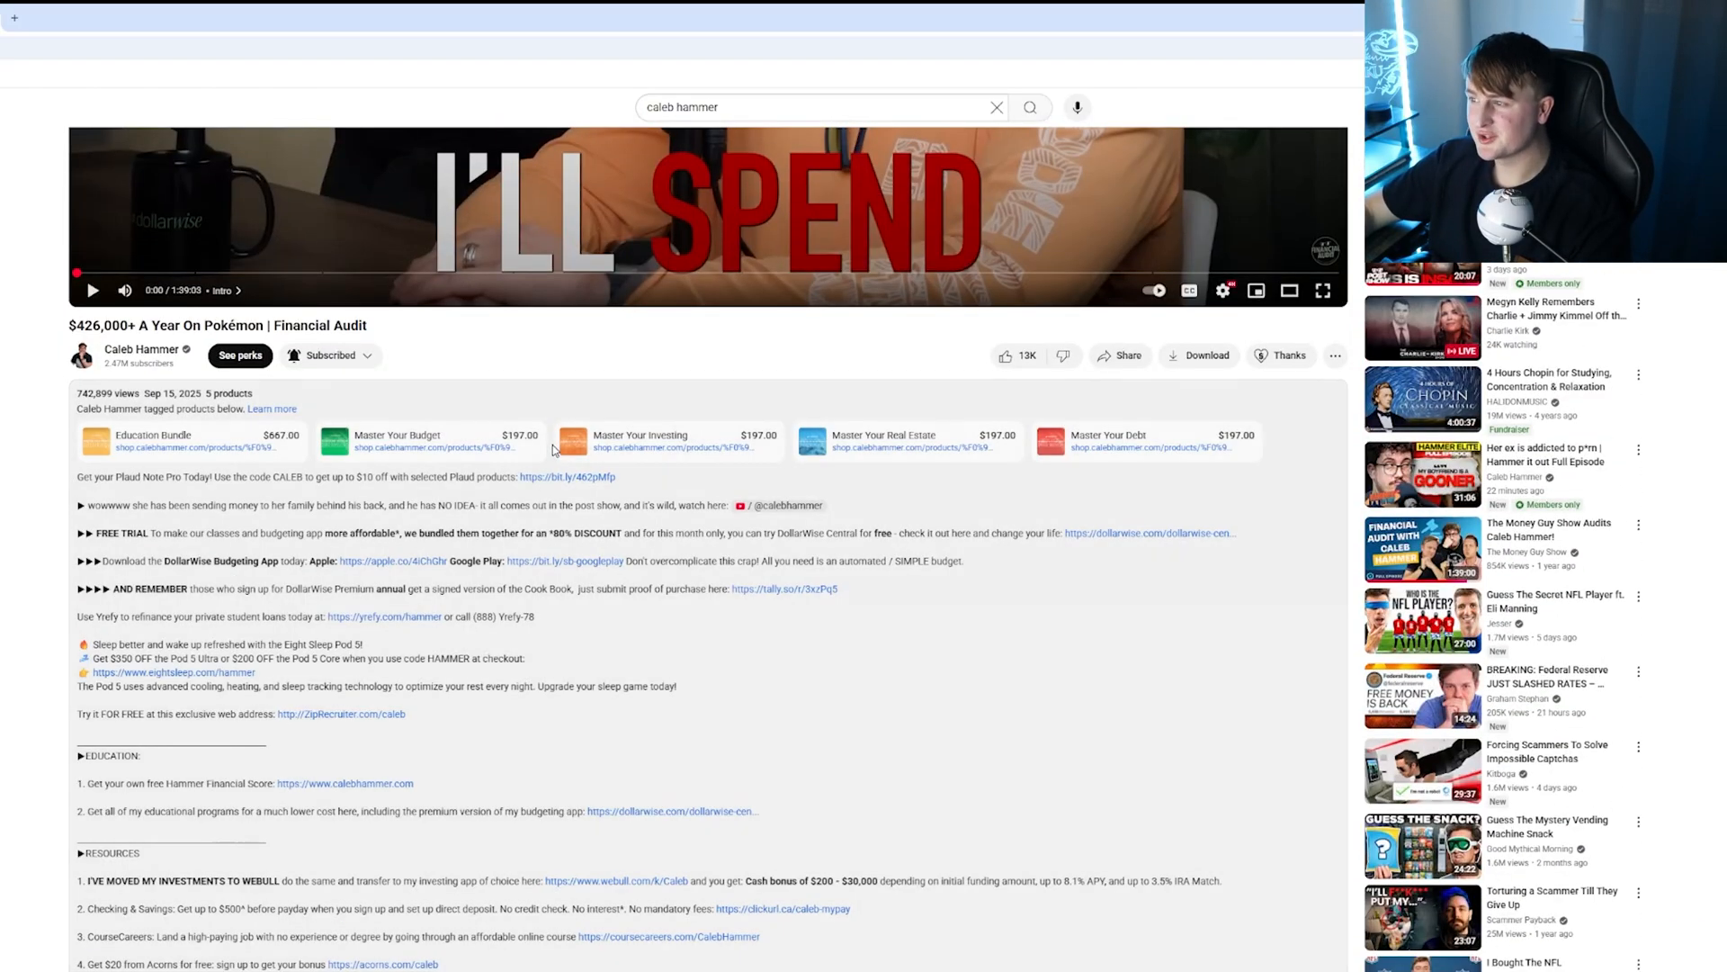
scroll(down, 3)
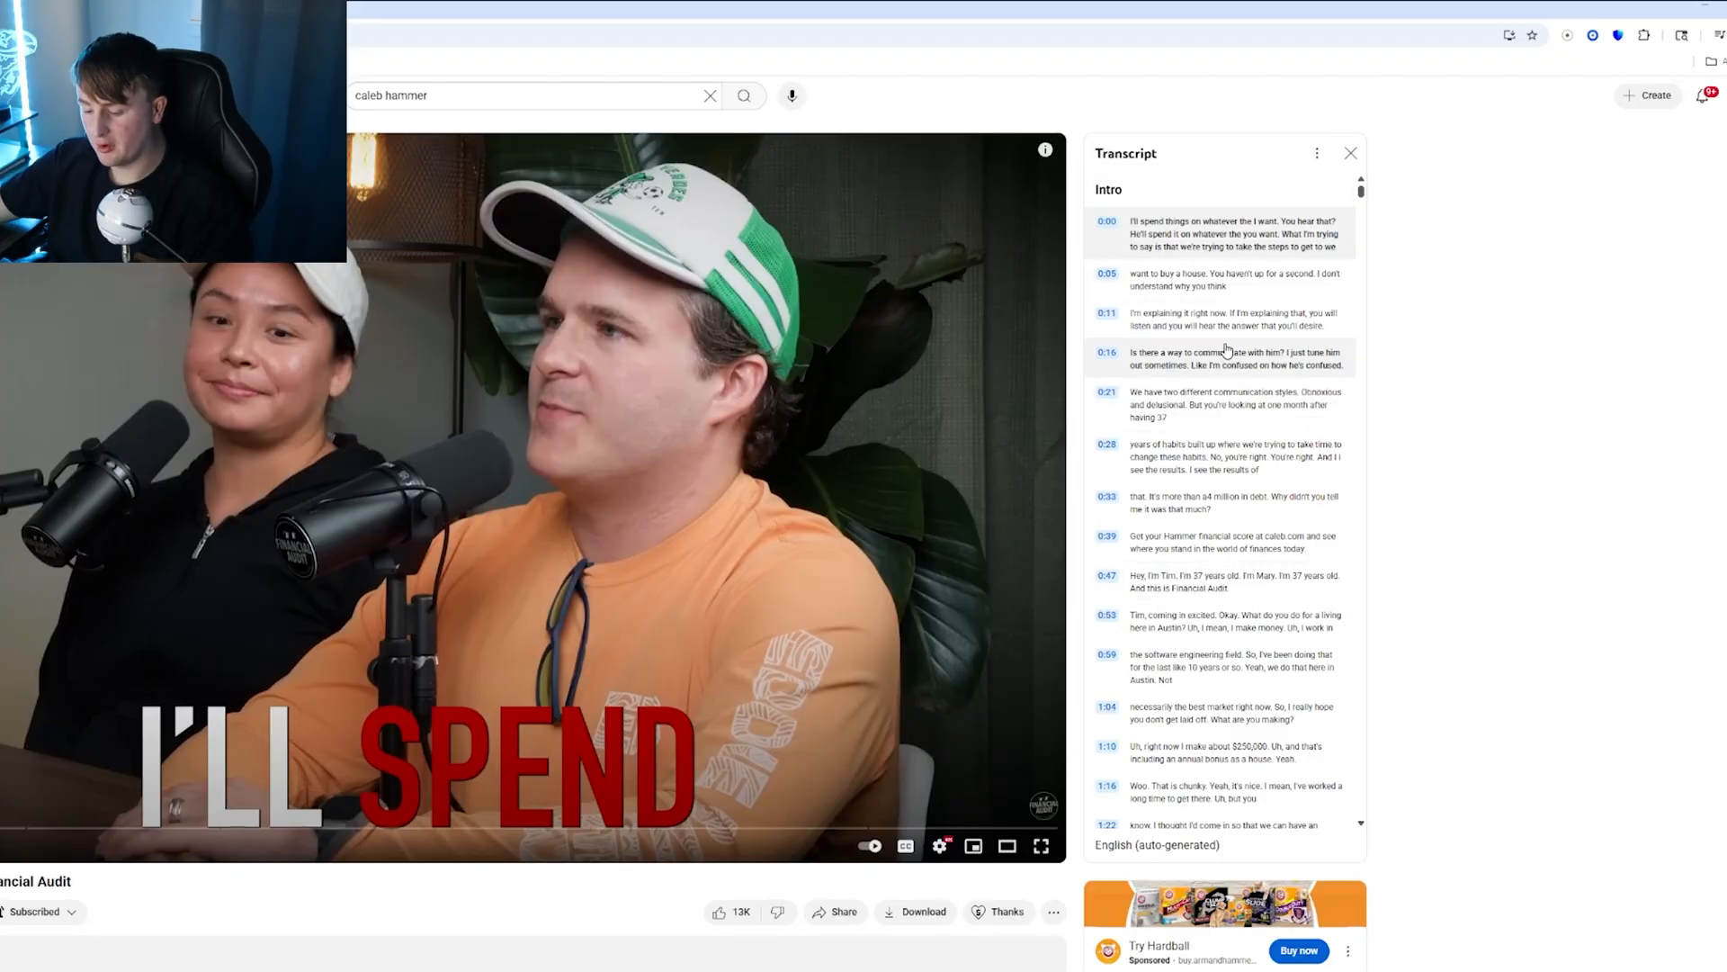
Step: Search the transcript for "pokemon" and step through its matches near the 39-41 minute lines
text(p)
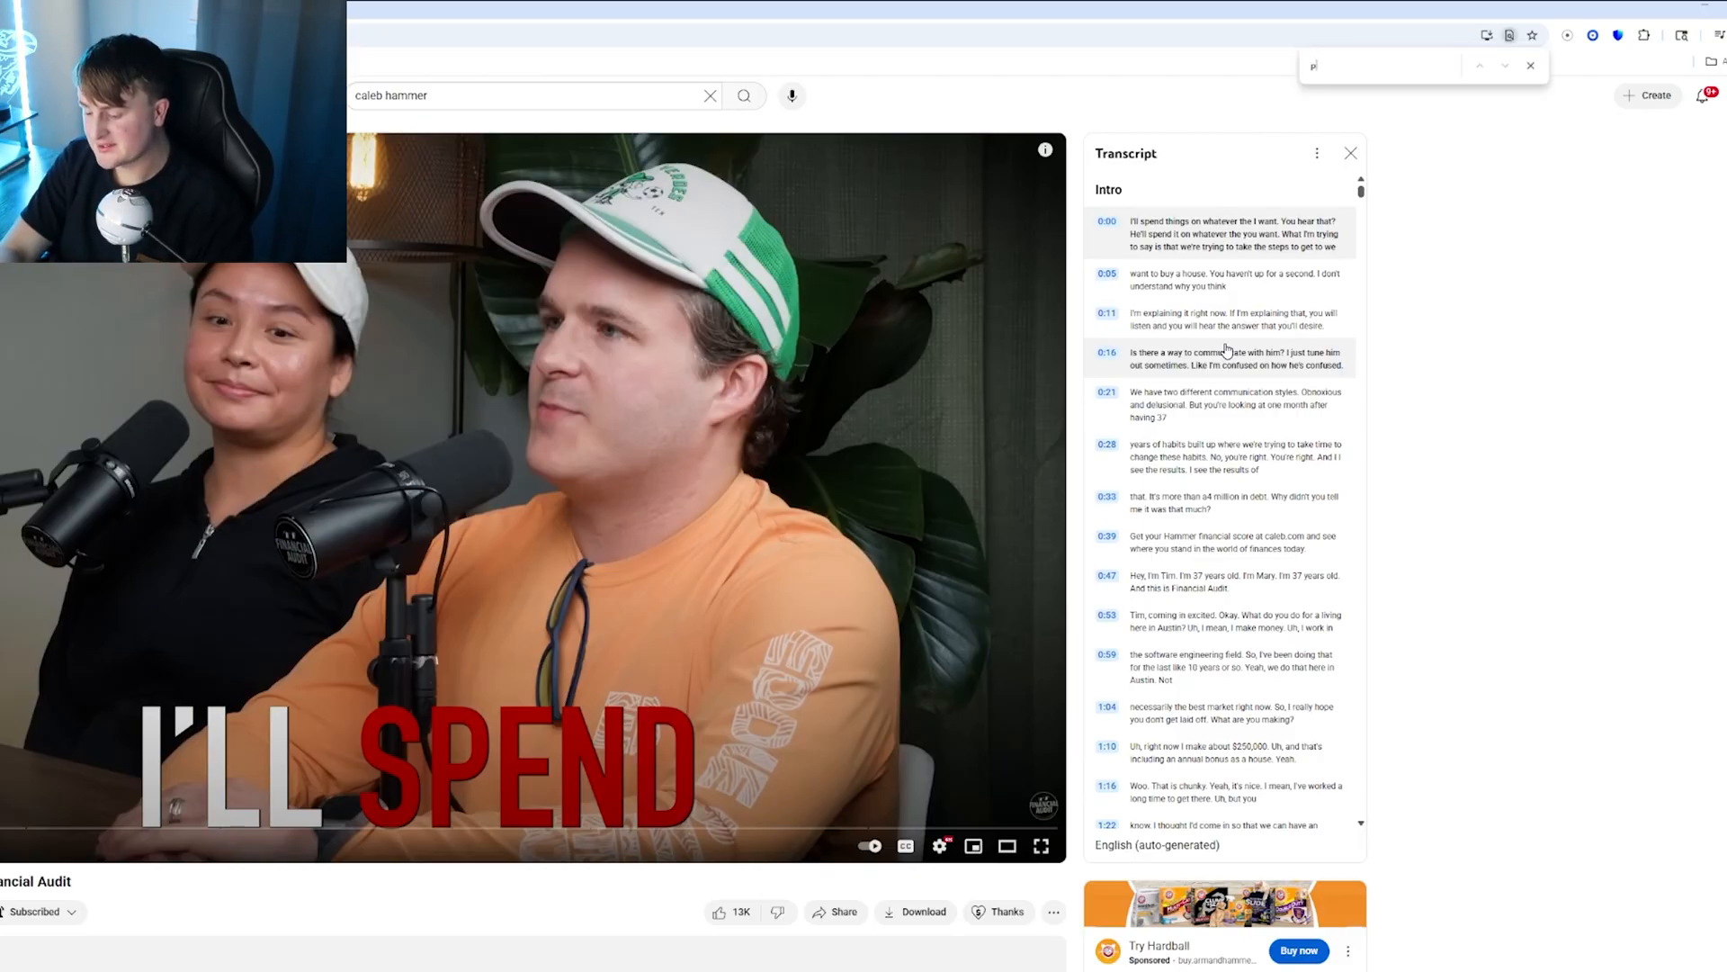
text(okemon)
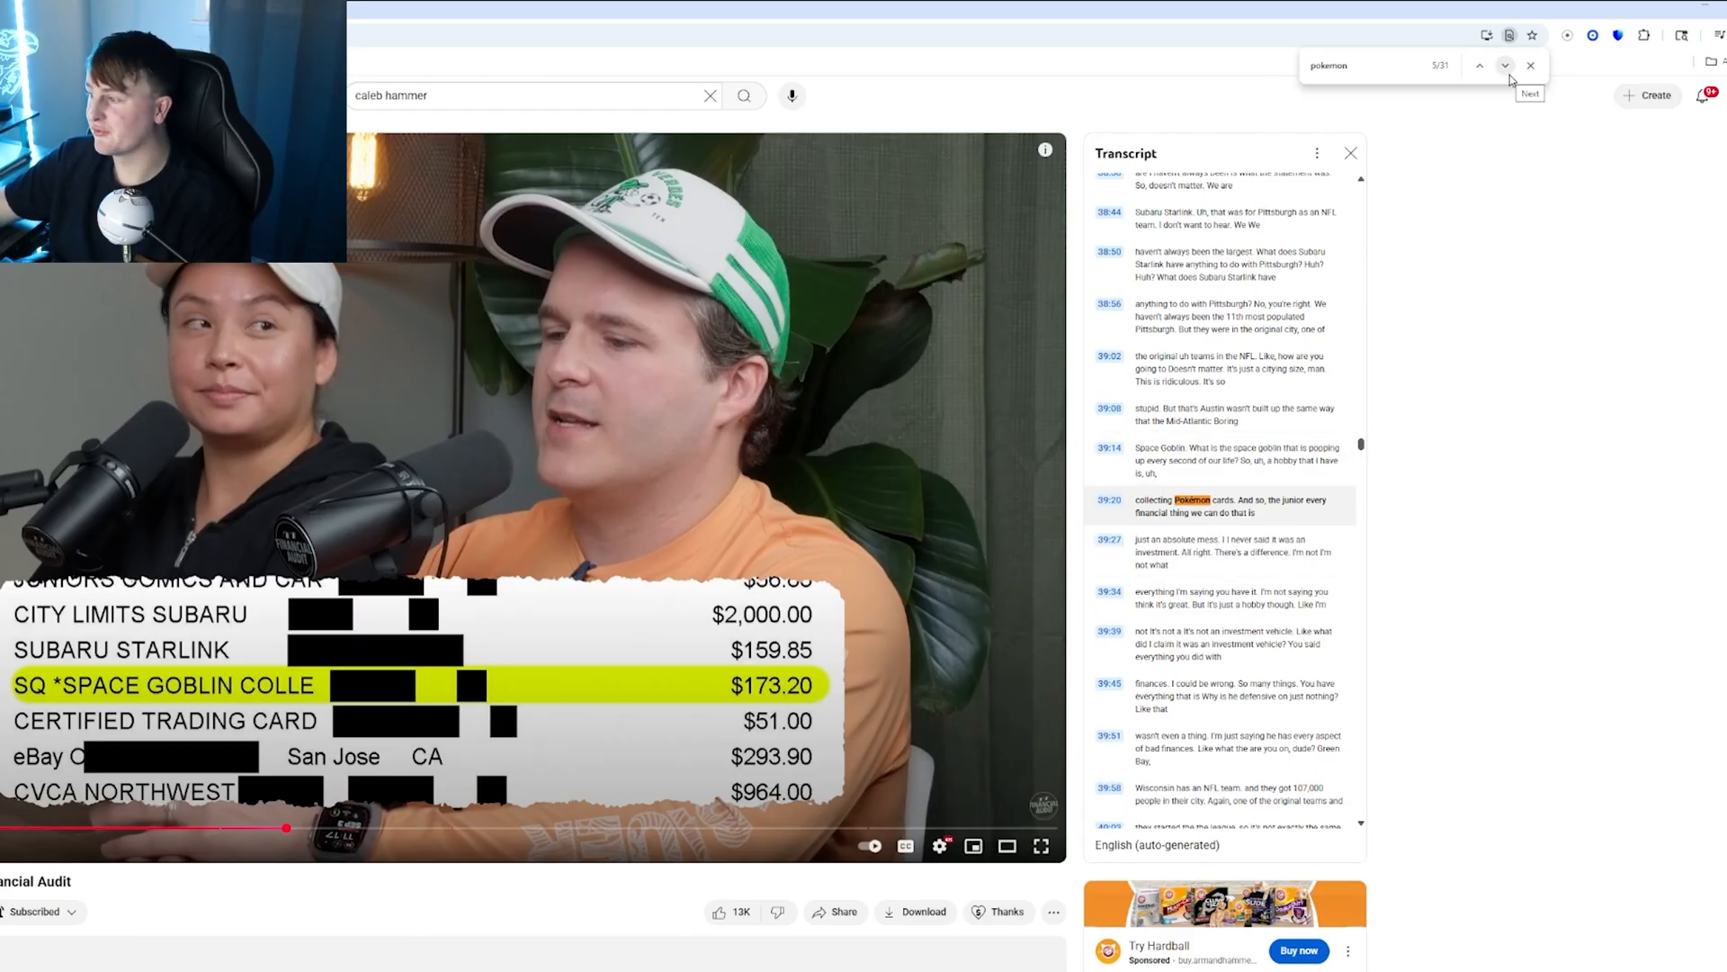
click(1504, 64)
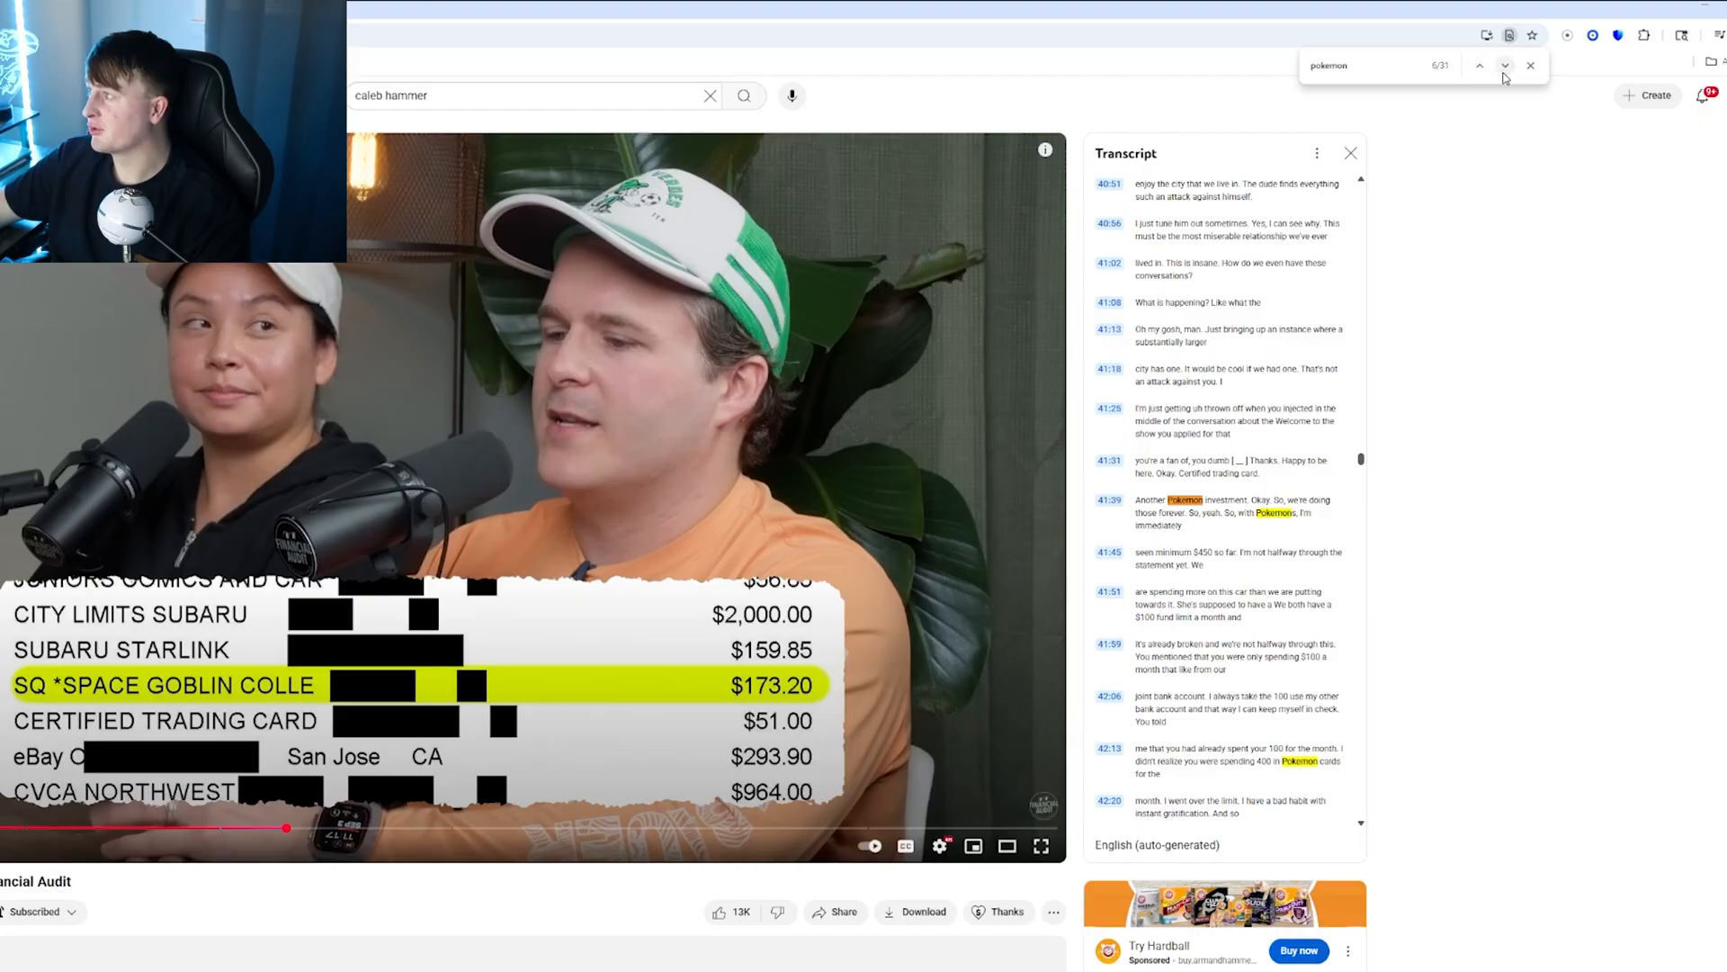
click(1504, 65)
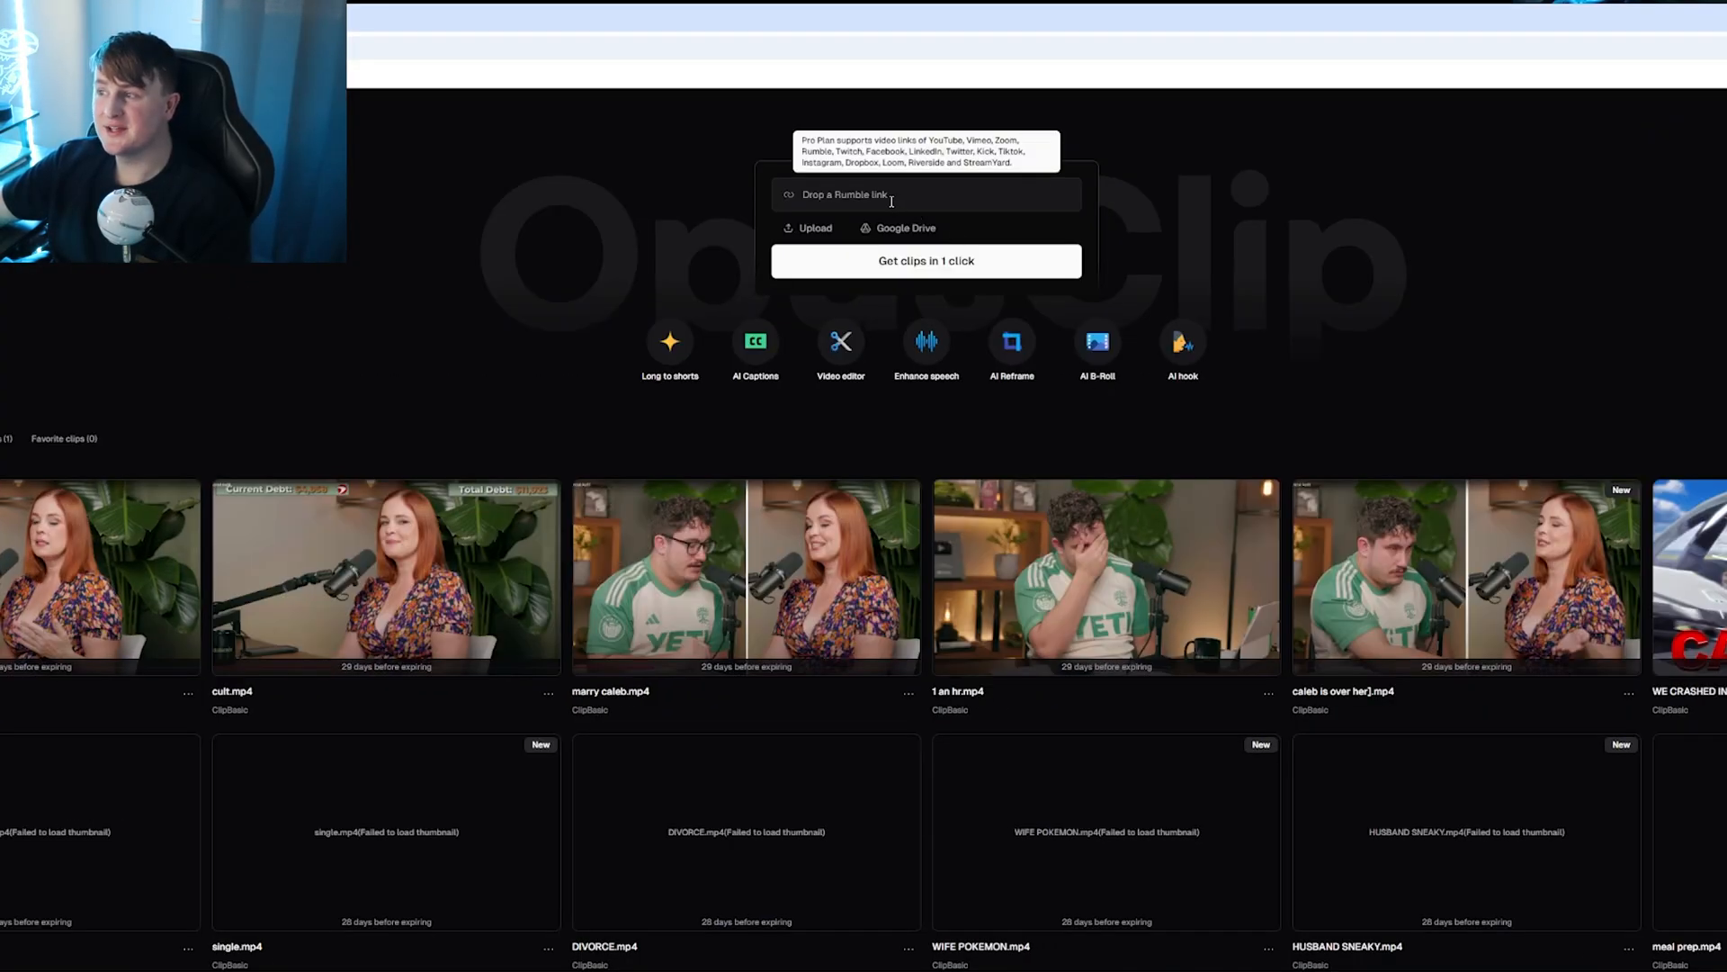
mouse_move(747, 185)
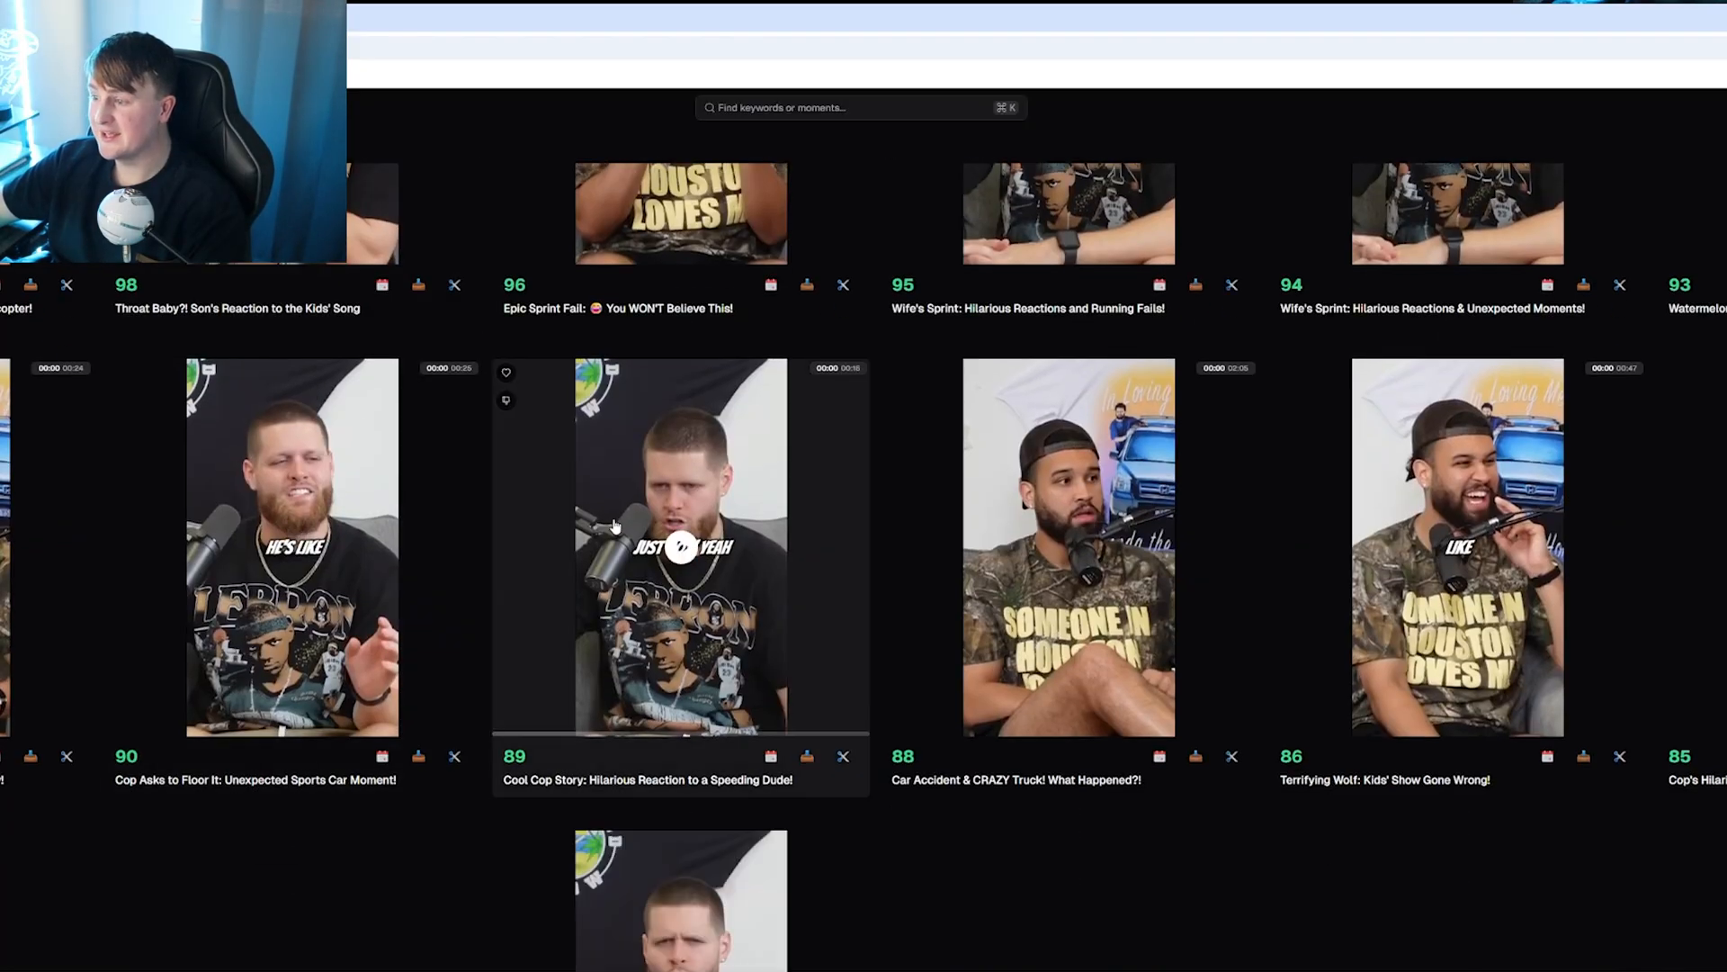
Step: Scroll the OpusClip pricing page to the Starter $15 and Pro $14.50 yearly plans
scroll(down, 3)
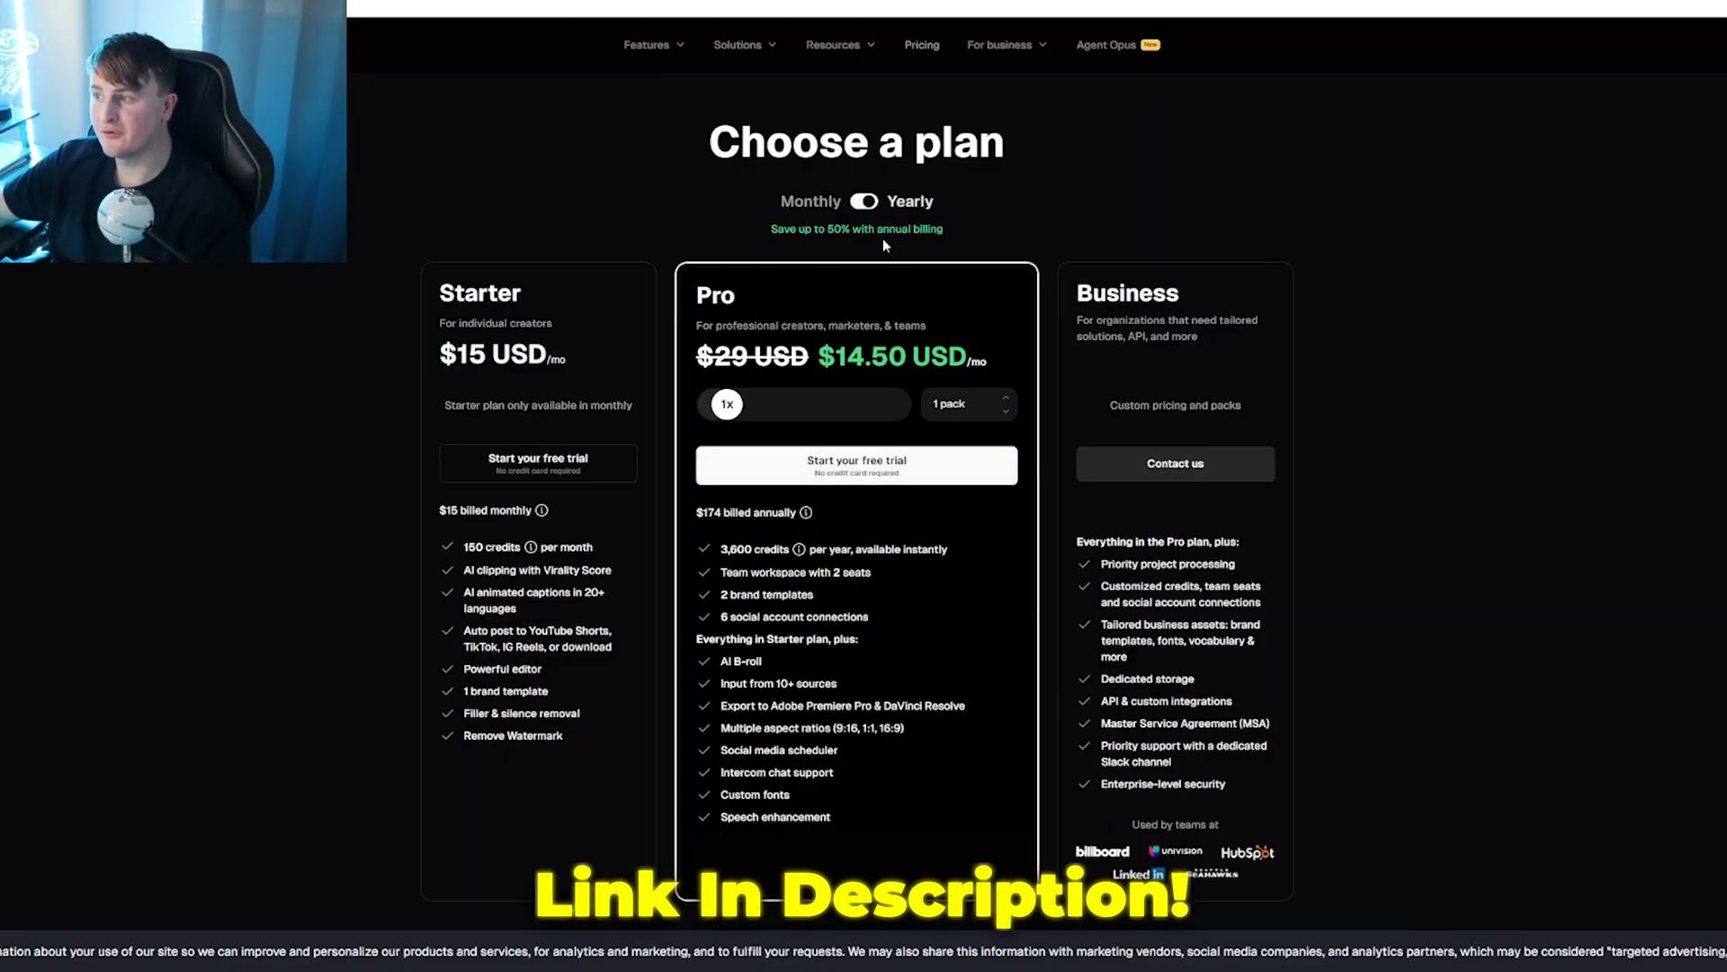
mouse_move(970, 640)
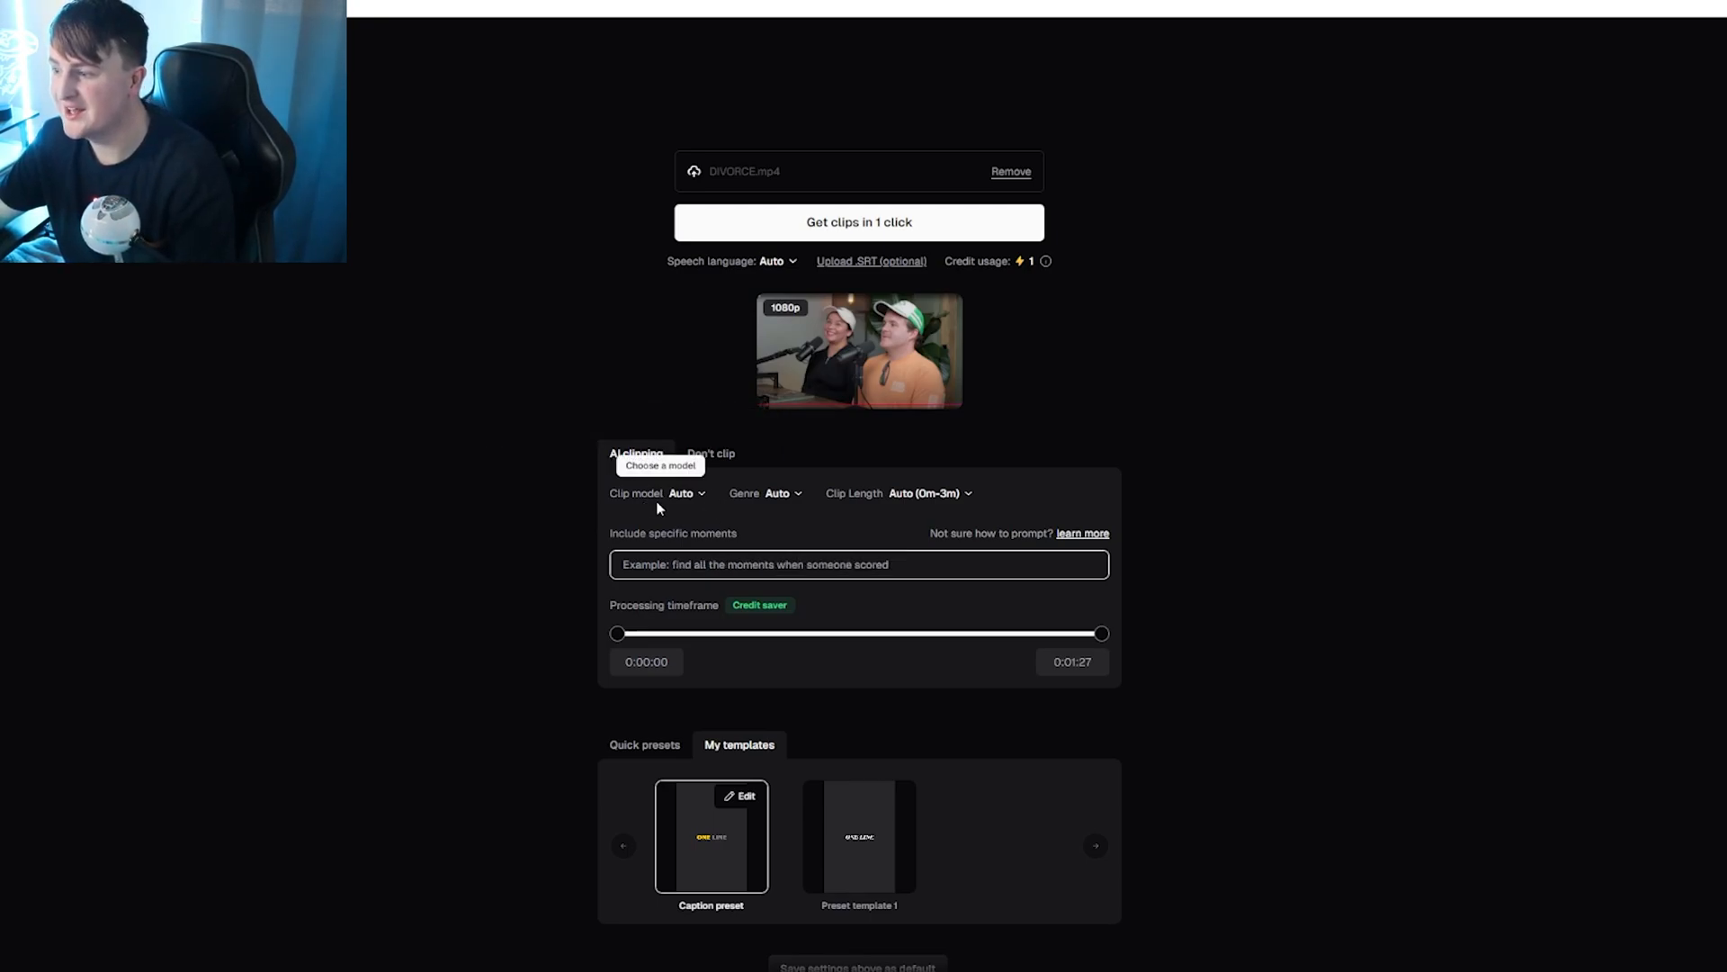
Step: Choose the ClipBasic model for talking videos and apply the caption preset template
click(686, 493)
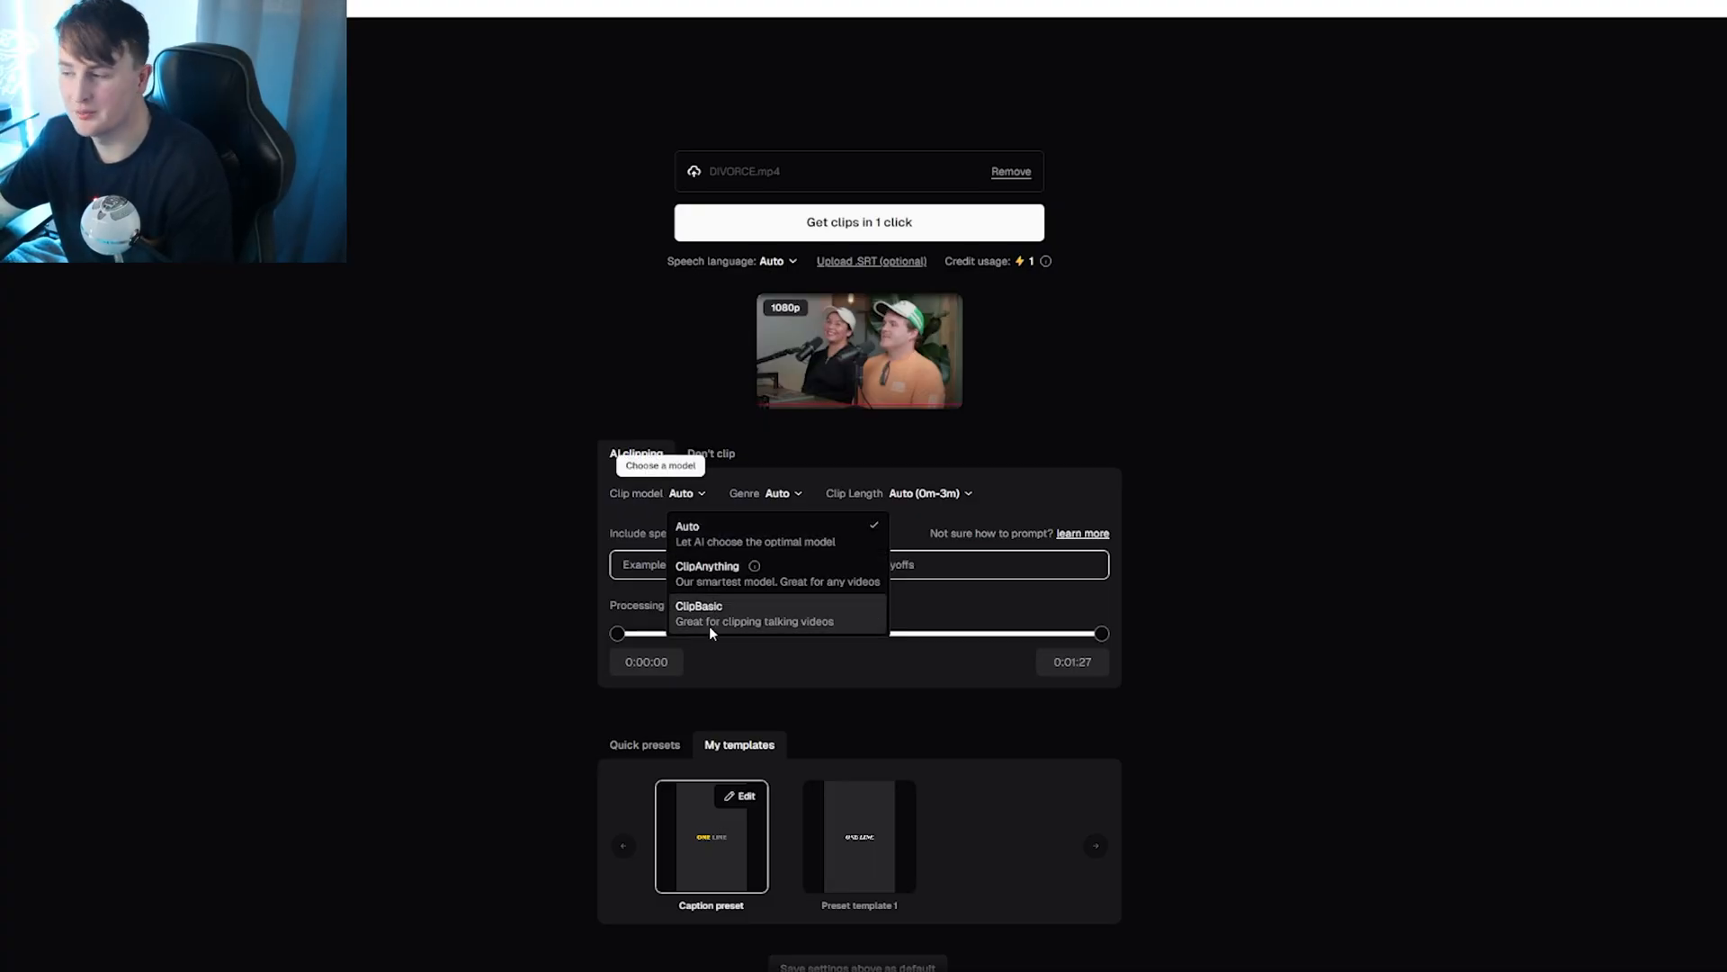
click(783, 493)
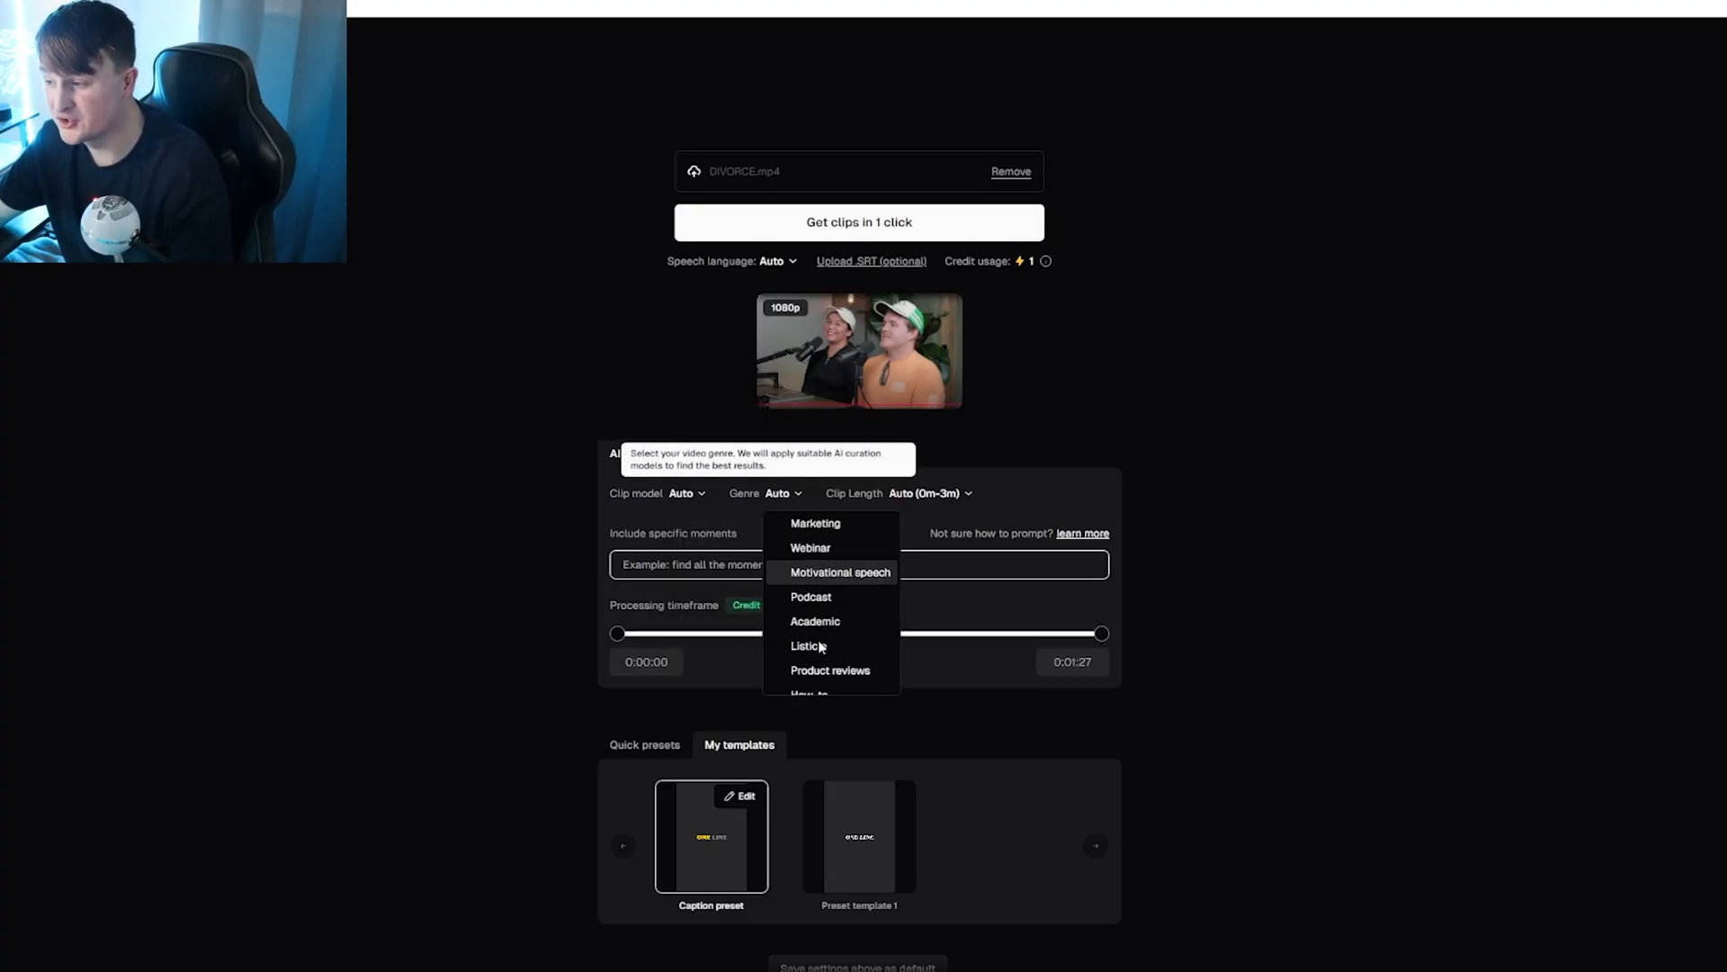
click(809, 595)
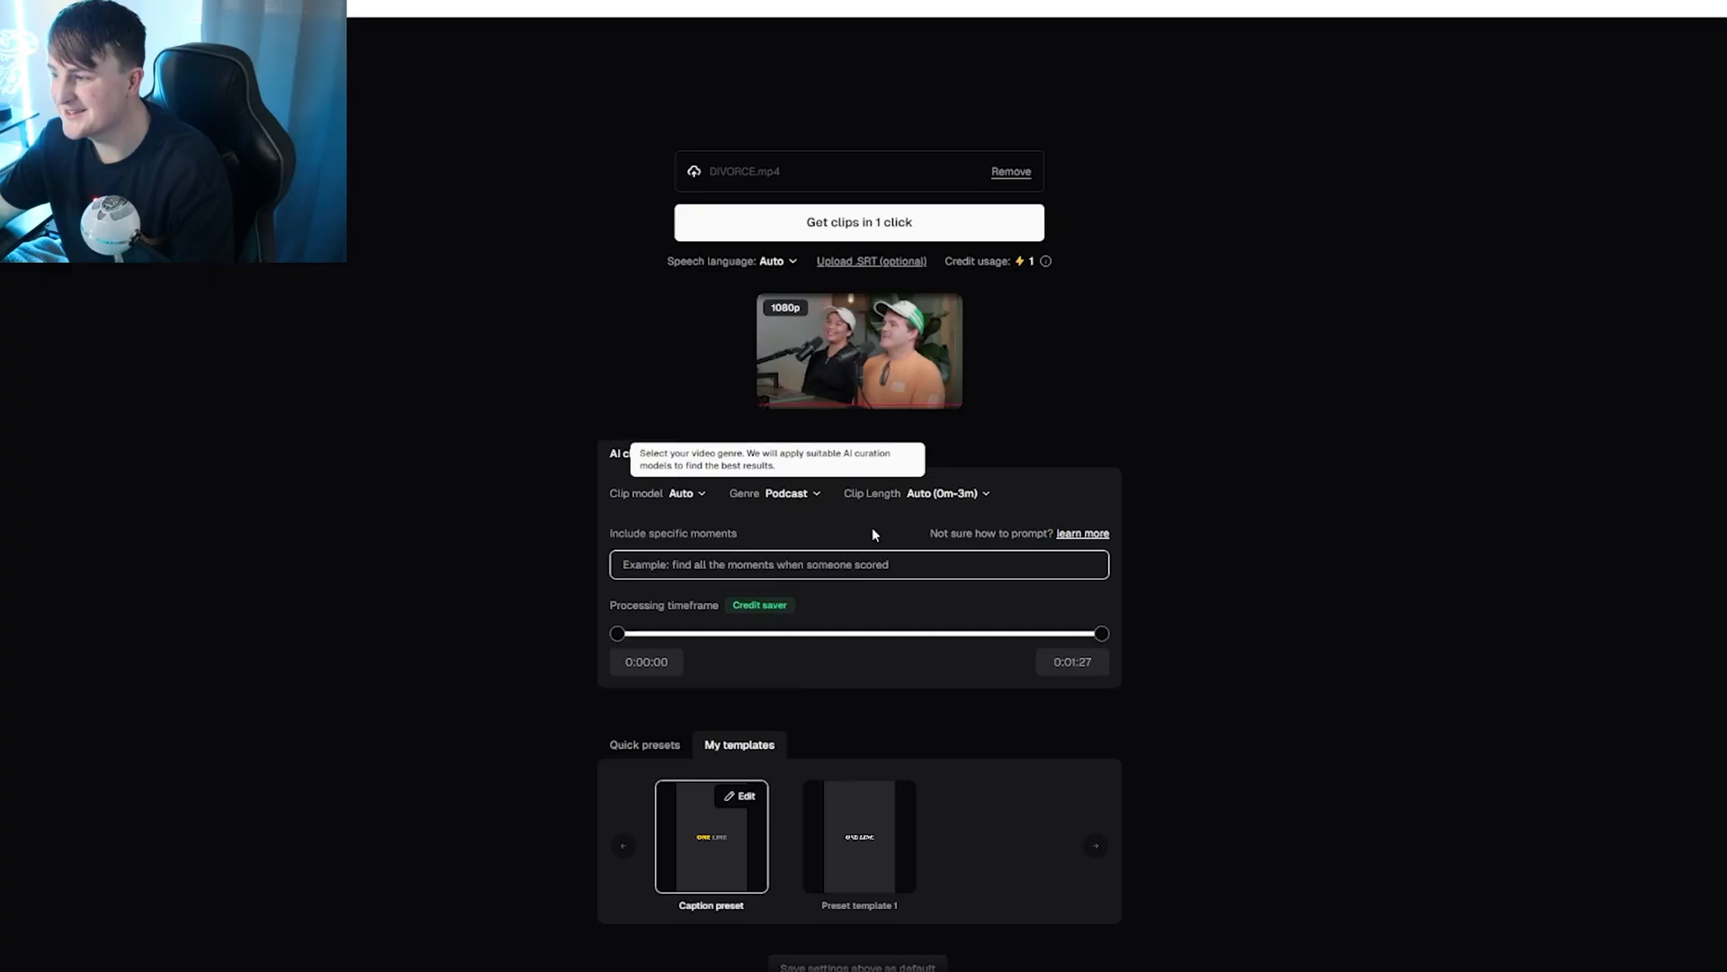
click(944, 493)
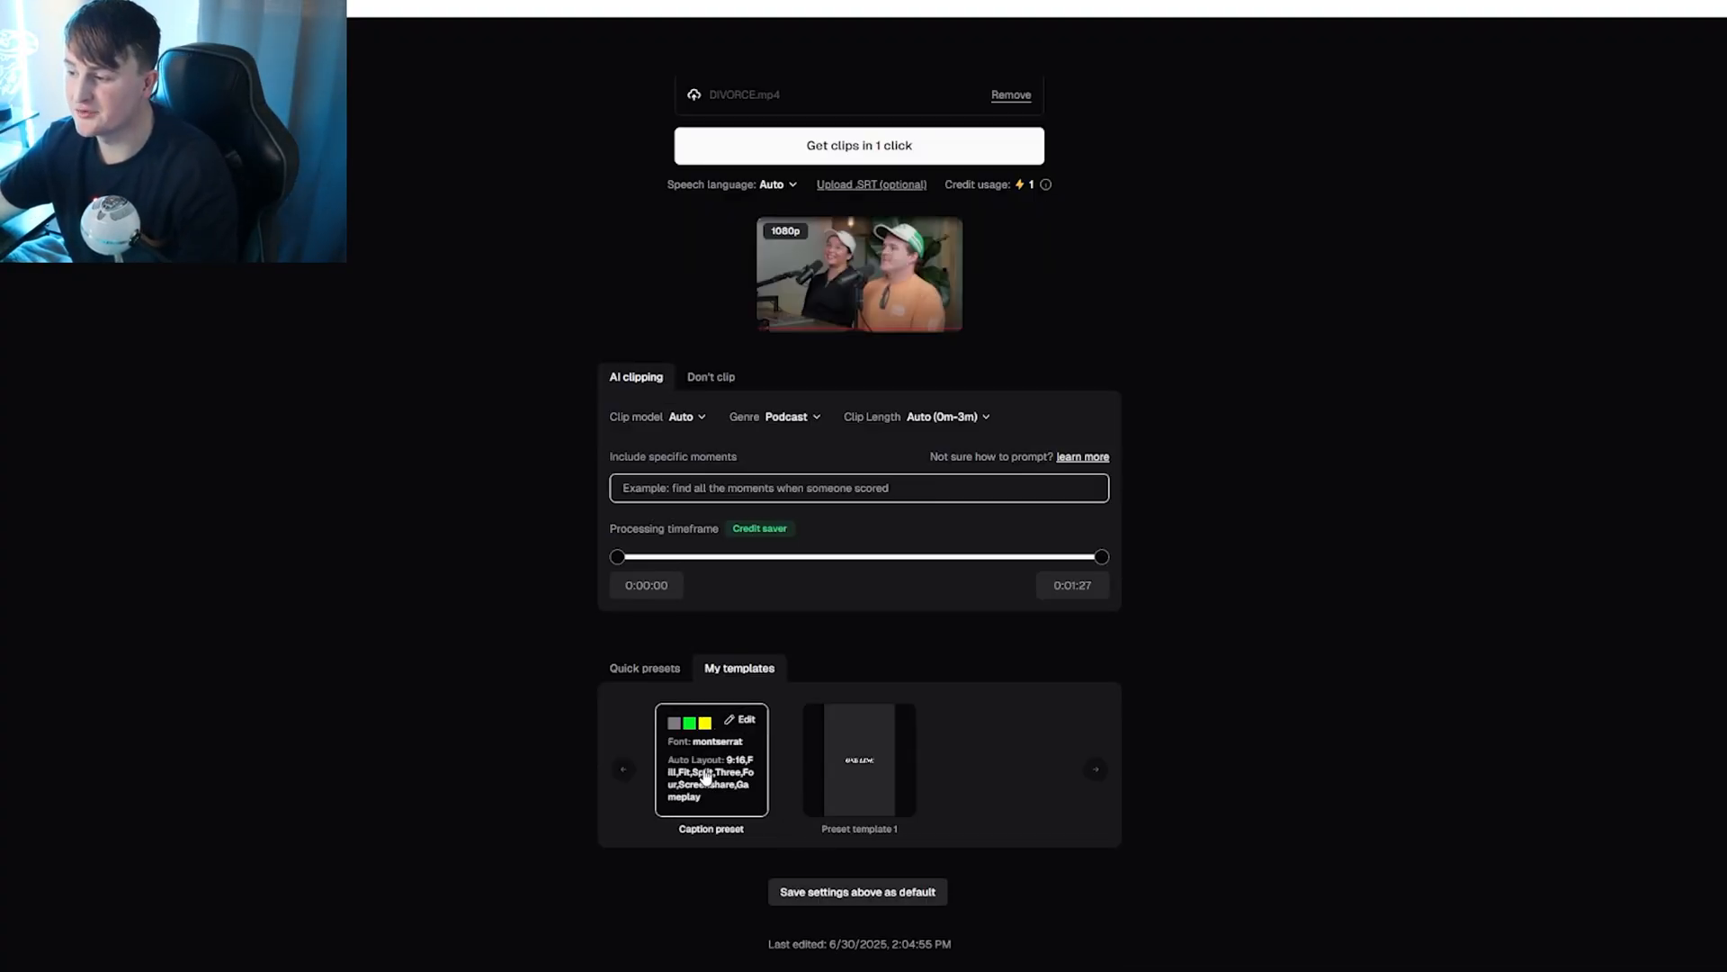
click(858, 759)
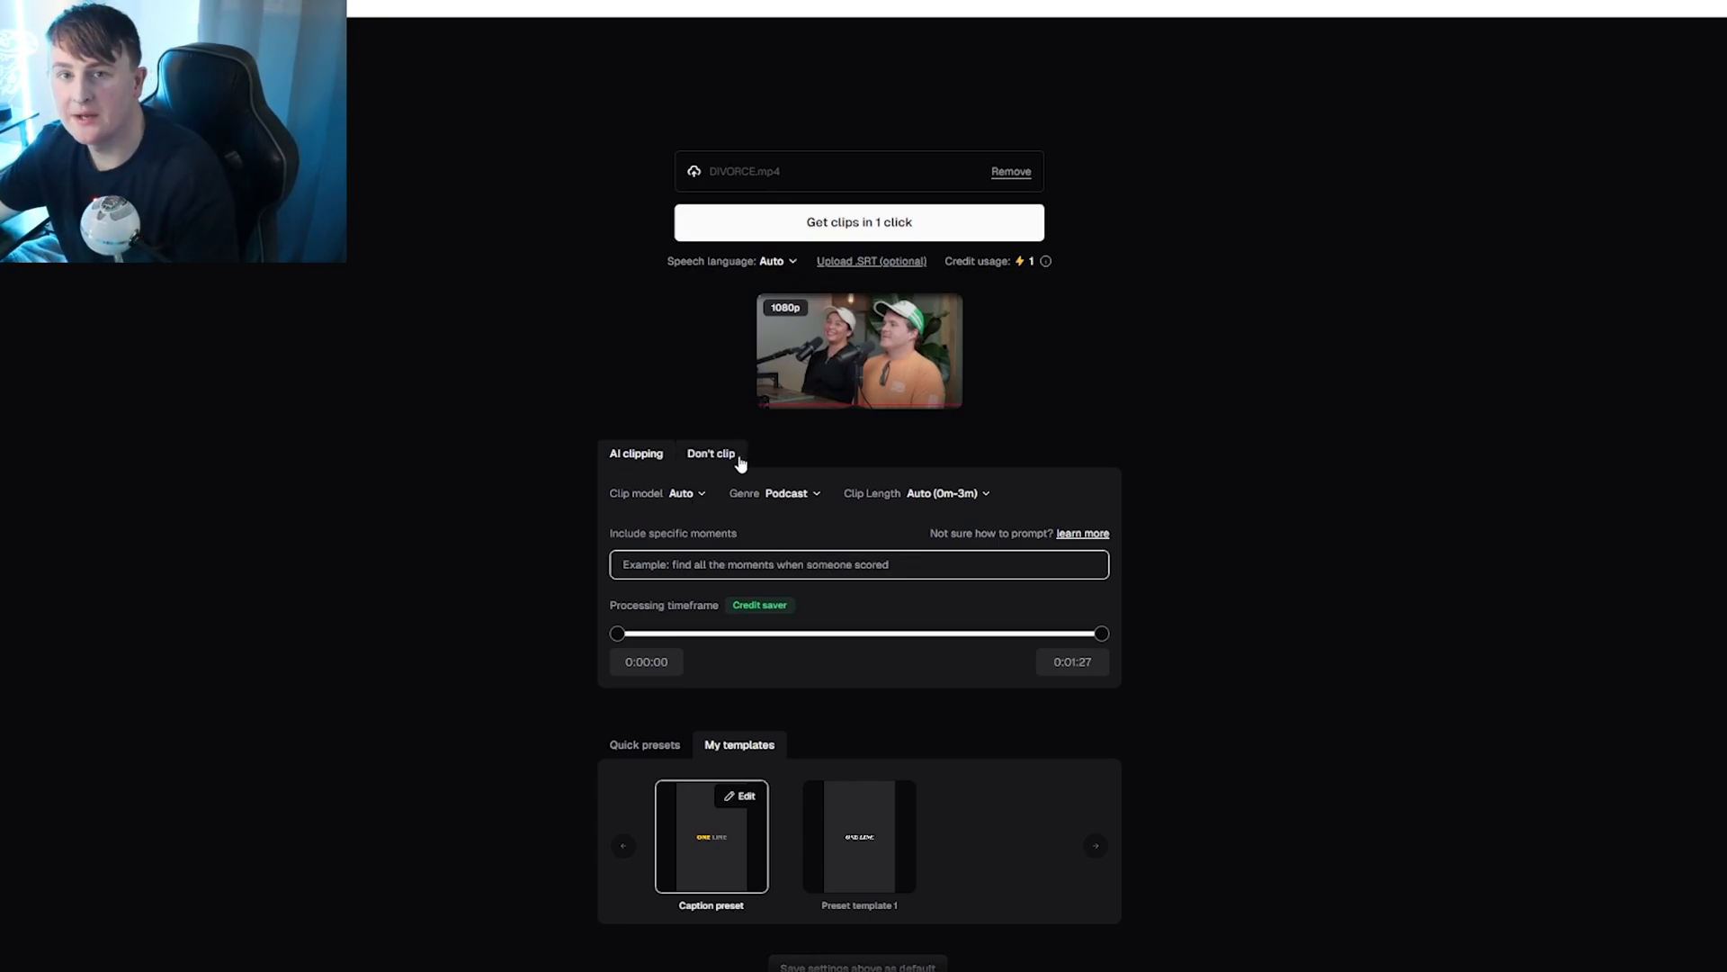
Step: Set Don't clip to keep full length from the start, then get clips in 1 click
click(711, 453)
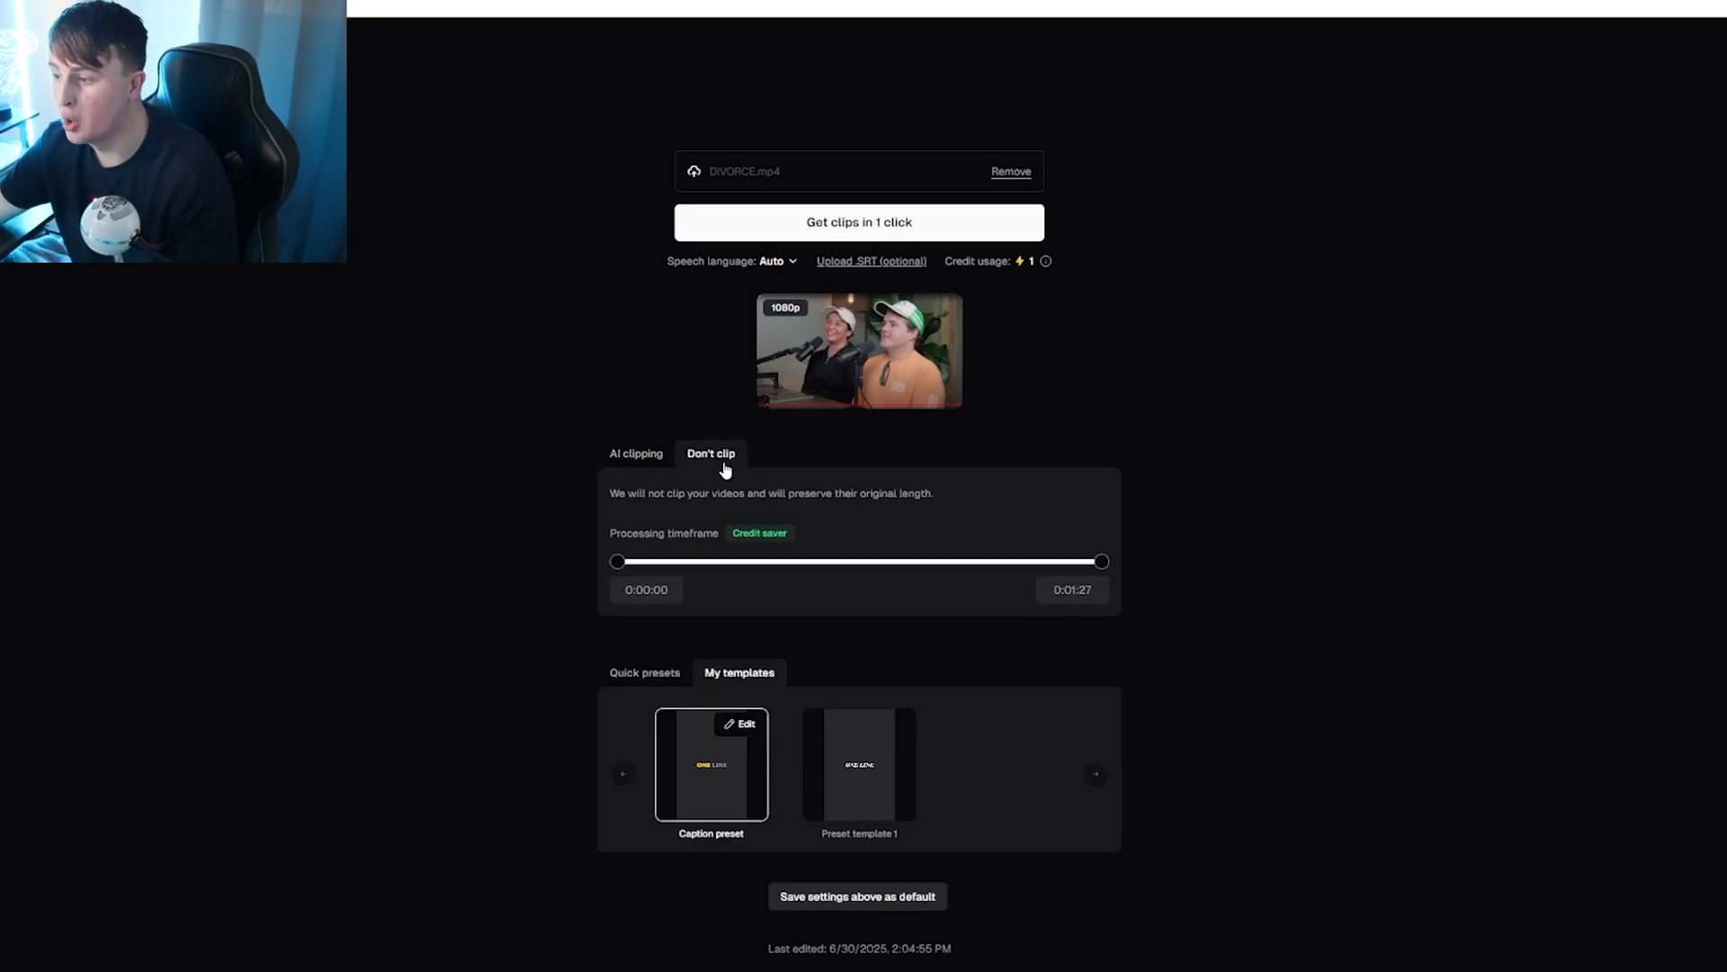
drag(617, 561, 660, 561)
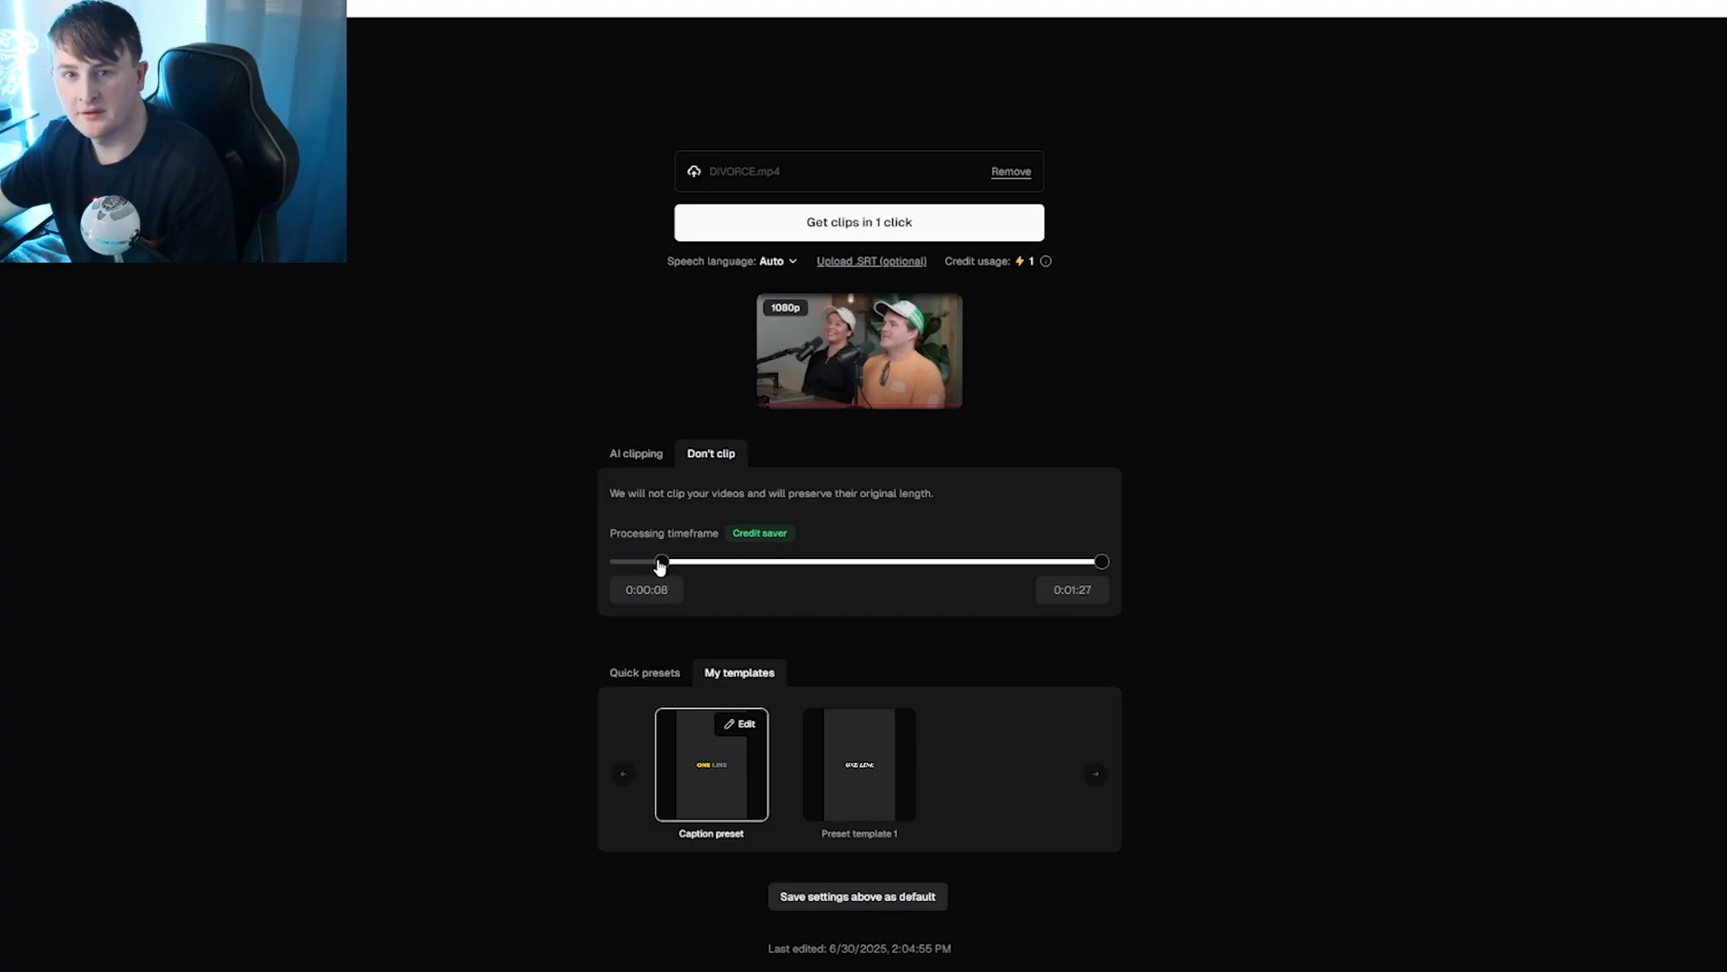
drag(660, 561, 615, 561)
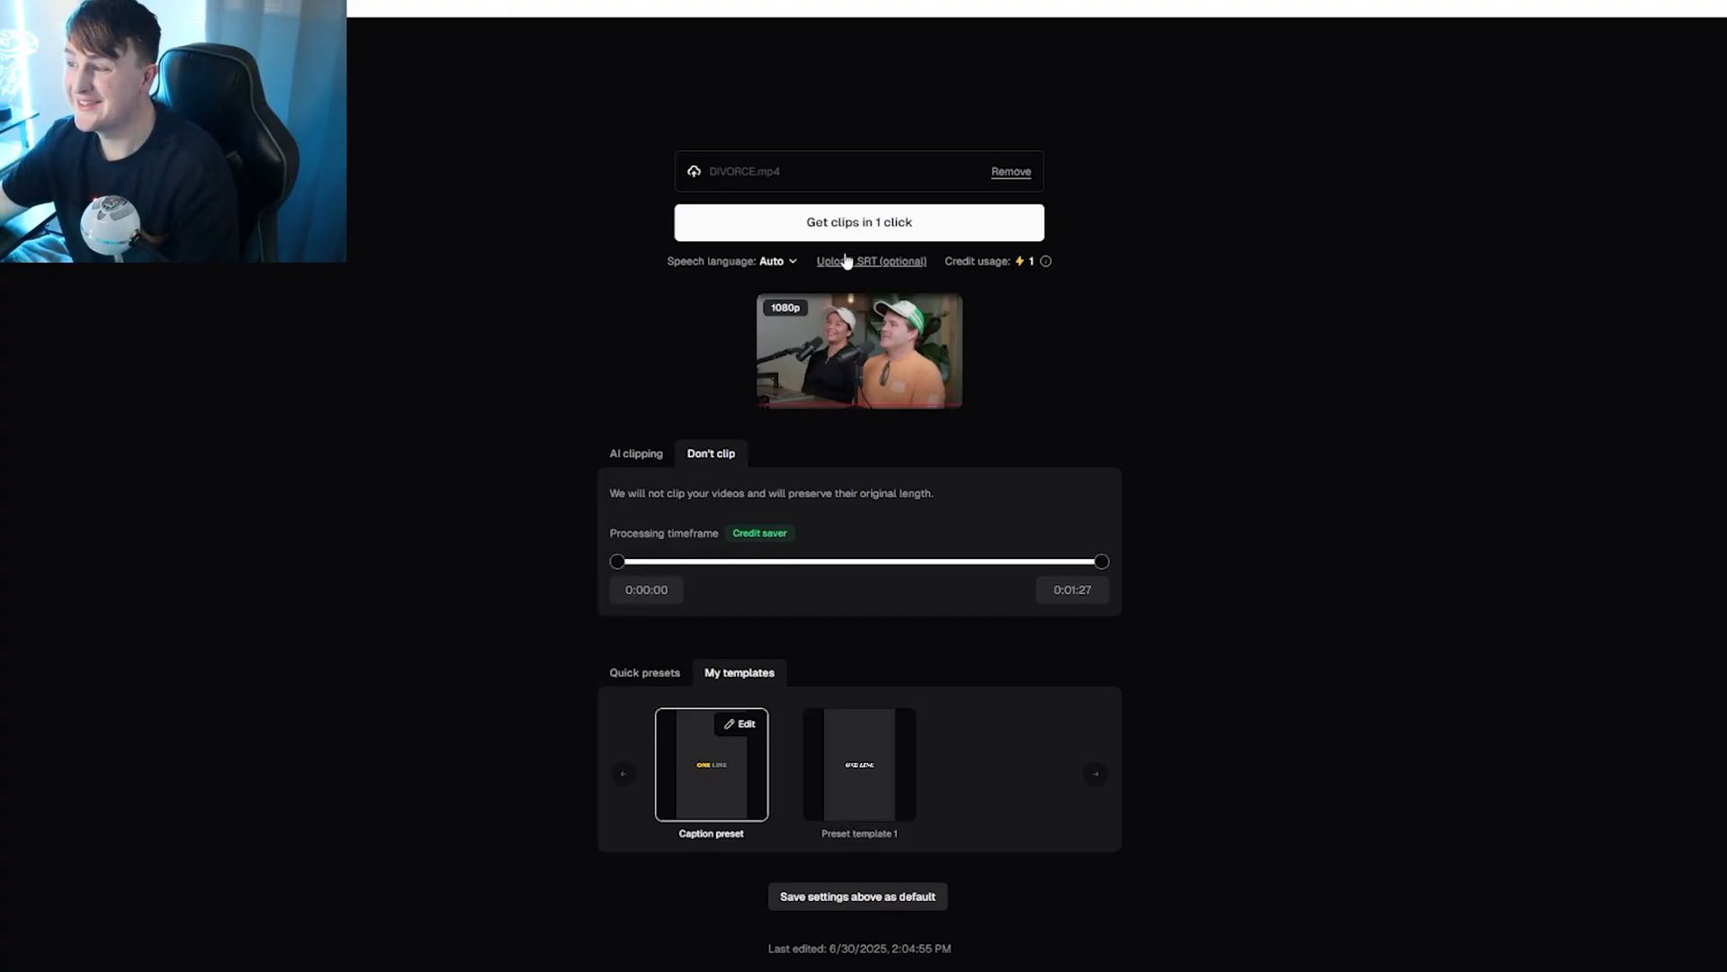
click(858, 221)
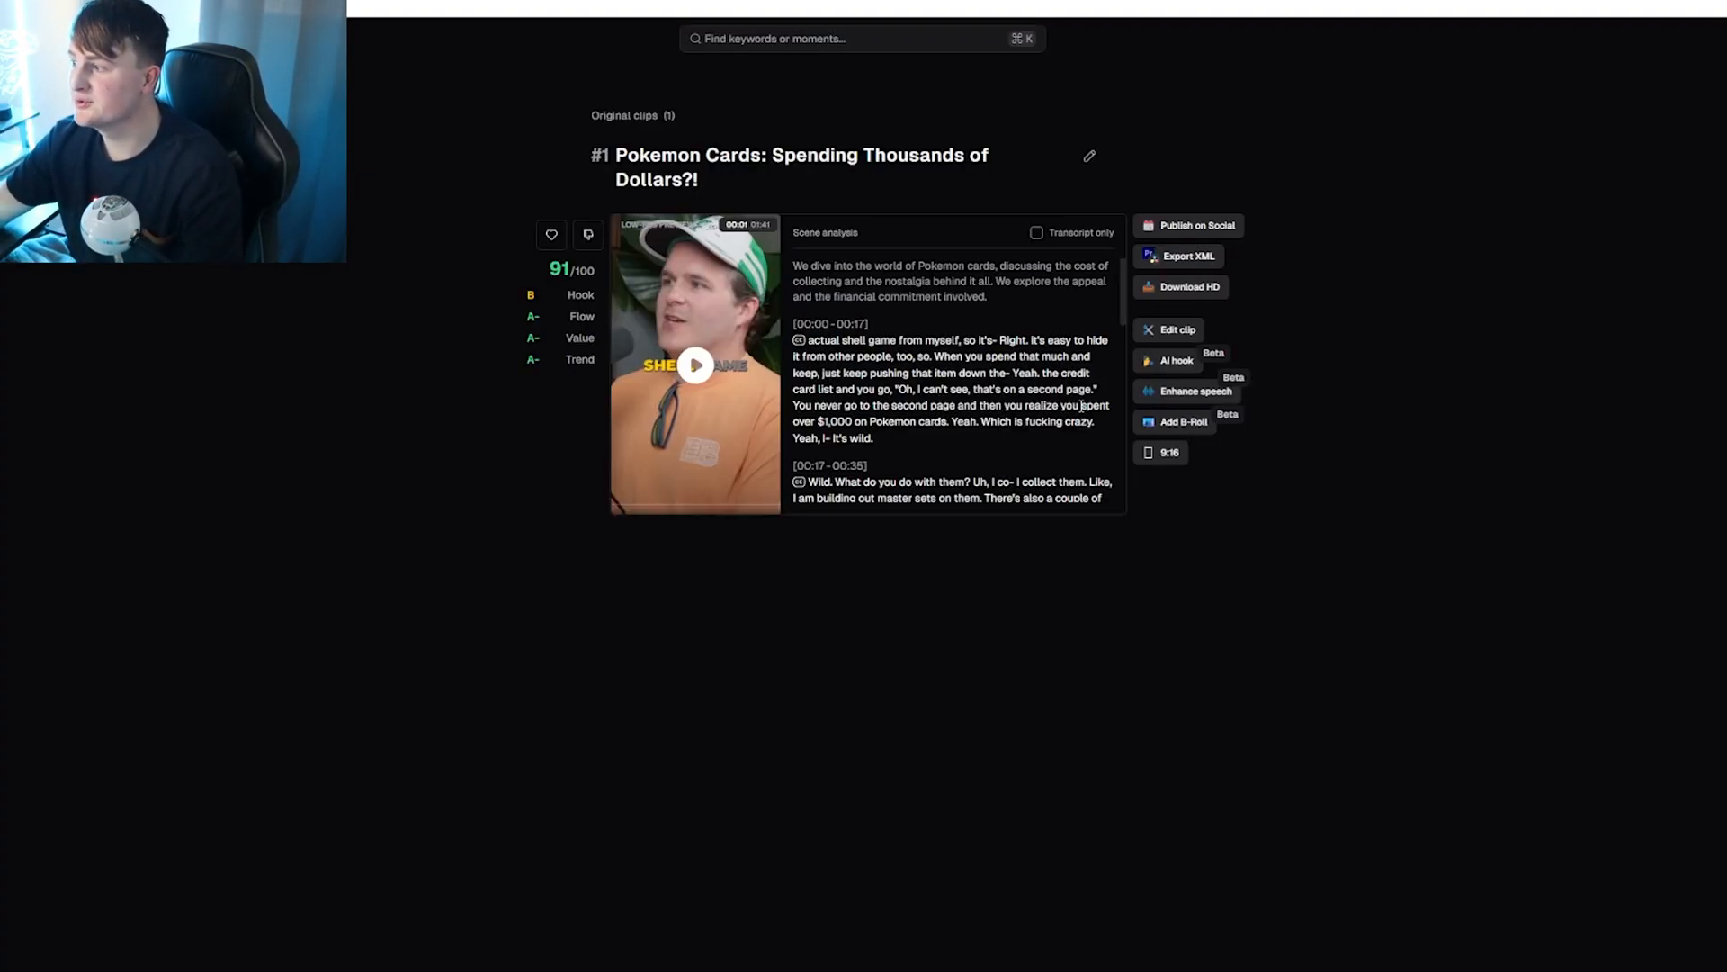
Step: Open the Pokemon Cards: Spending Thousands of Dollars?! clip in the editor
click(1175, 329)
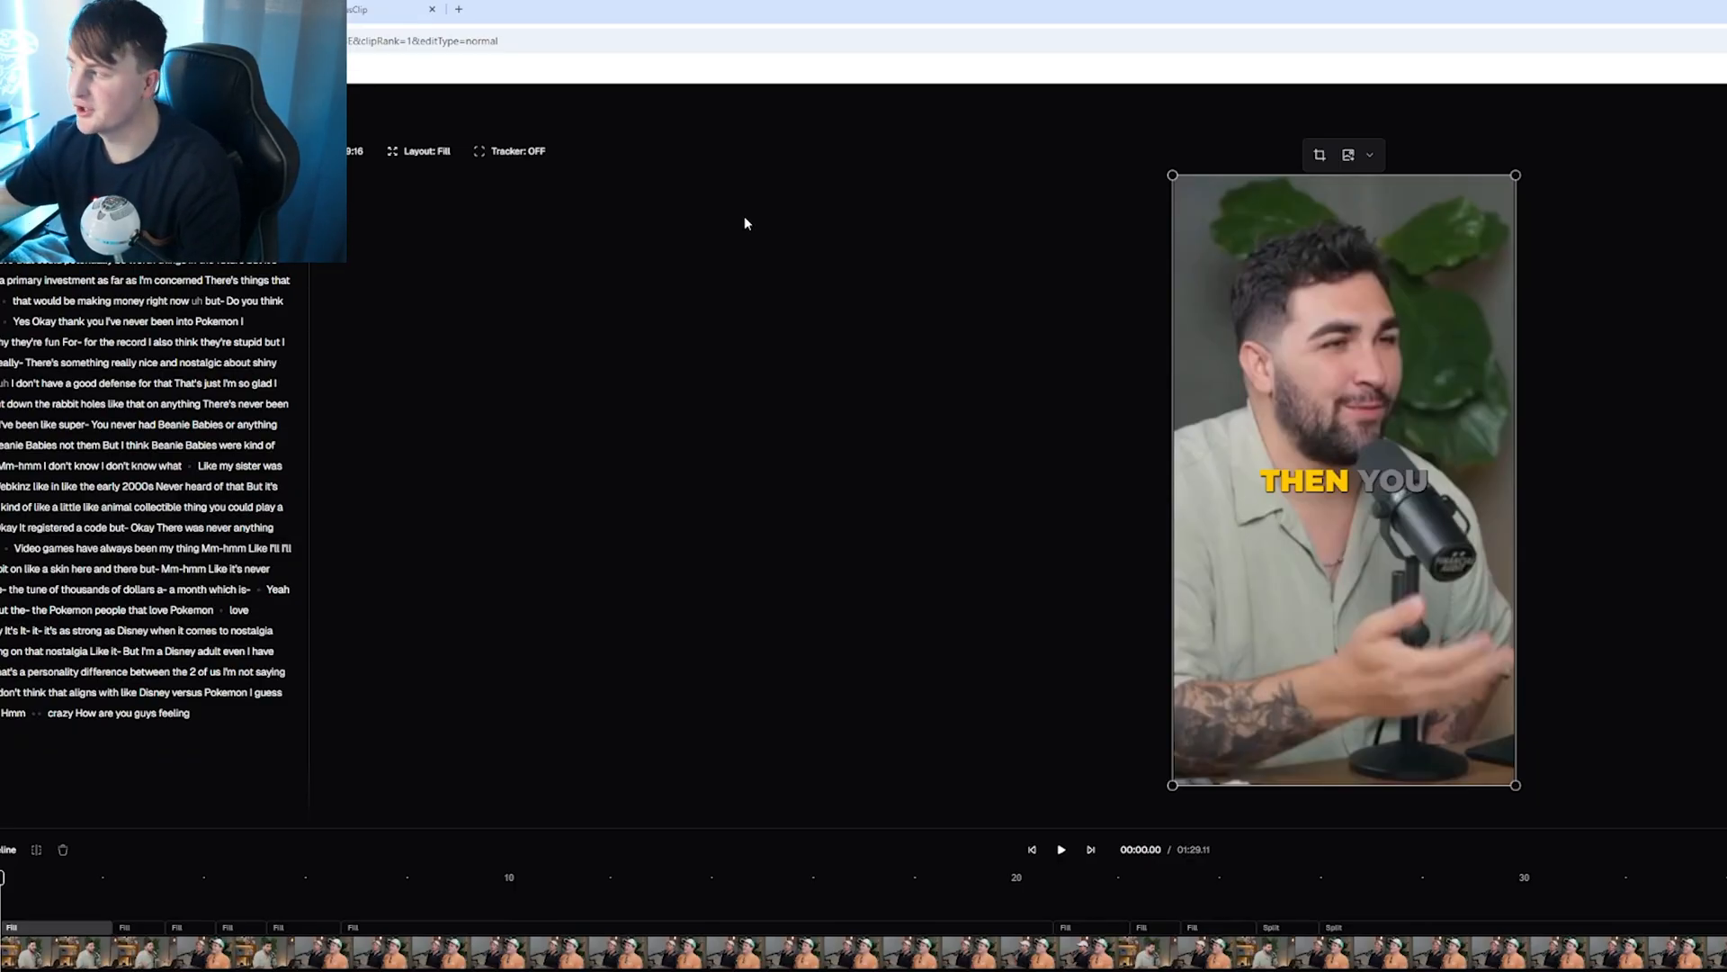
Step: Add a Body text box reading Husband Spends $1k On Pokemon! over the clip
click(1715, 451)
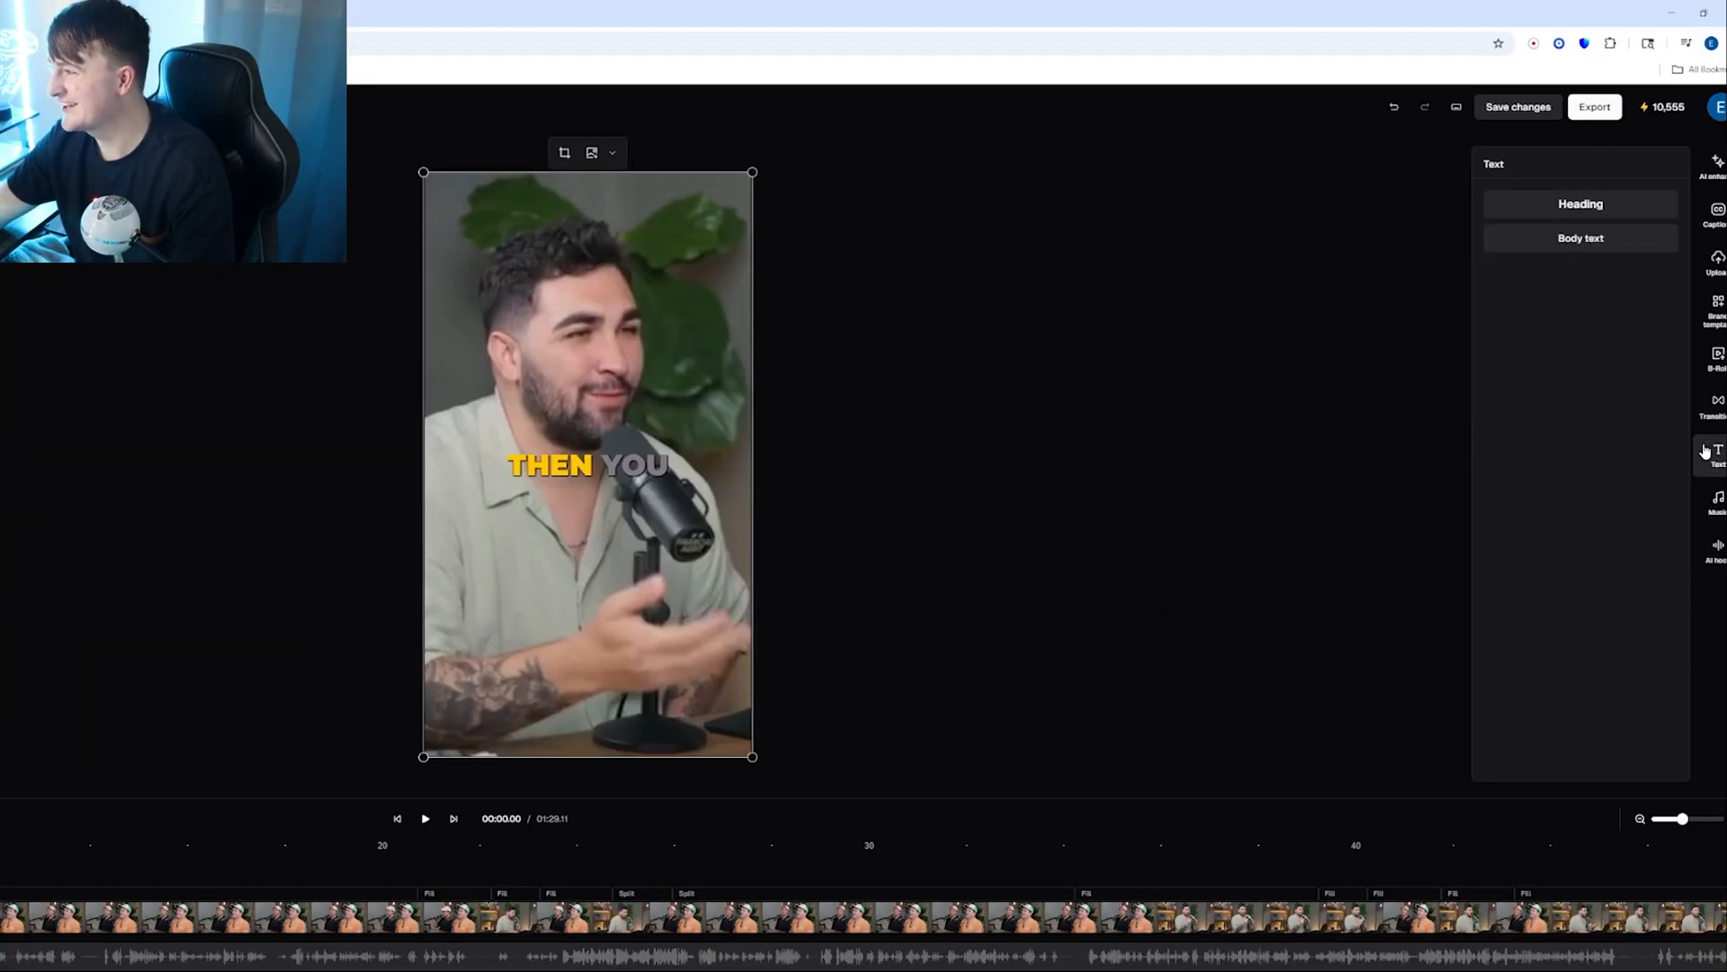
click(1580, 237)
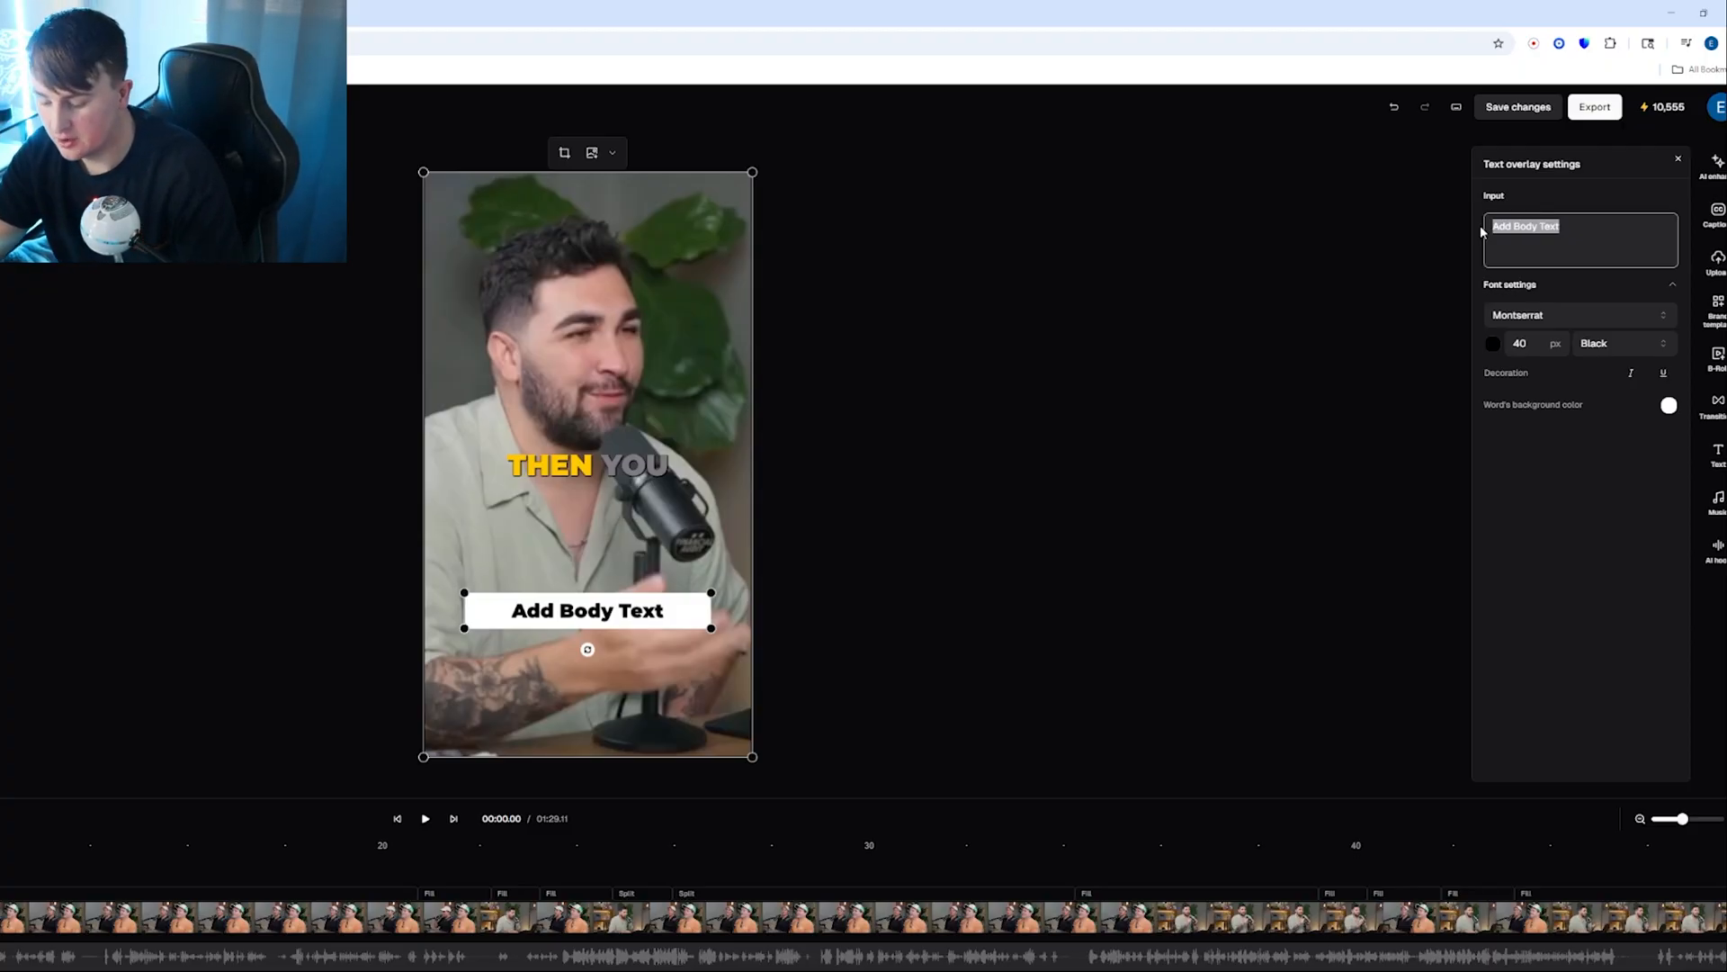
text(Husba)
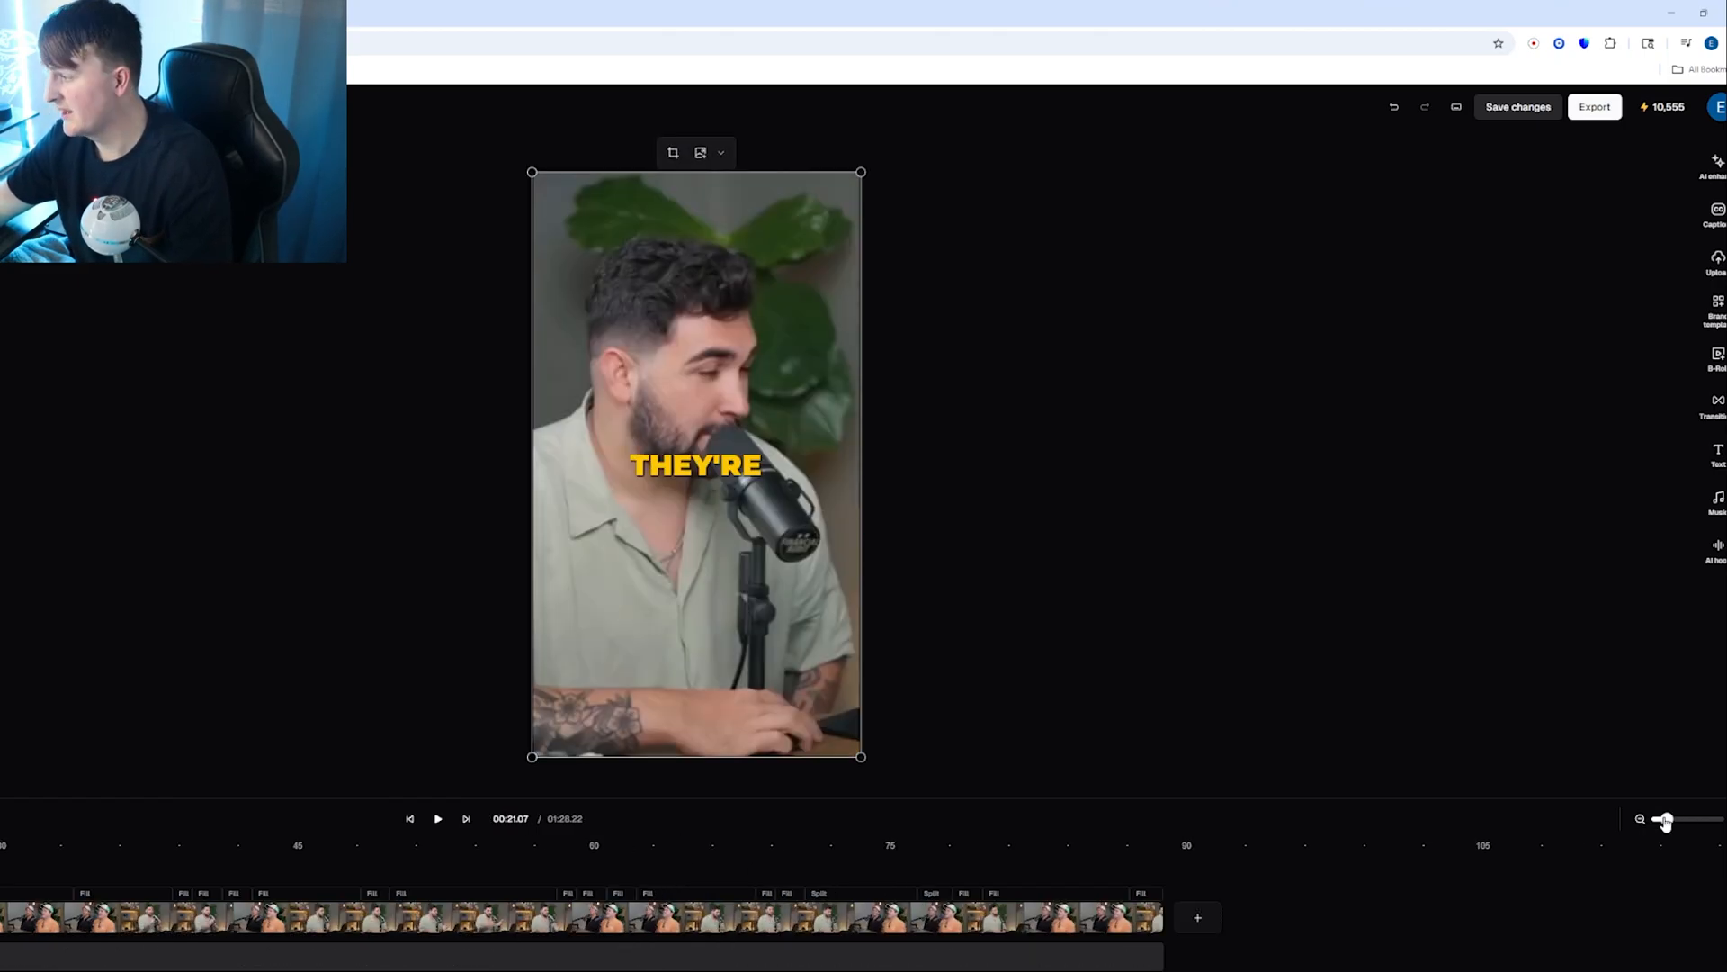
click(1058, 916)
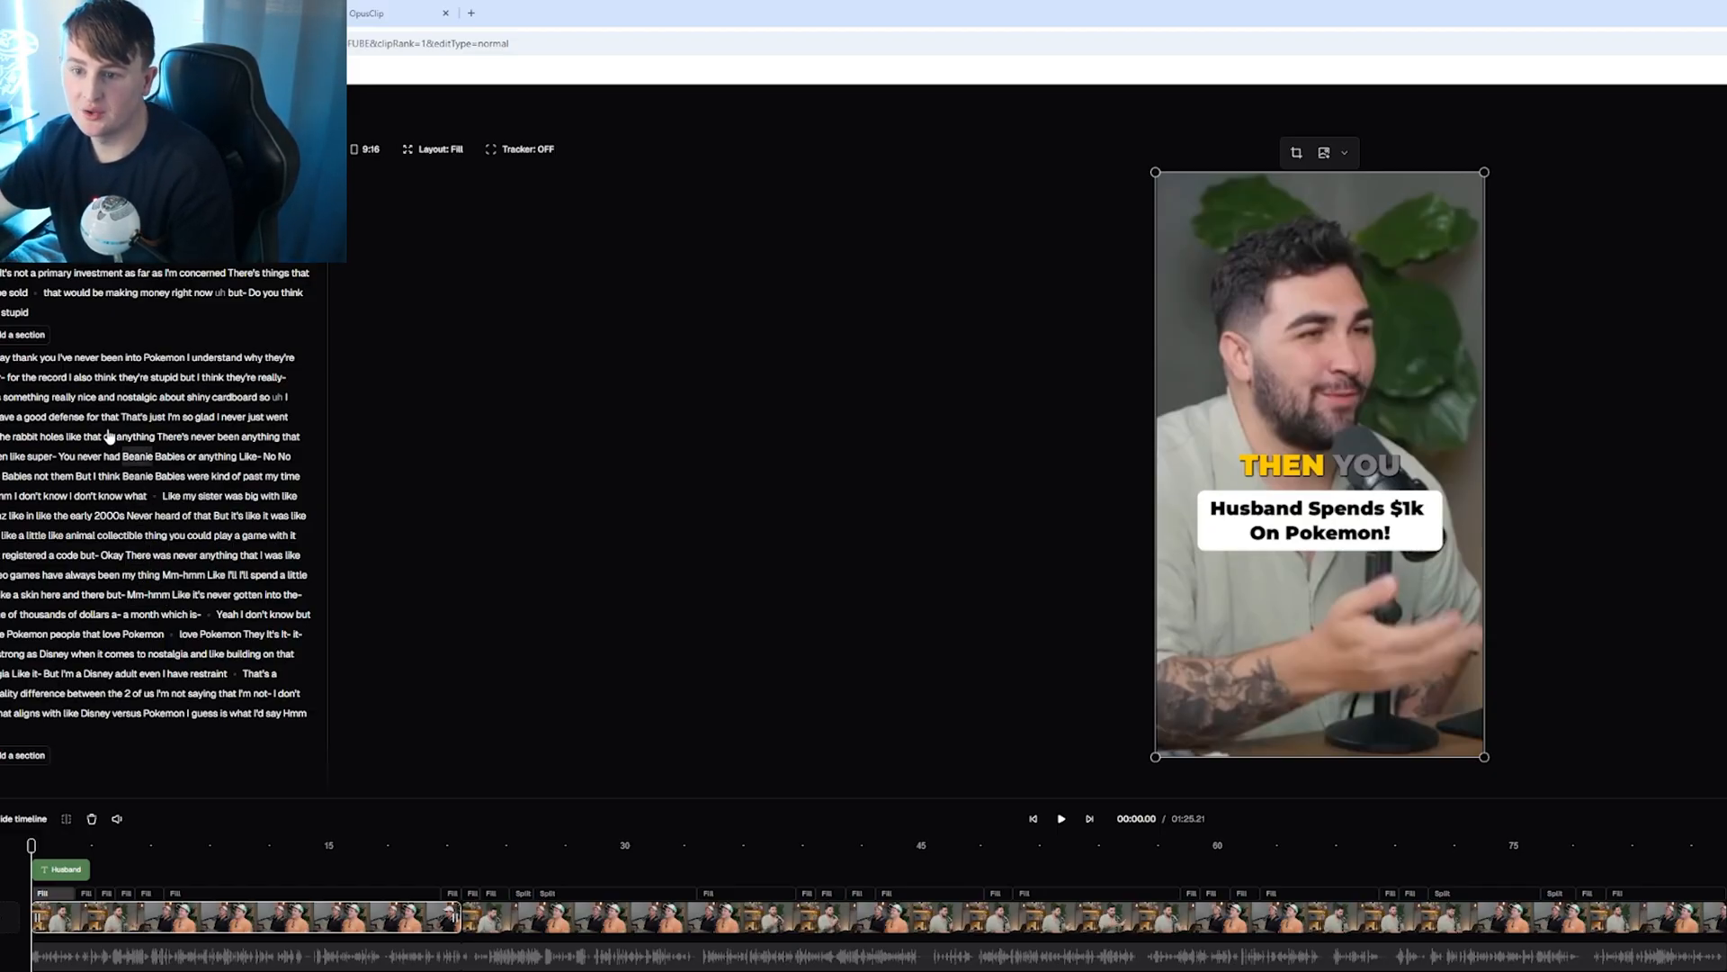
Step: Jump to the transcript line about making money and keep the text track at the clip's start
click(399, 846)
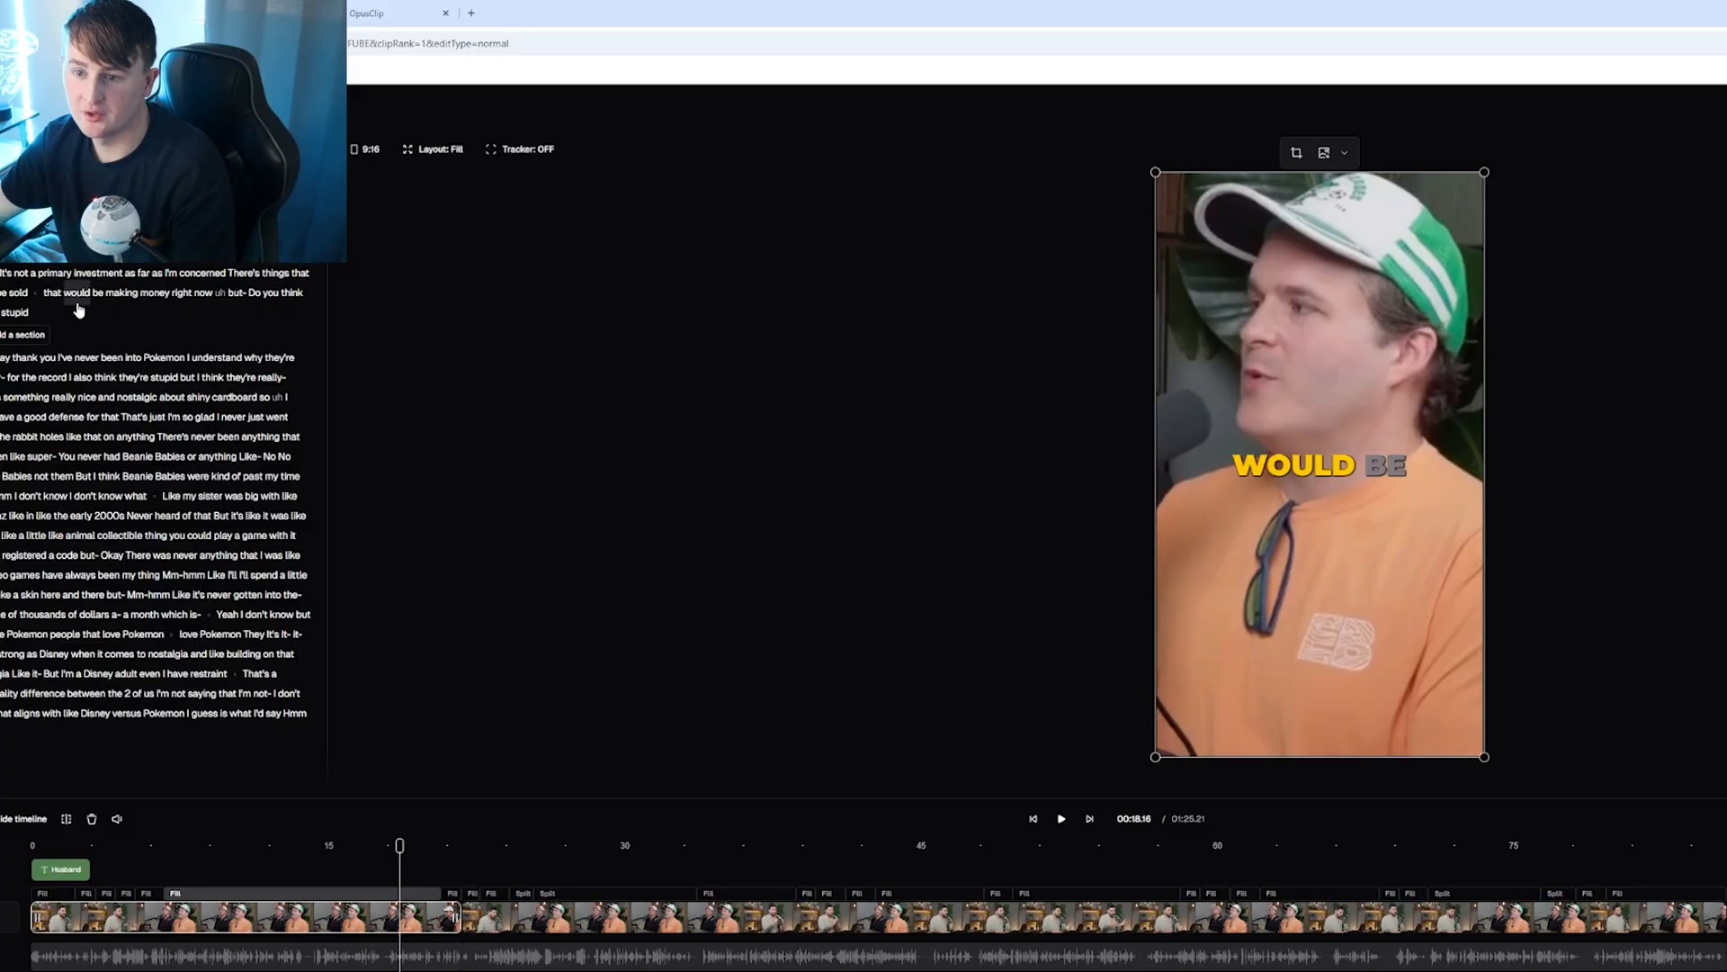
click(9, 272)
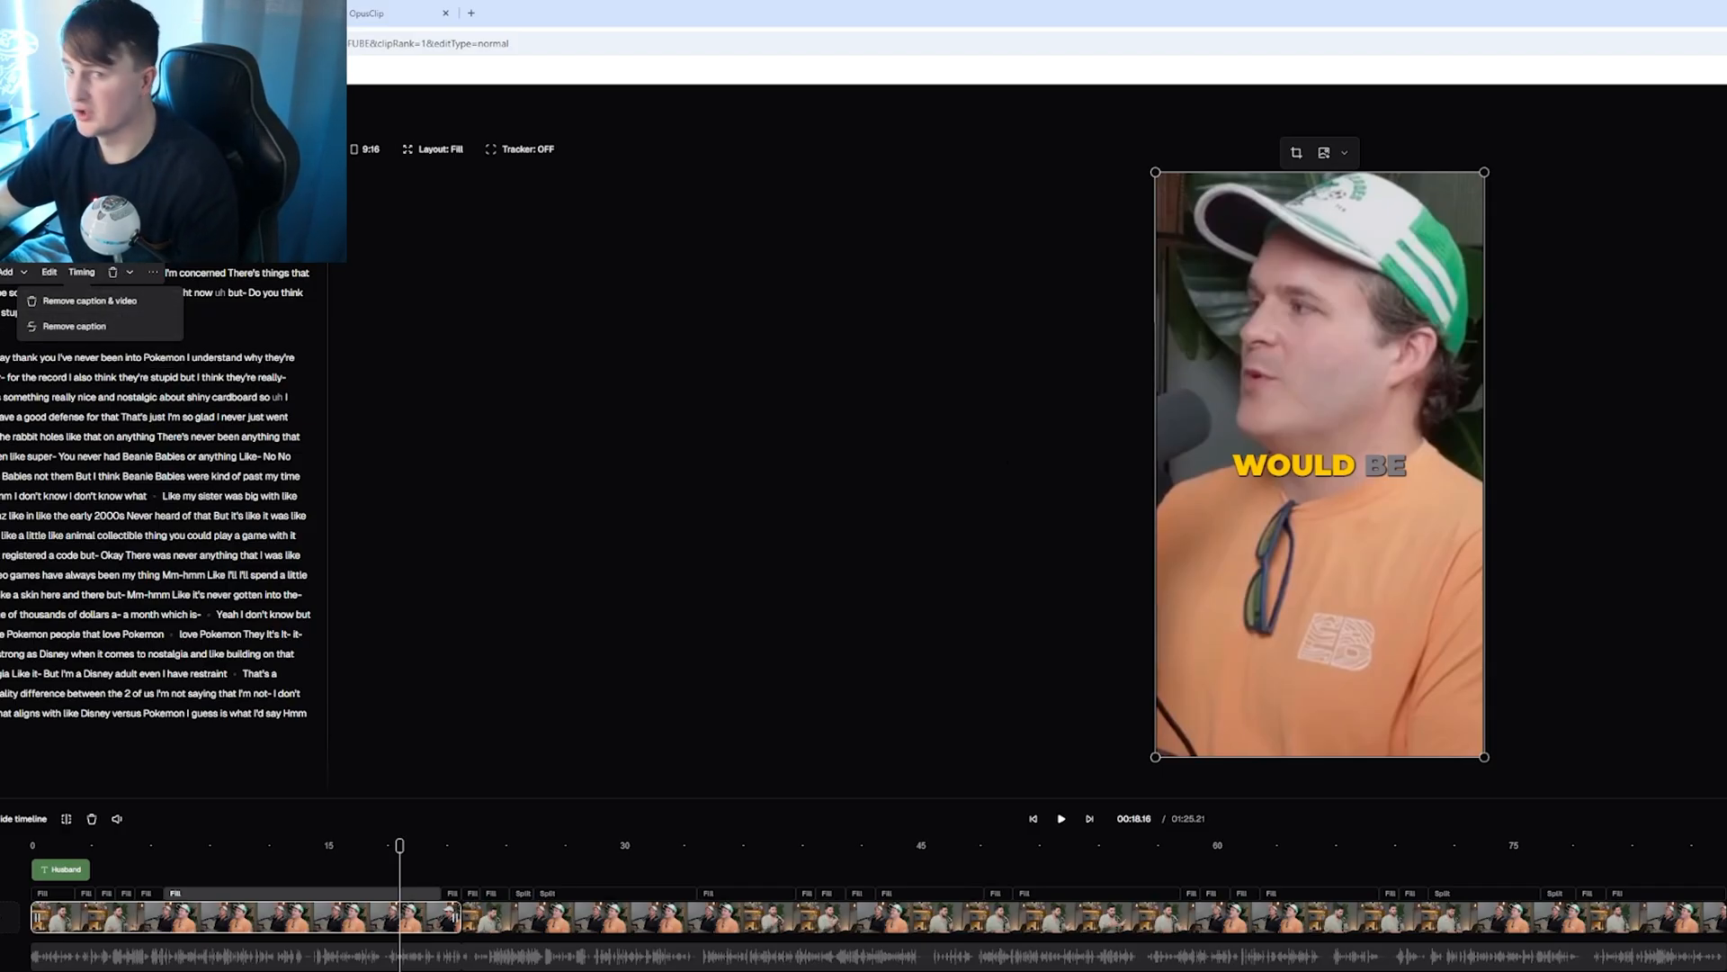
click(1715, 358)
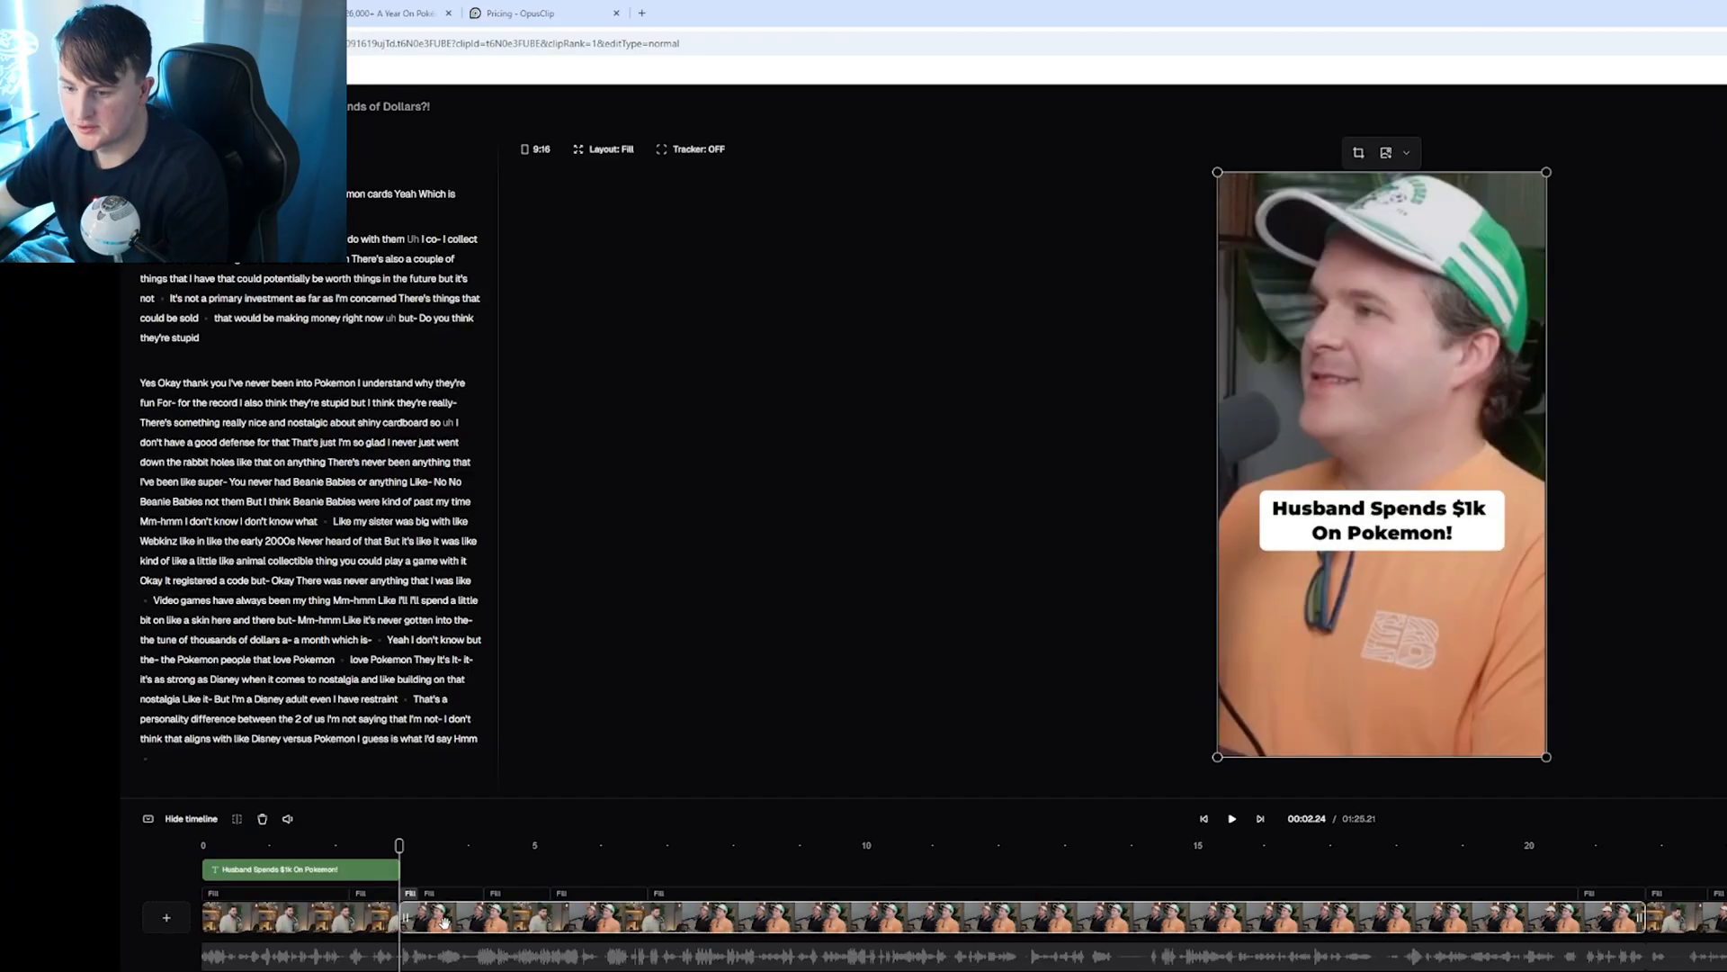
Step: Browse the B-Roll stock footage library beside the finished clip
click(1231, 818)
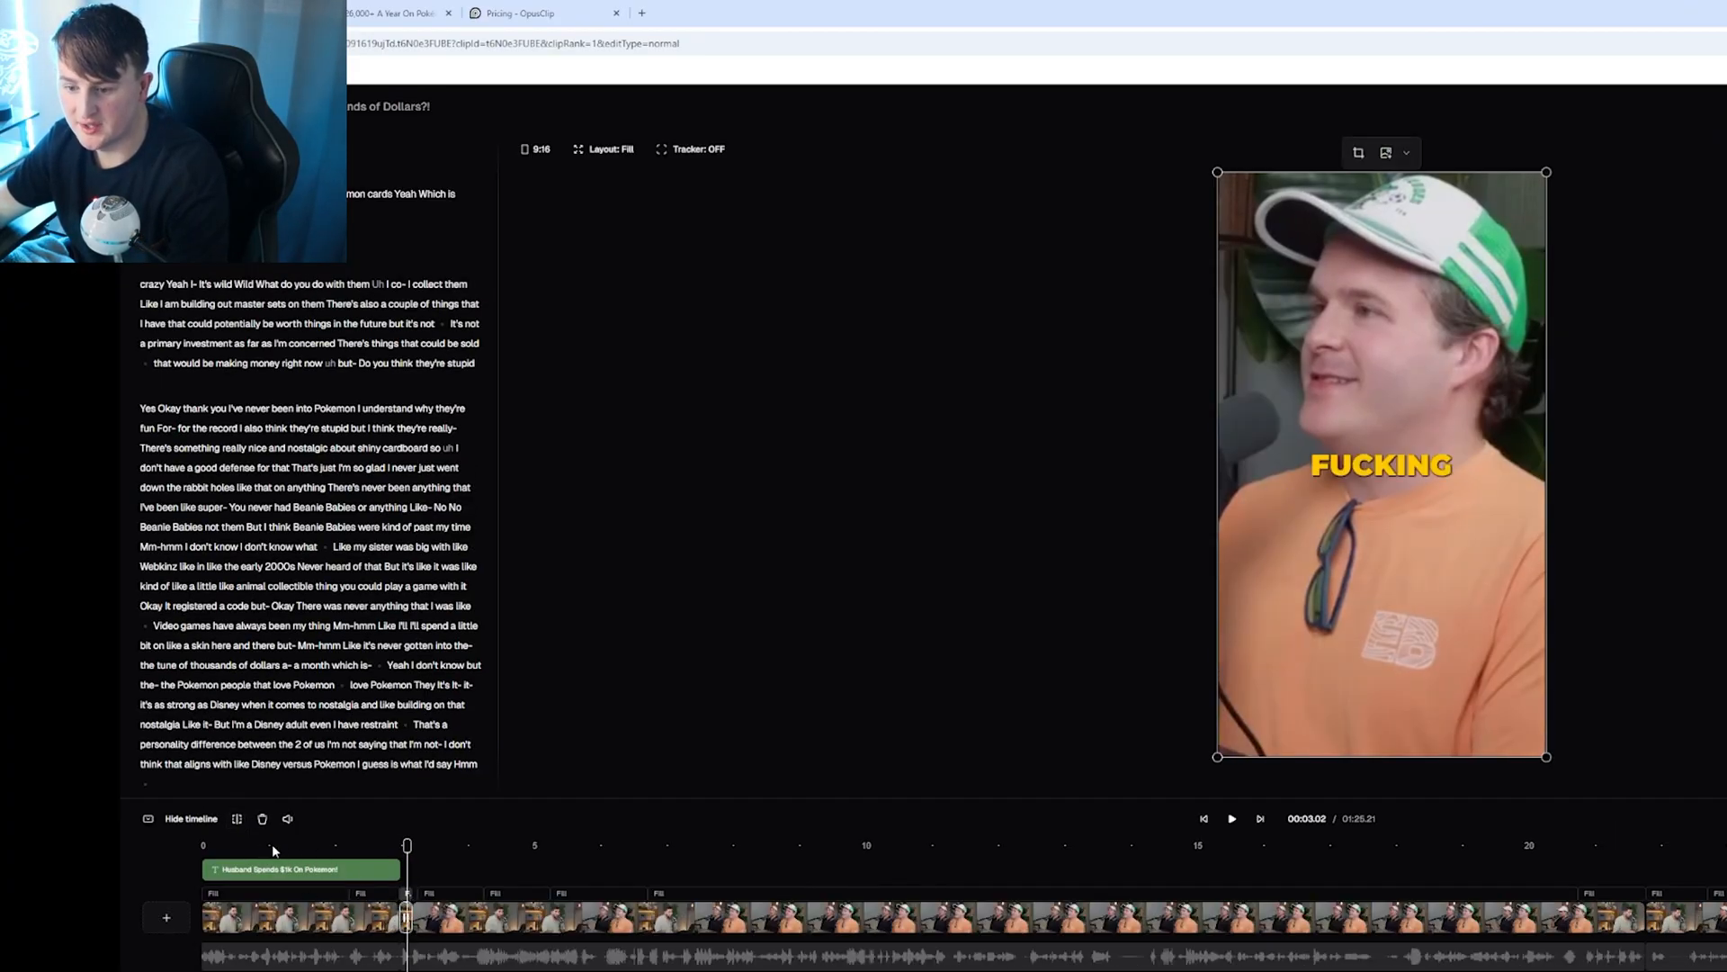
click(288, 819)
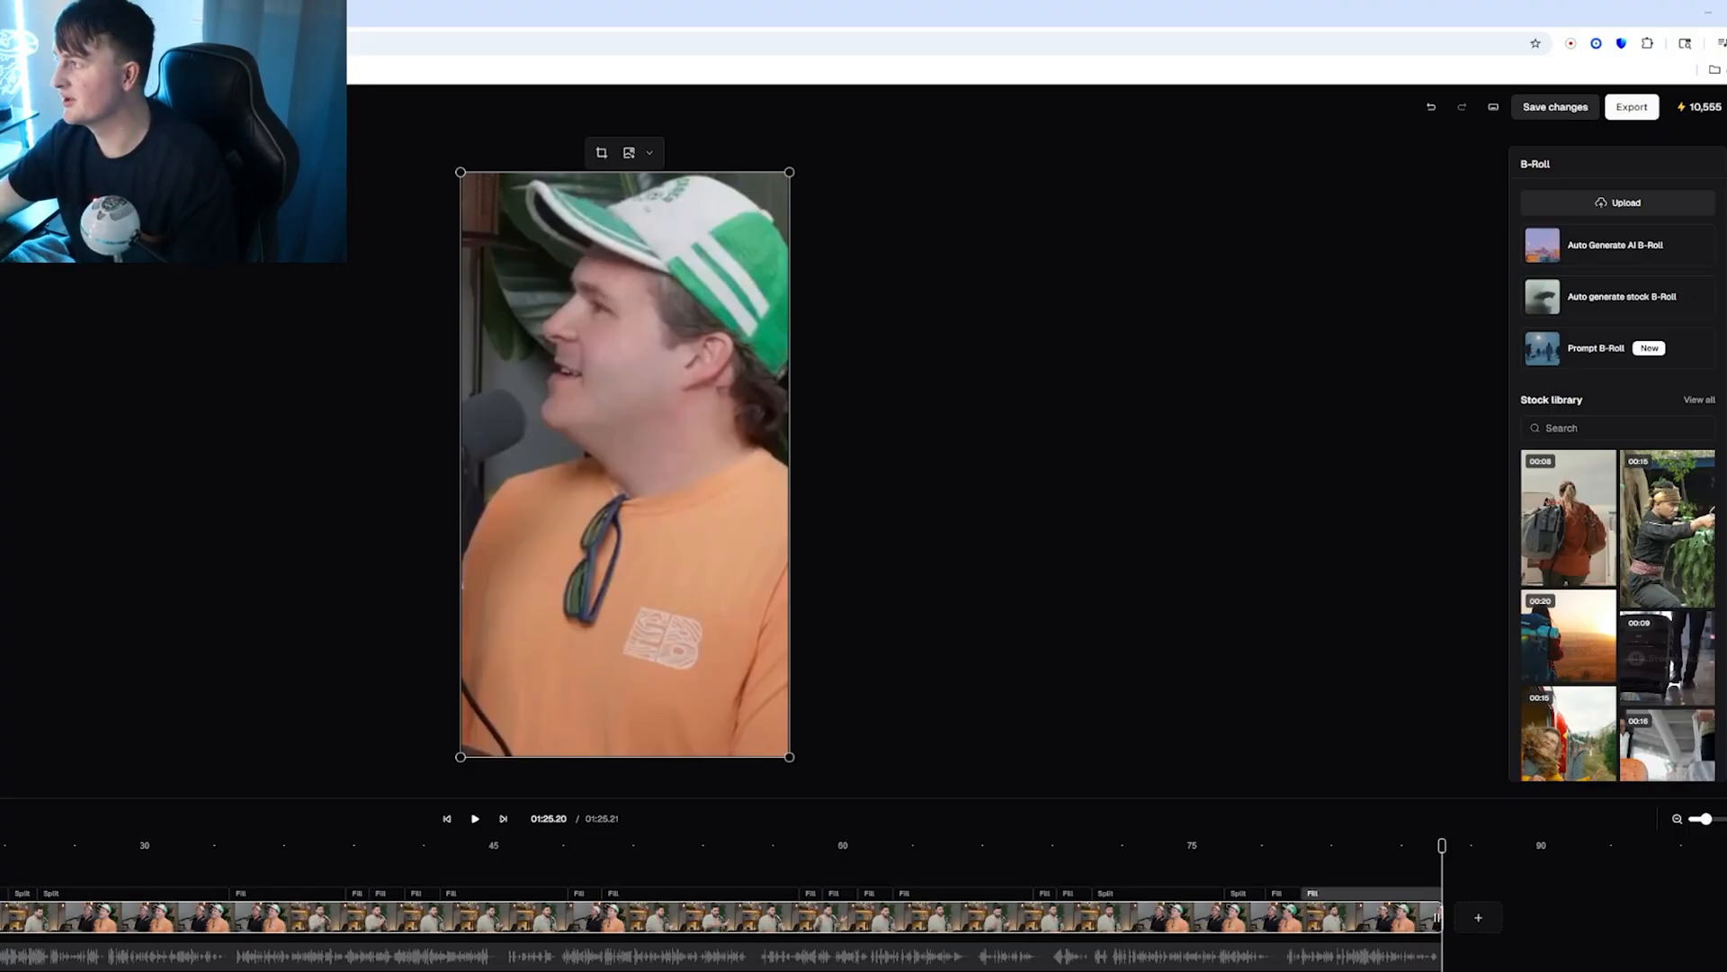
click(1632, 106)
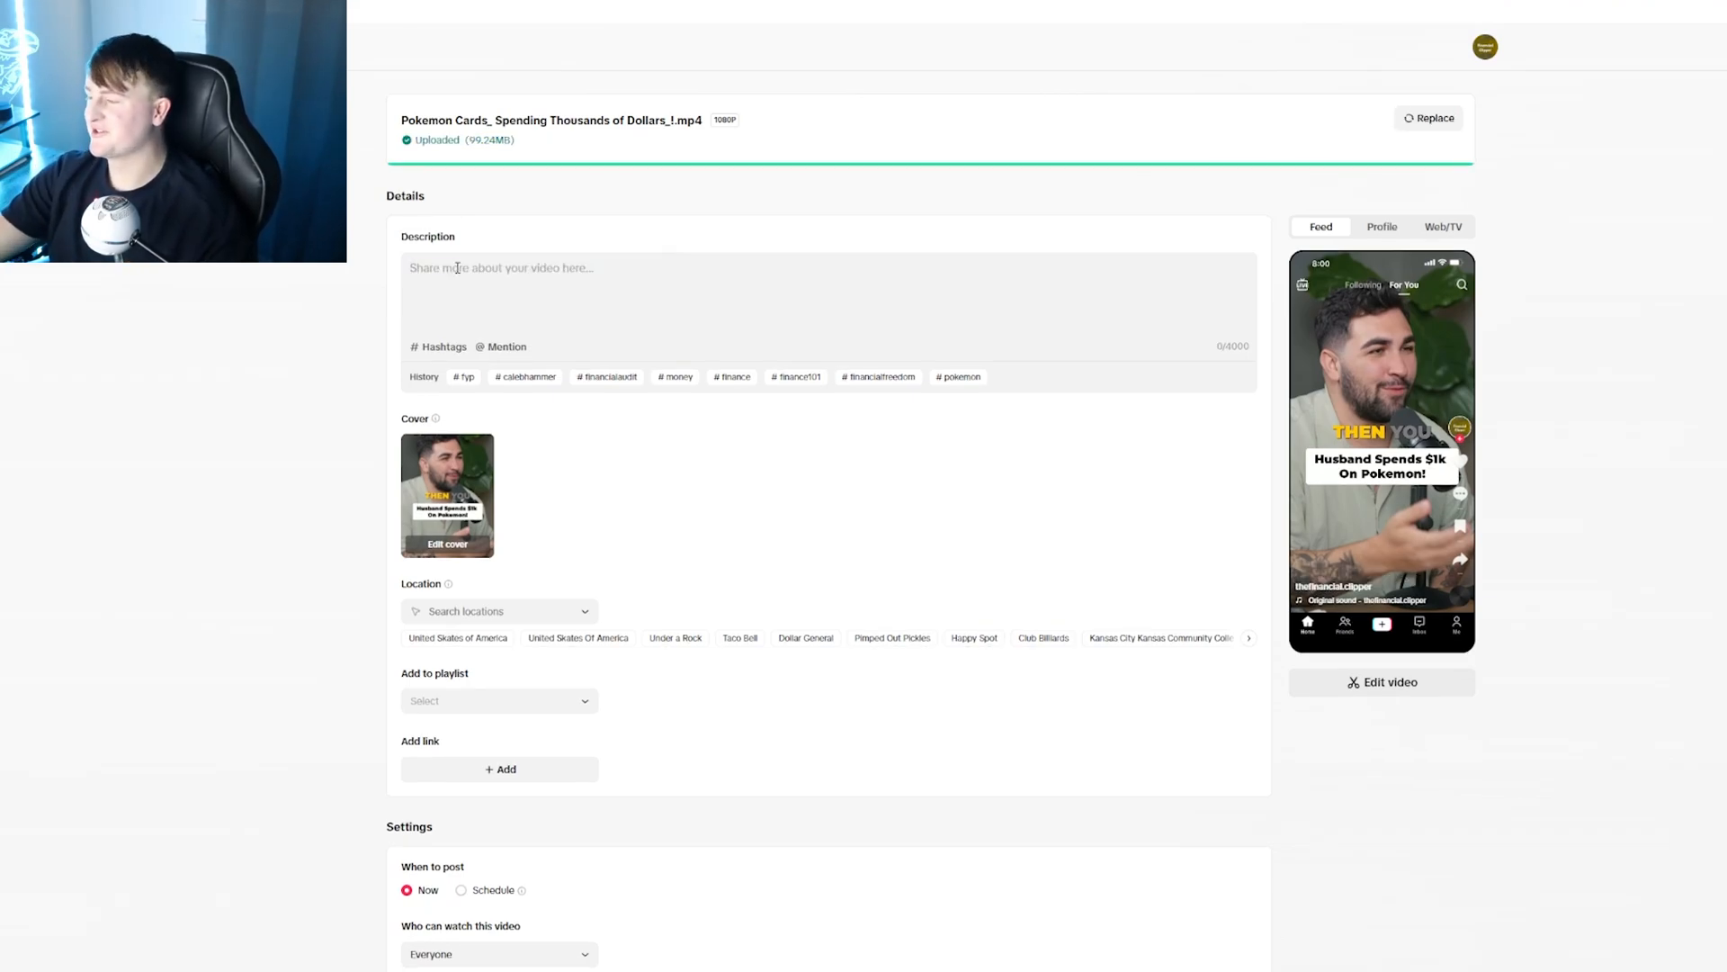
text(Wow, this)
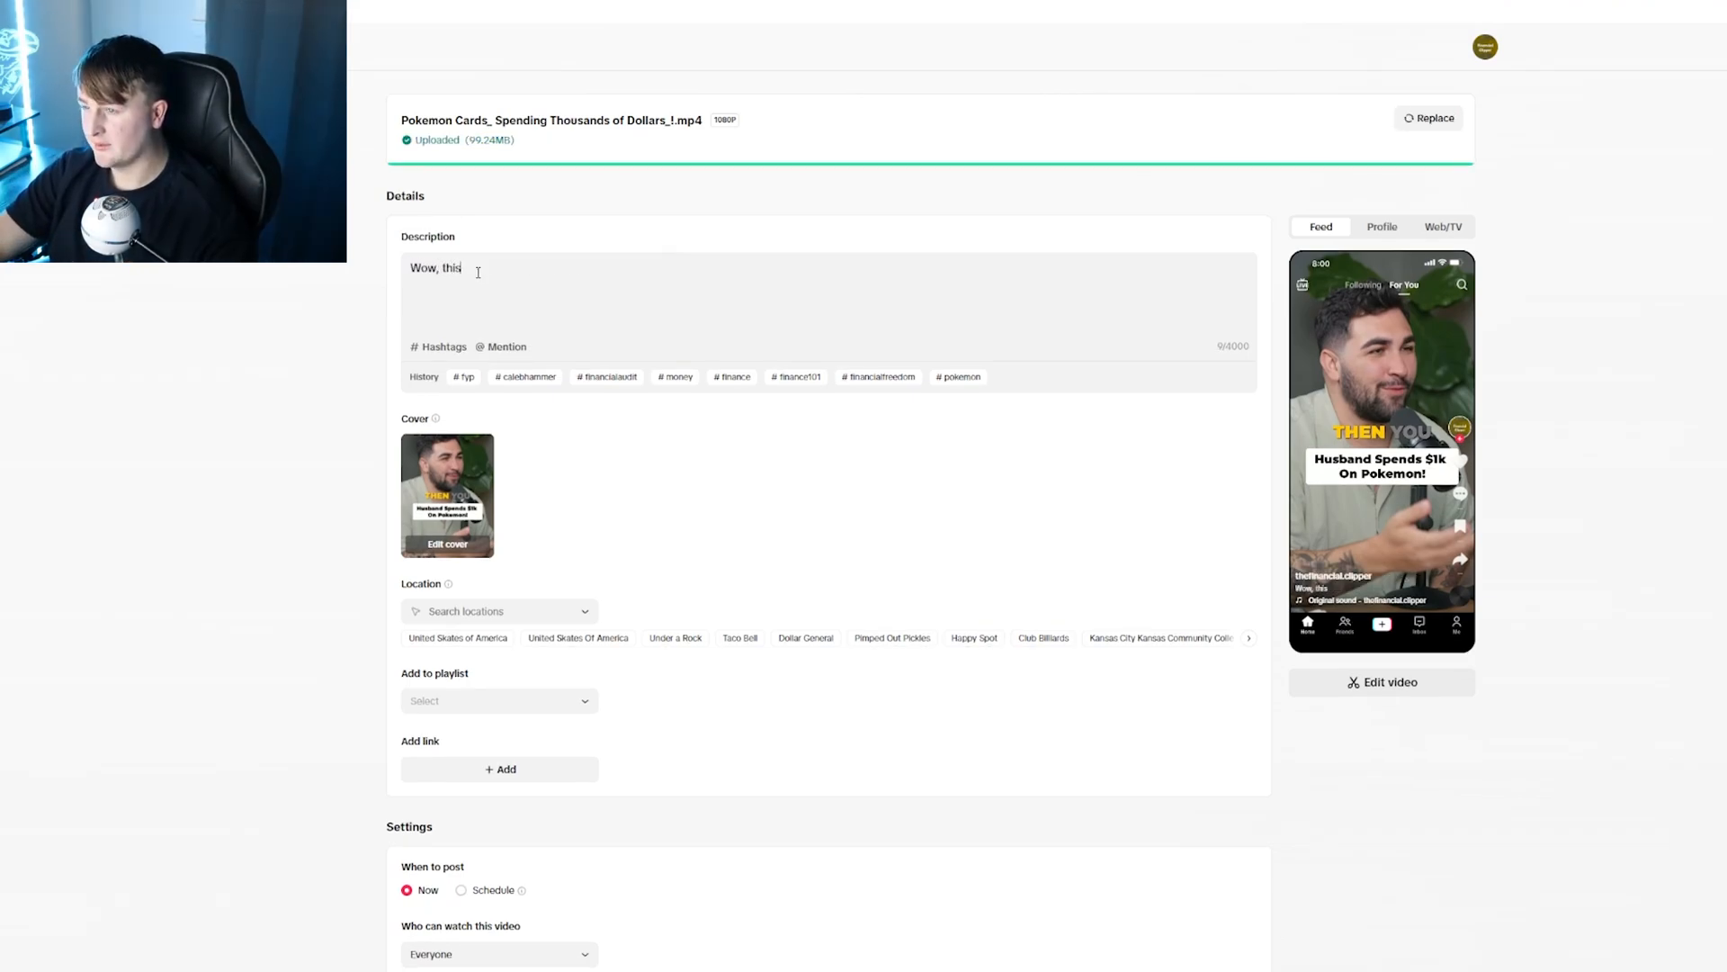
text(is insane...)
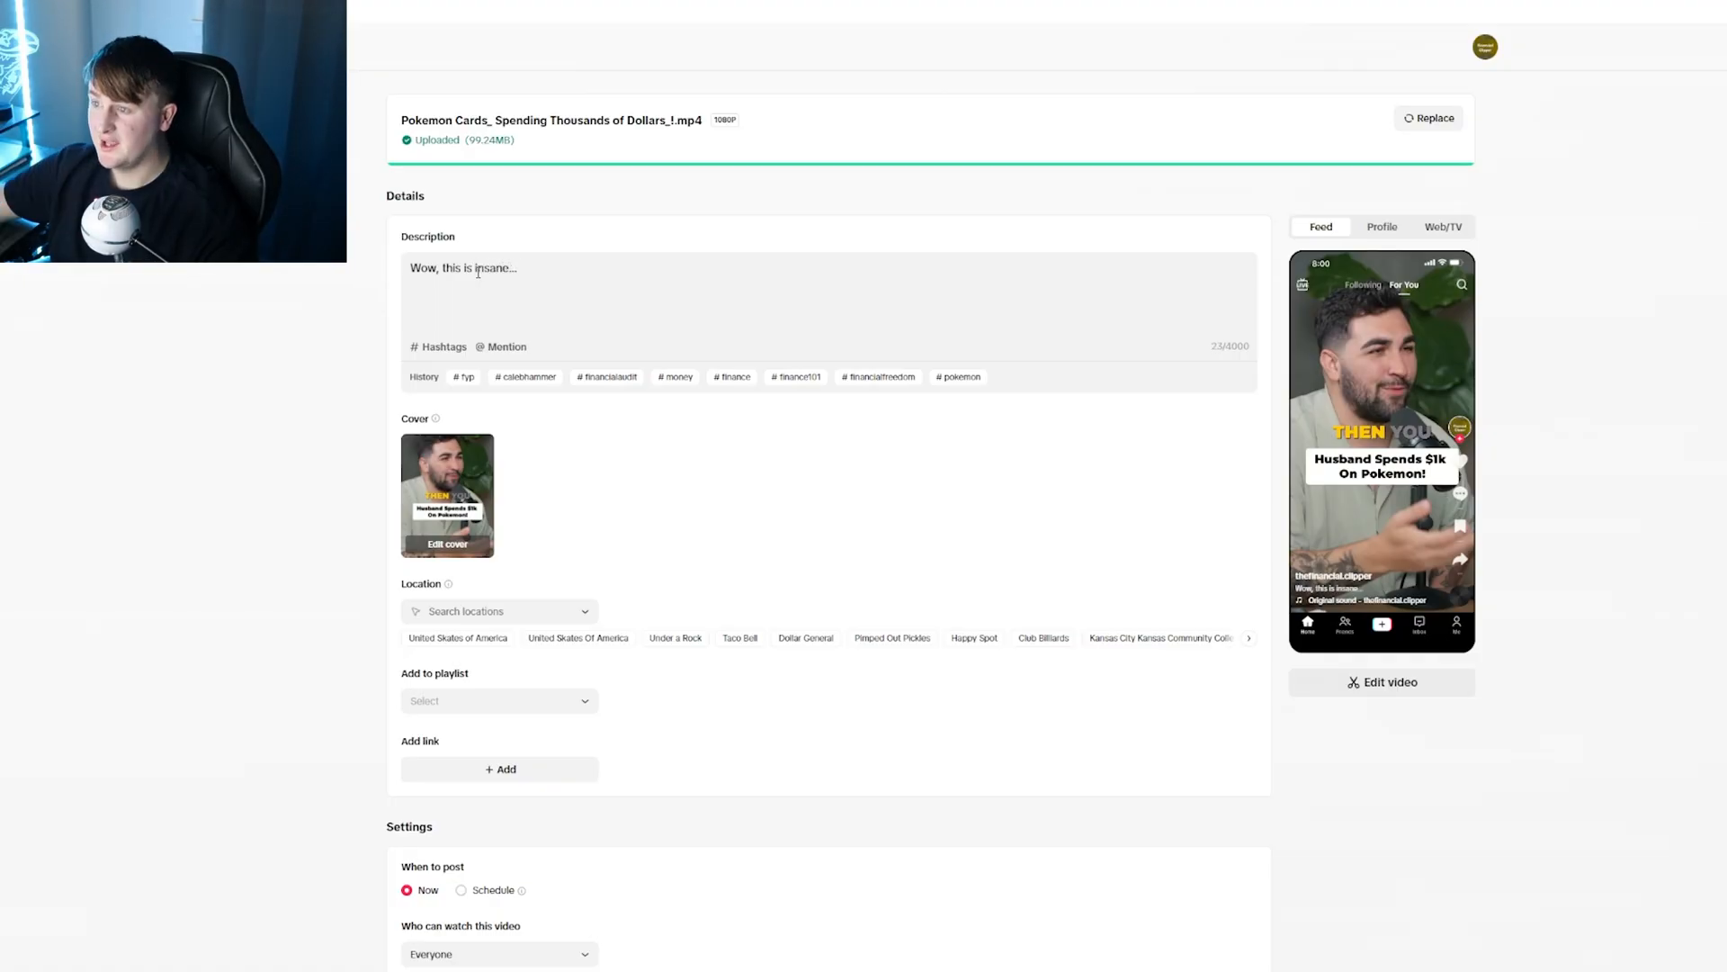
text(@ca)
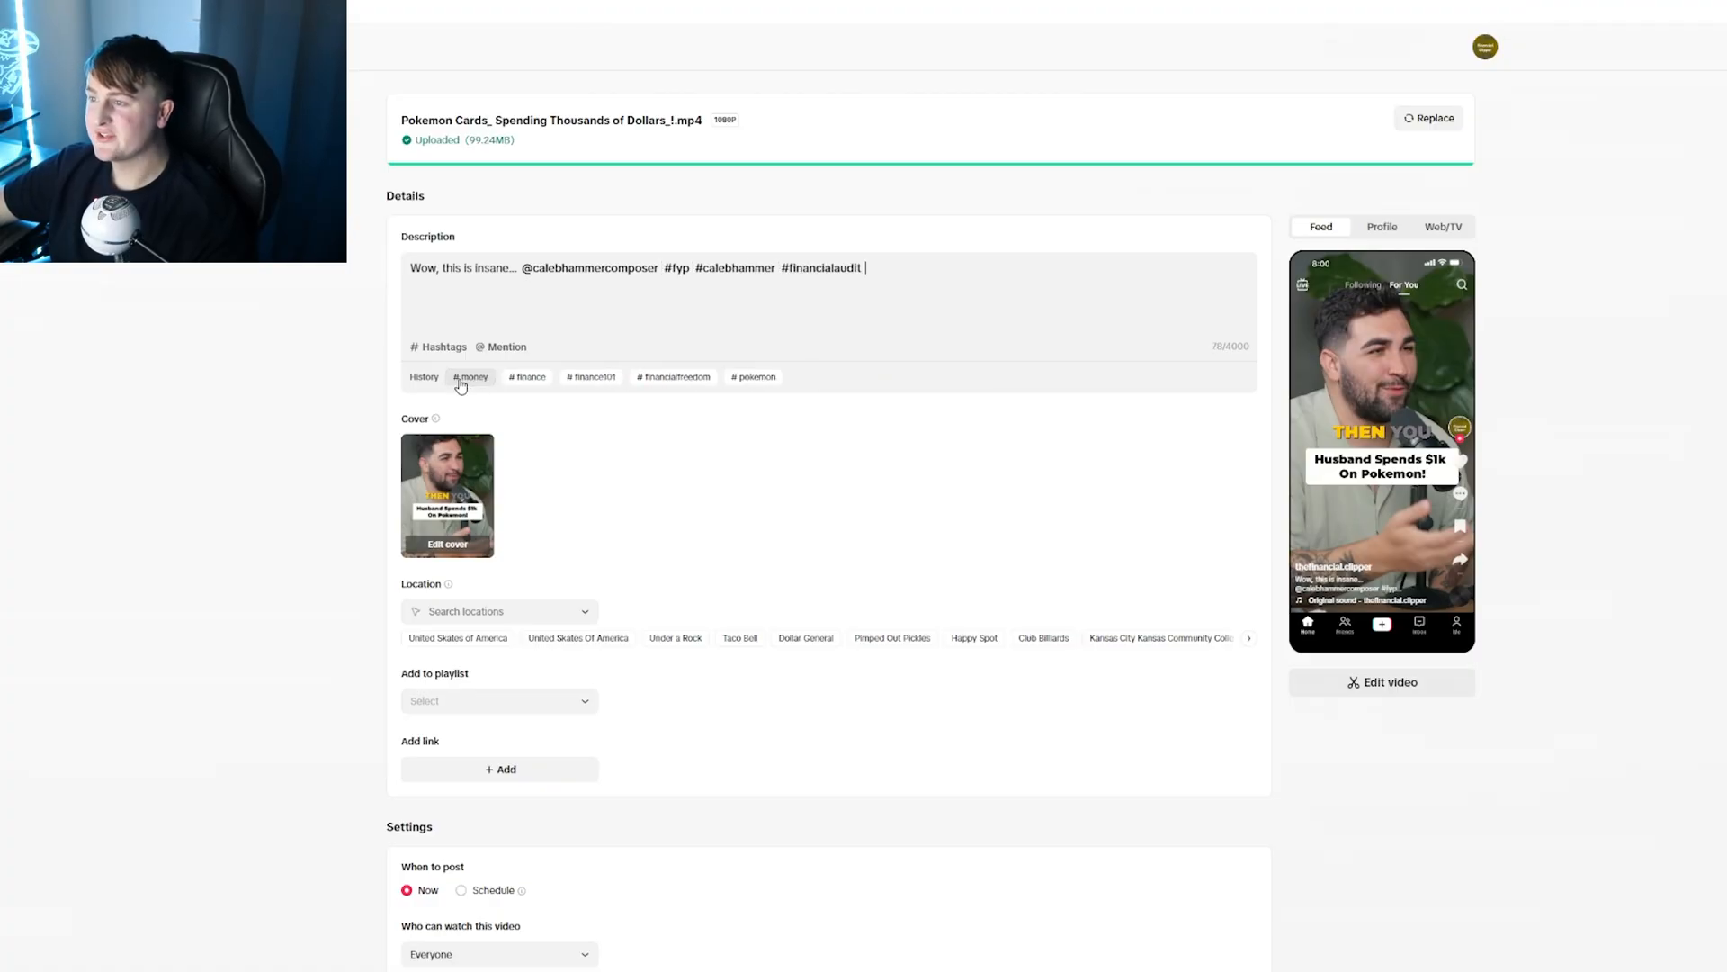
click(469, 376)
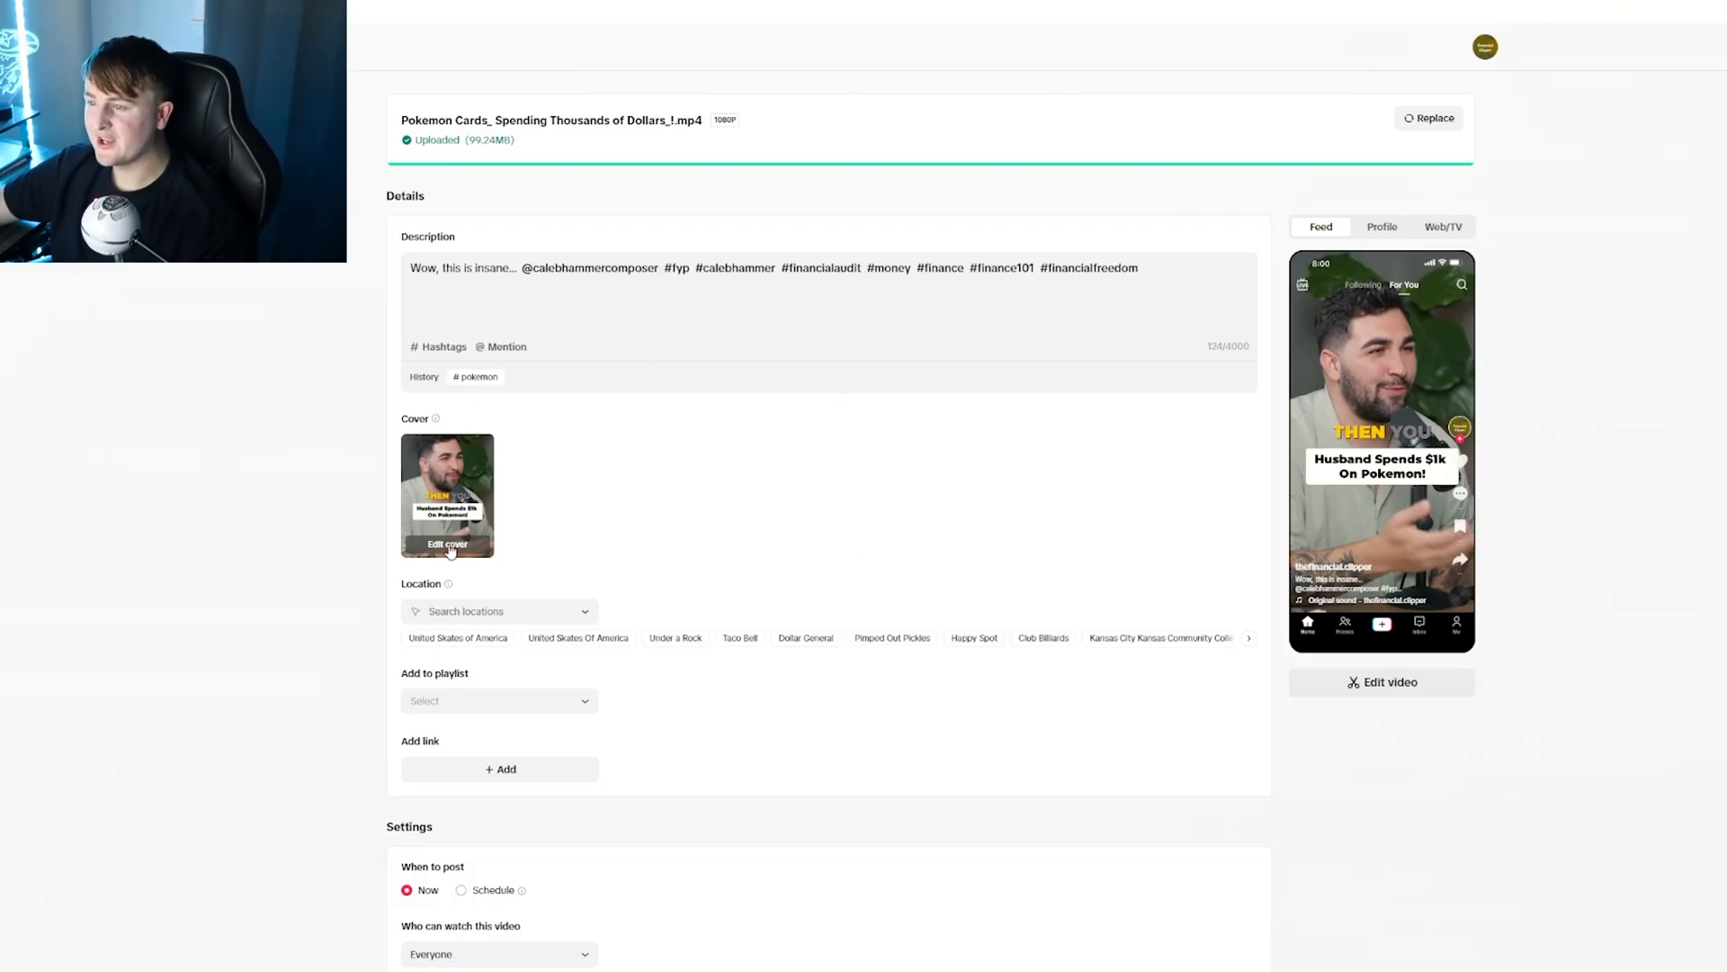
Step: Open the post's cover editor and the sound panel for the clip
click(448, 543)
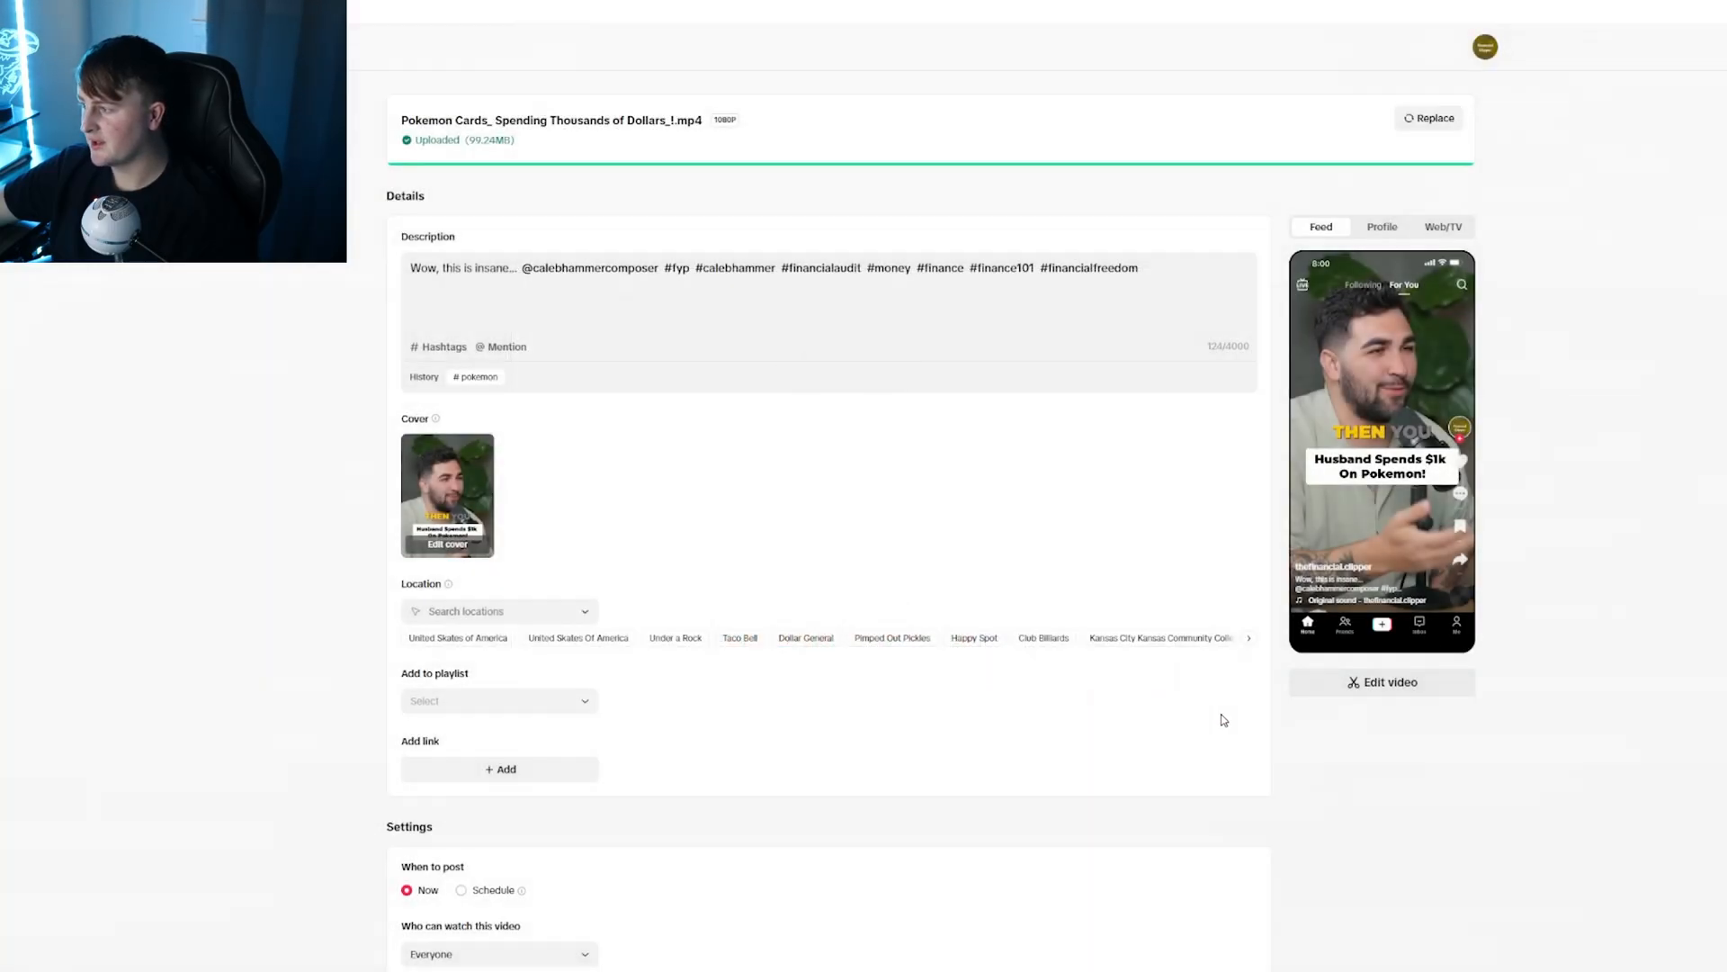
click(1382, 682)
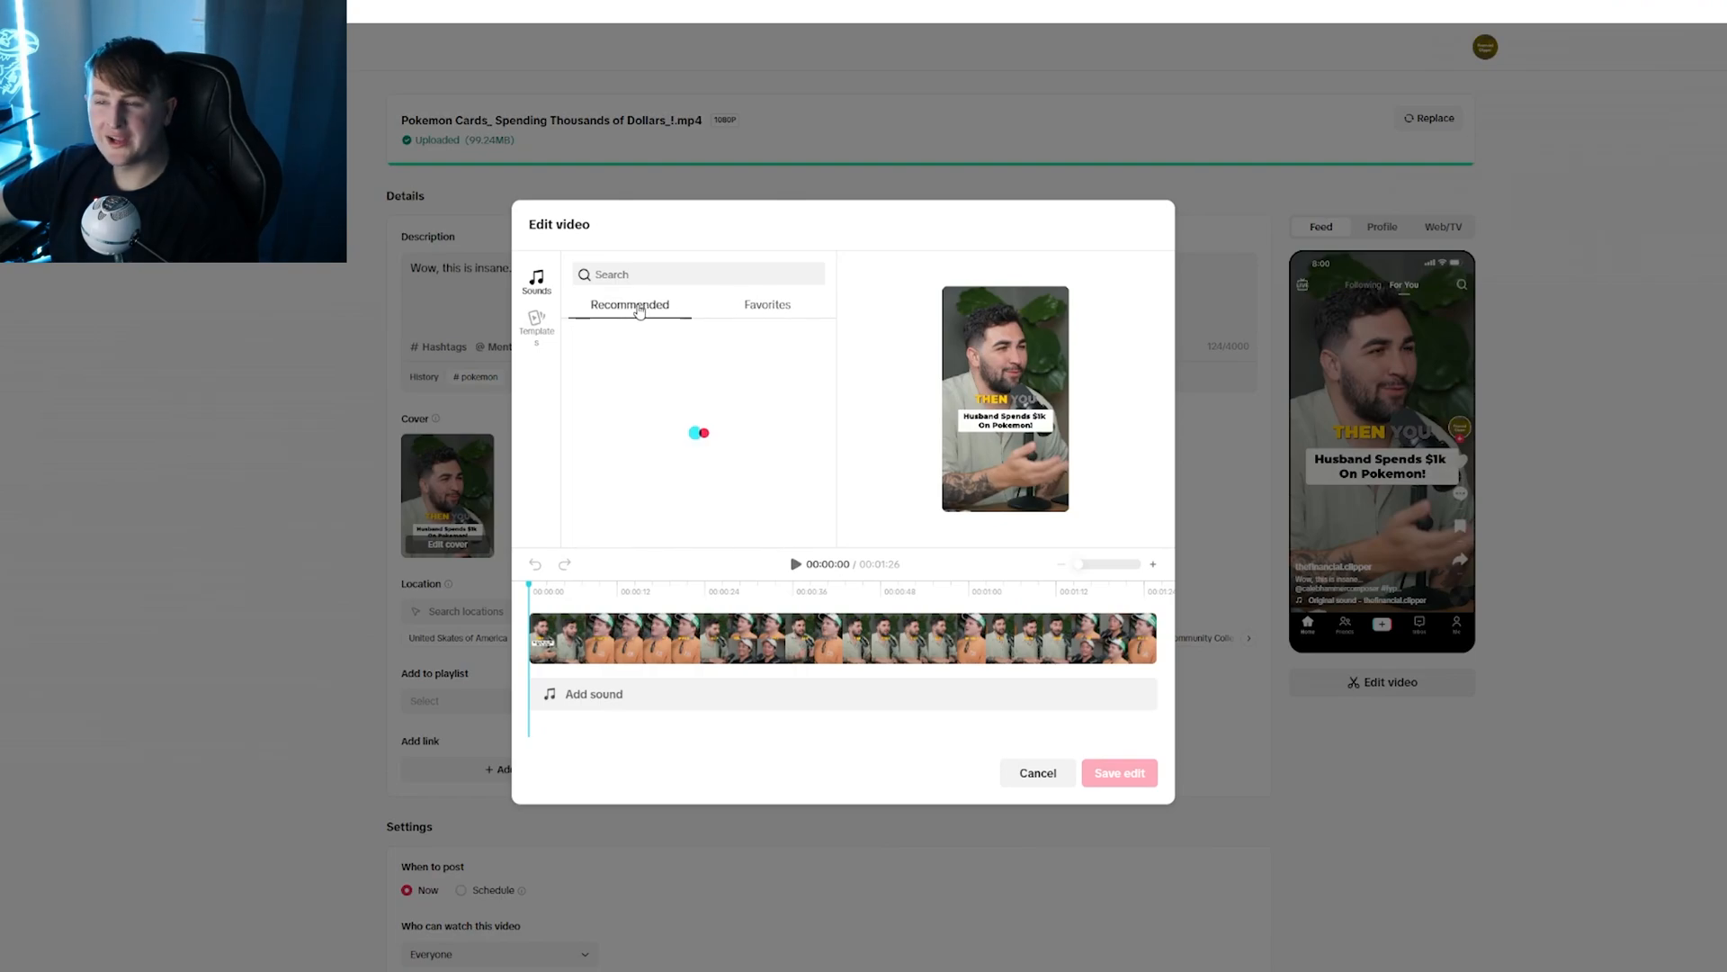
Step: Add the favourited Shocking / Comical / Prank / Suspicious sound to the clip
click(630, 304)
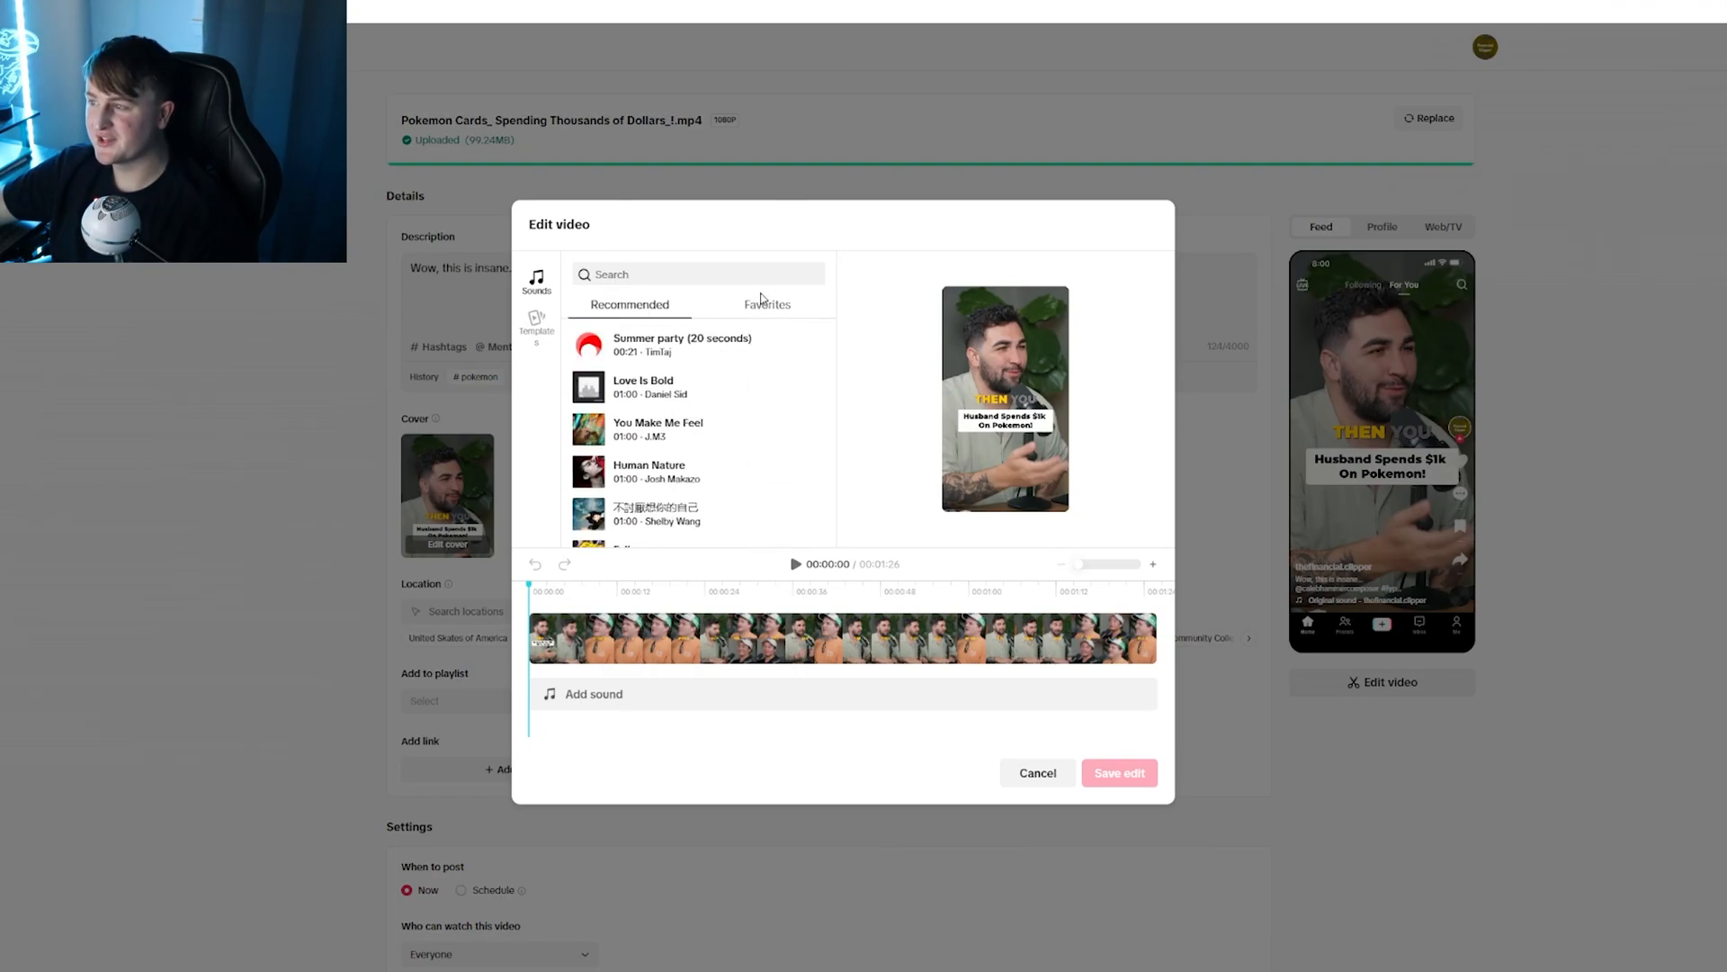
click(766, 304)
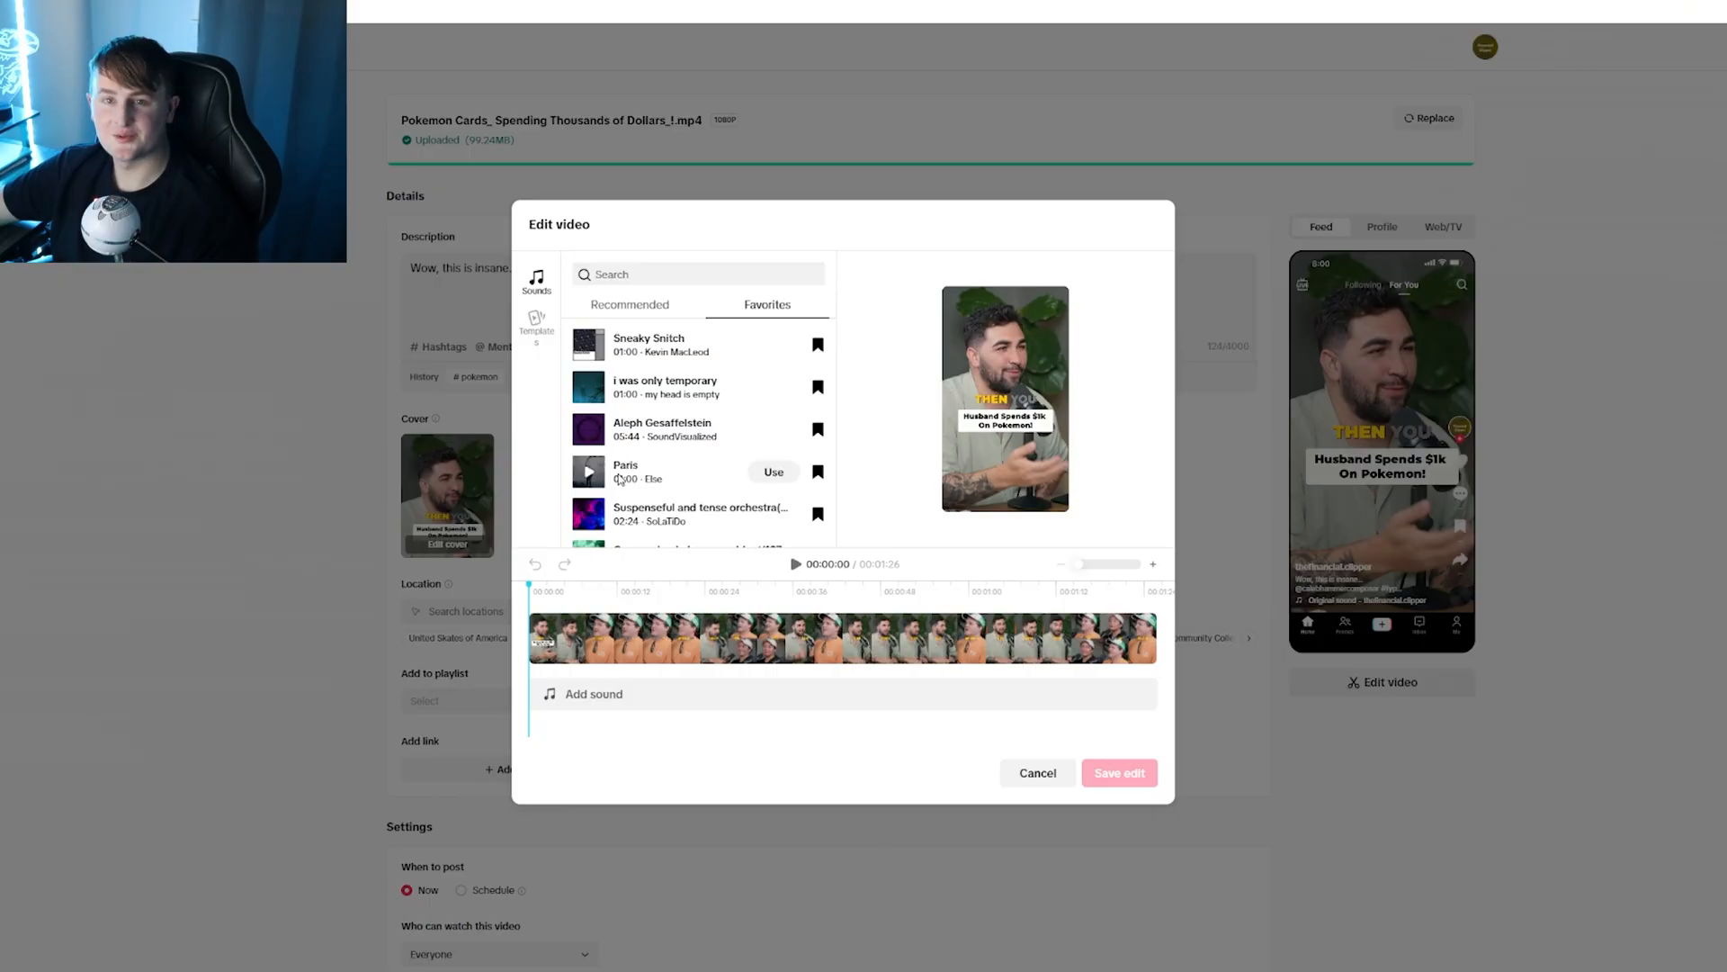
scroll(down, 3)
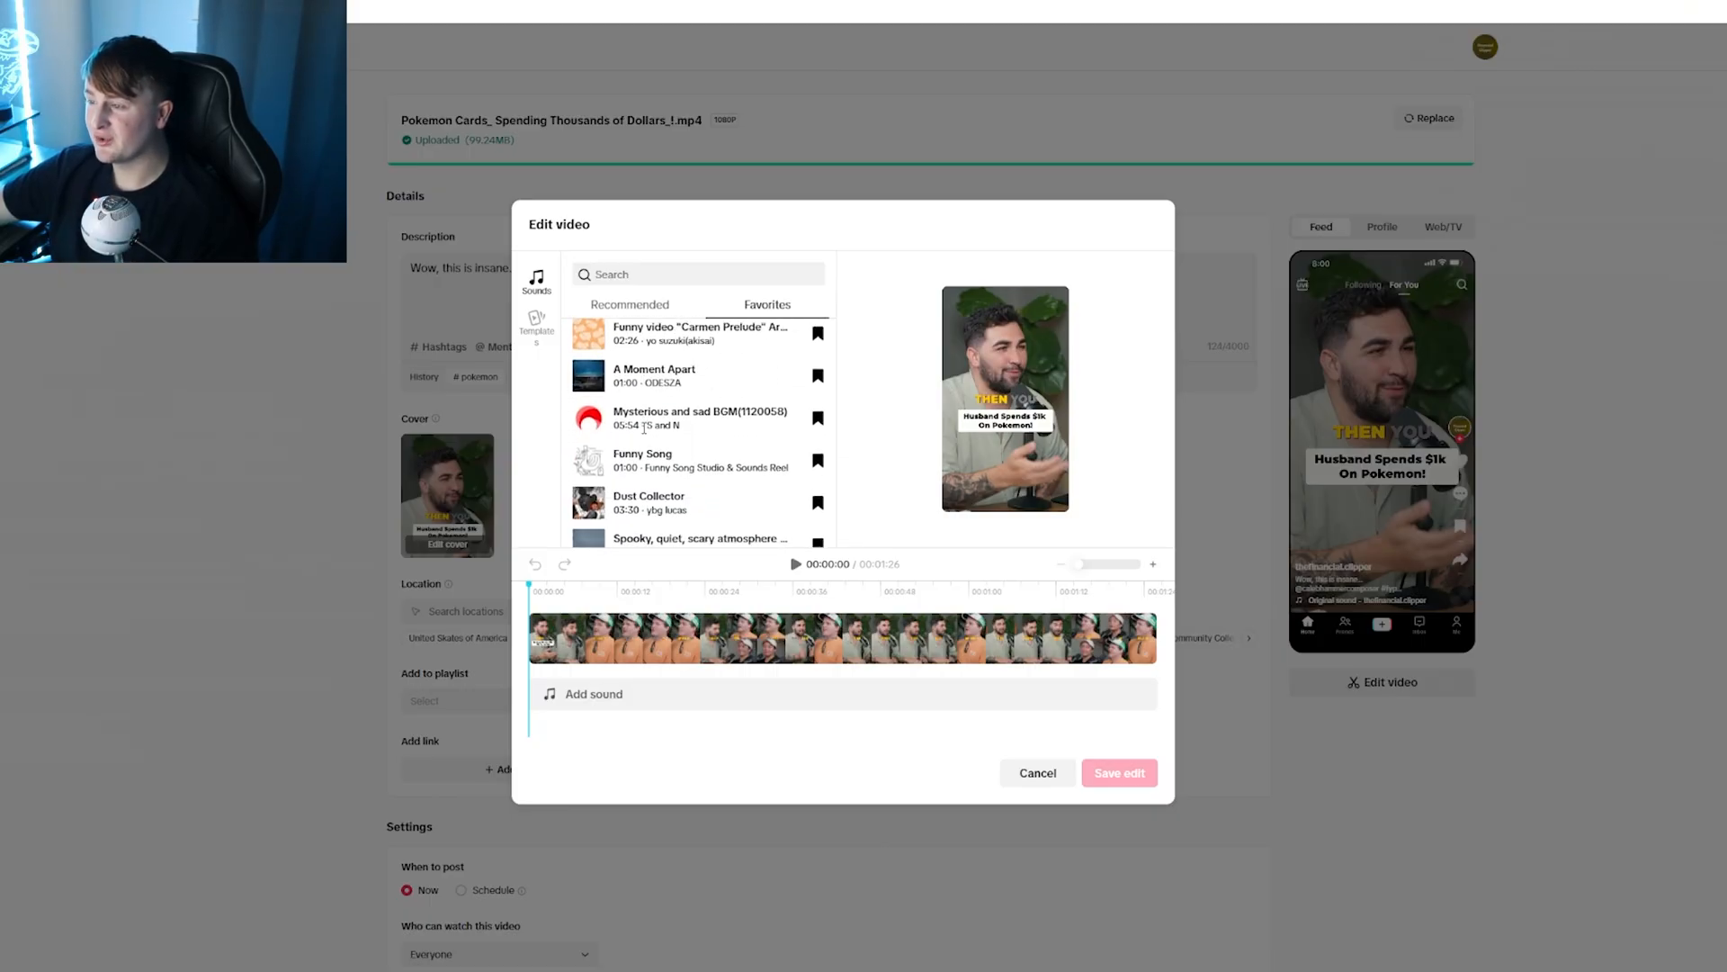
scroll(down, 3)
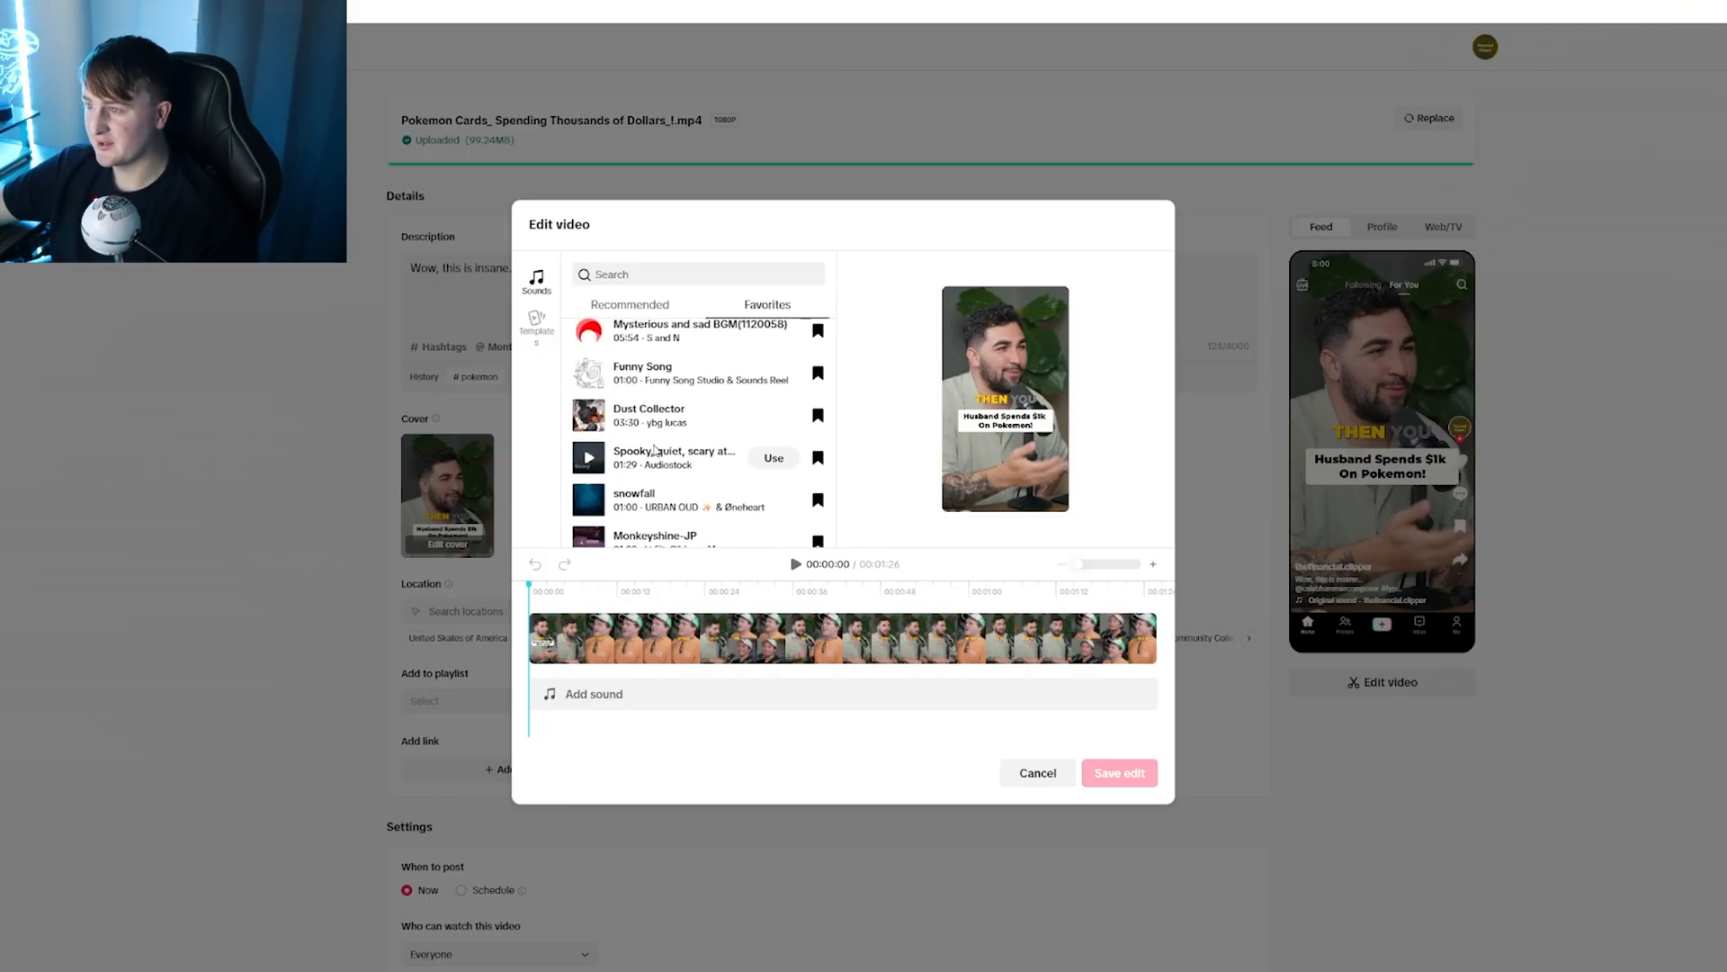
click(767, 304)
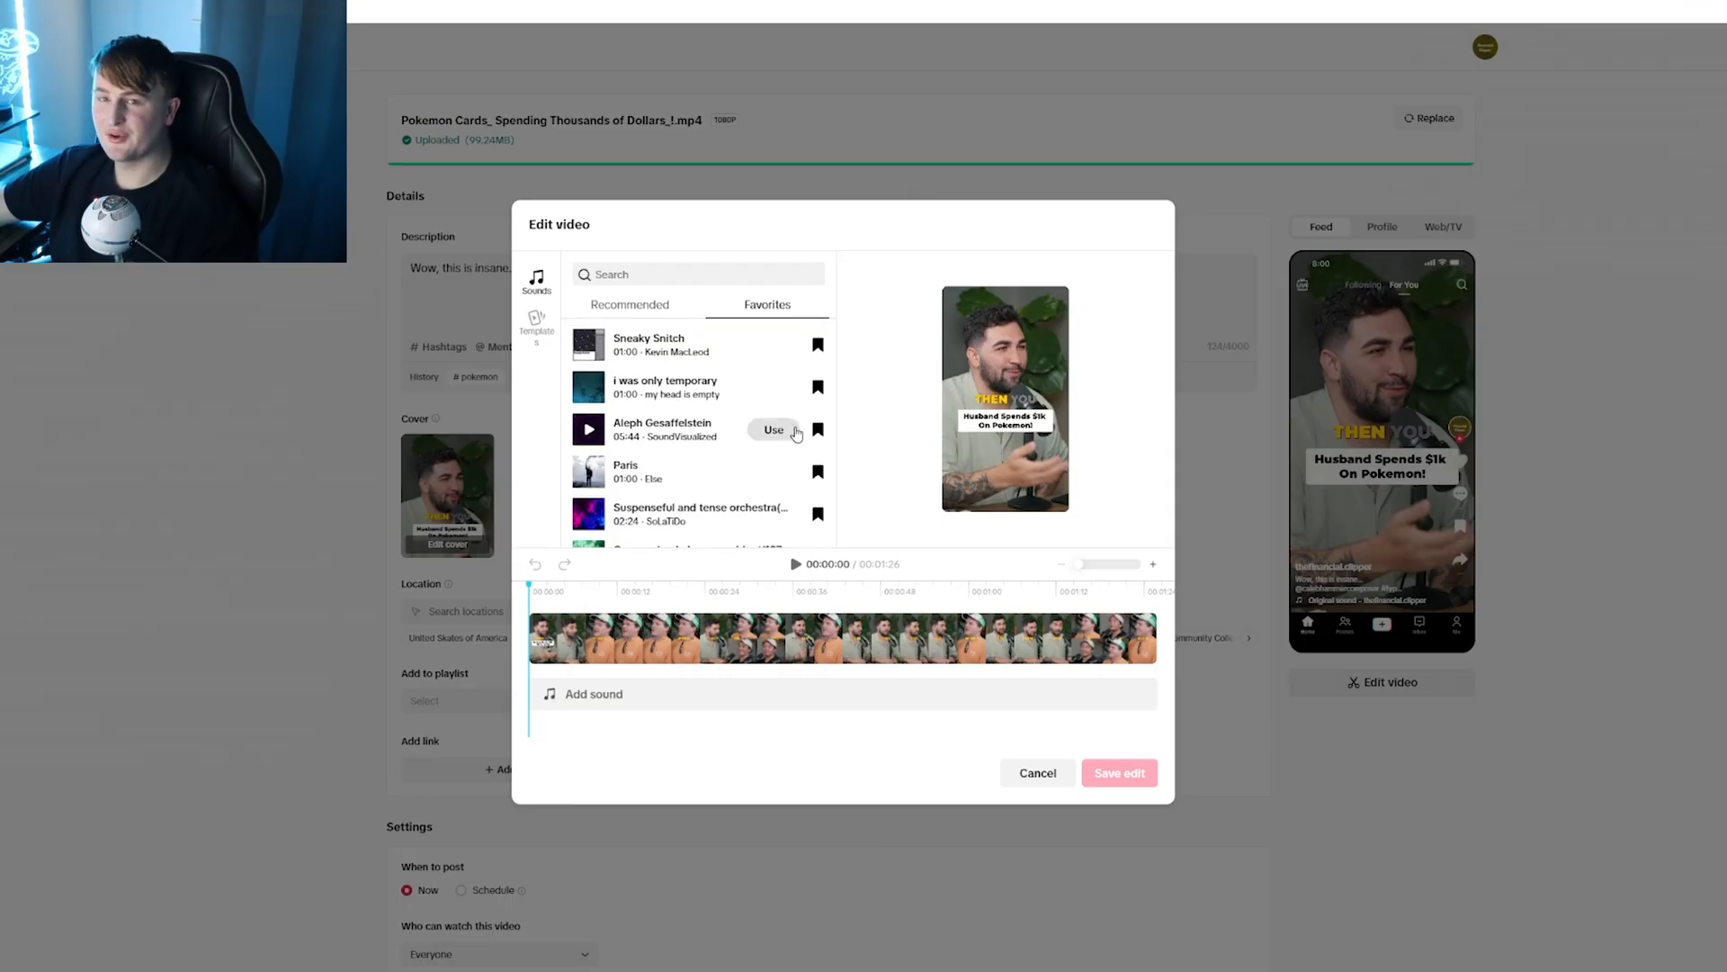
scroll(down, 3)
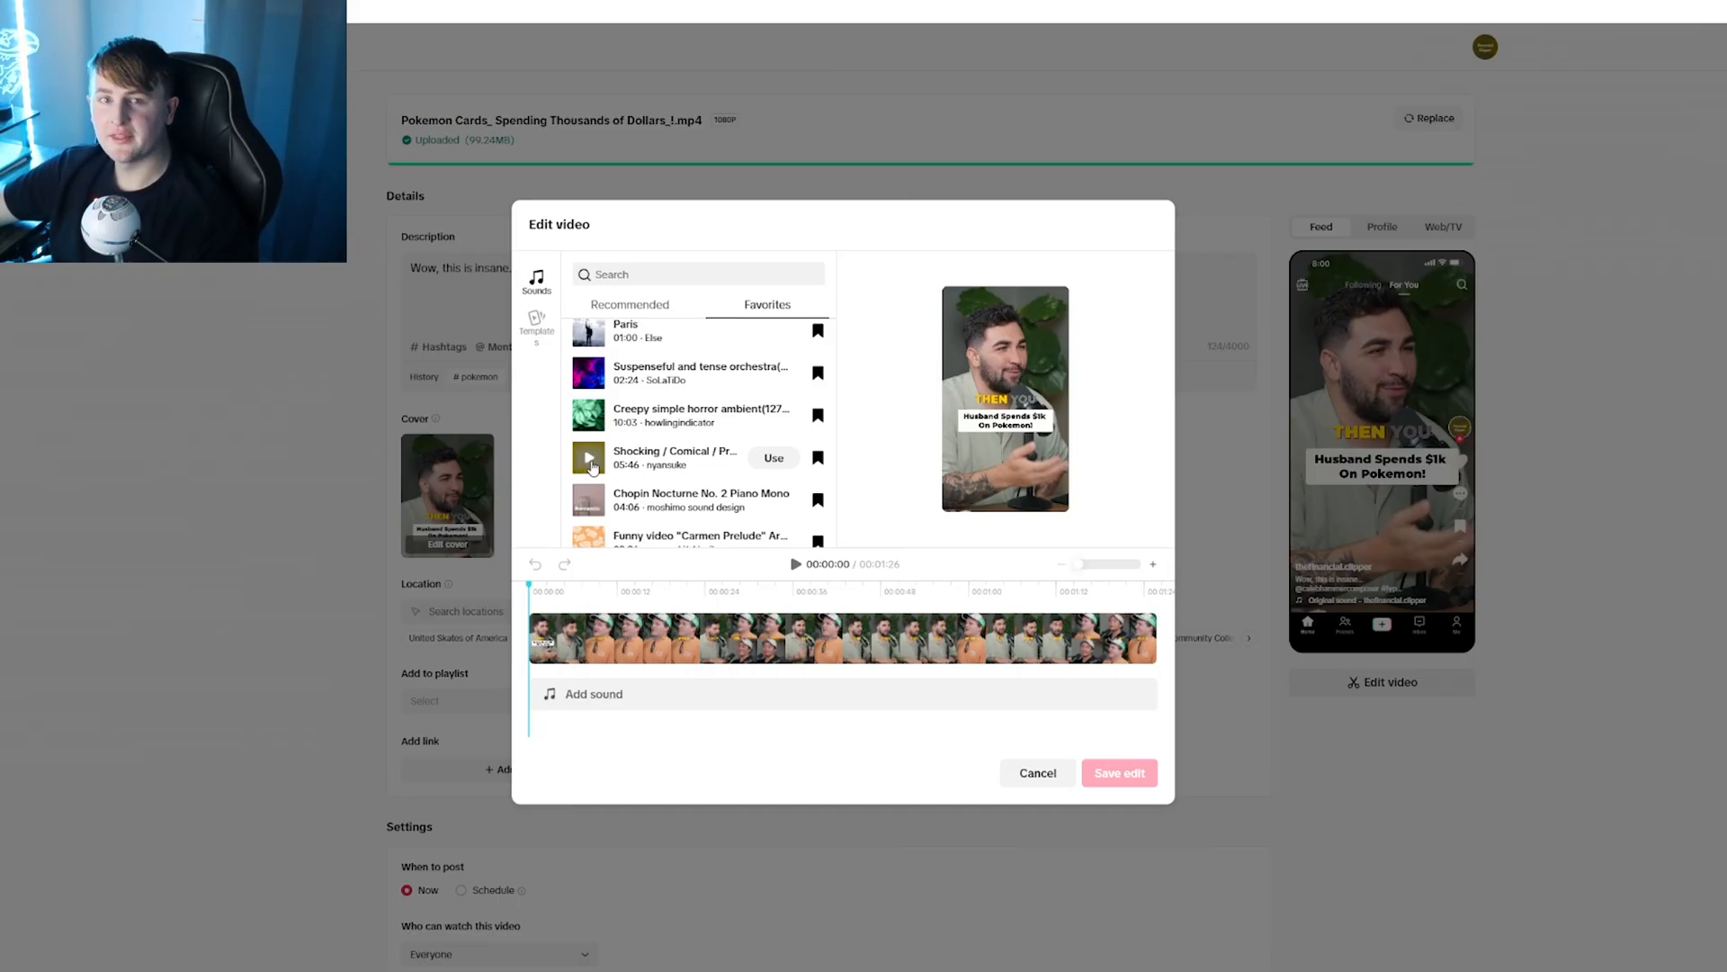
click(773, 457)
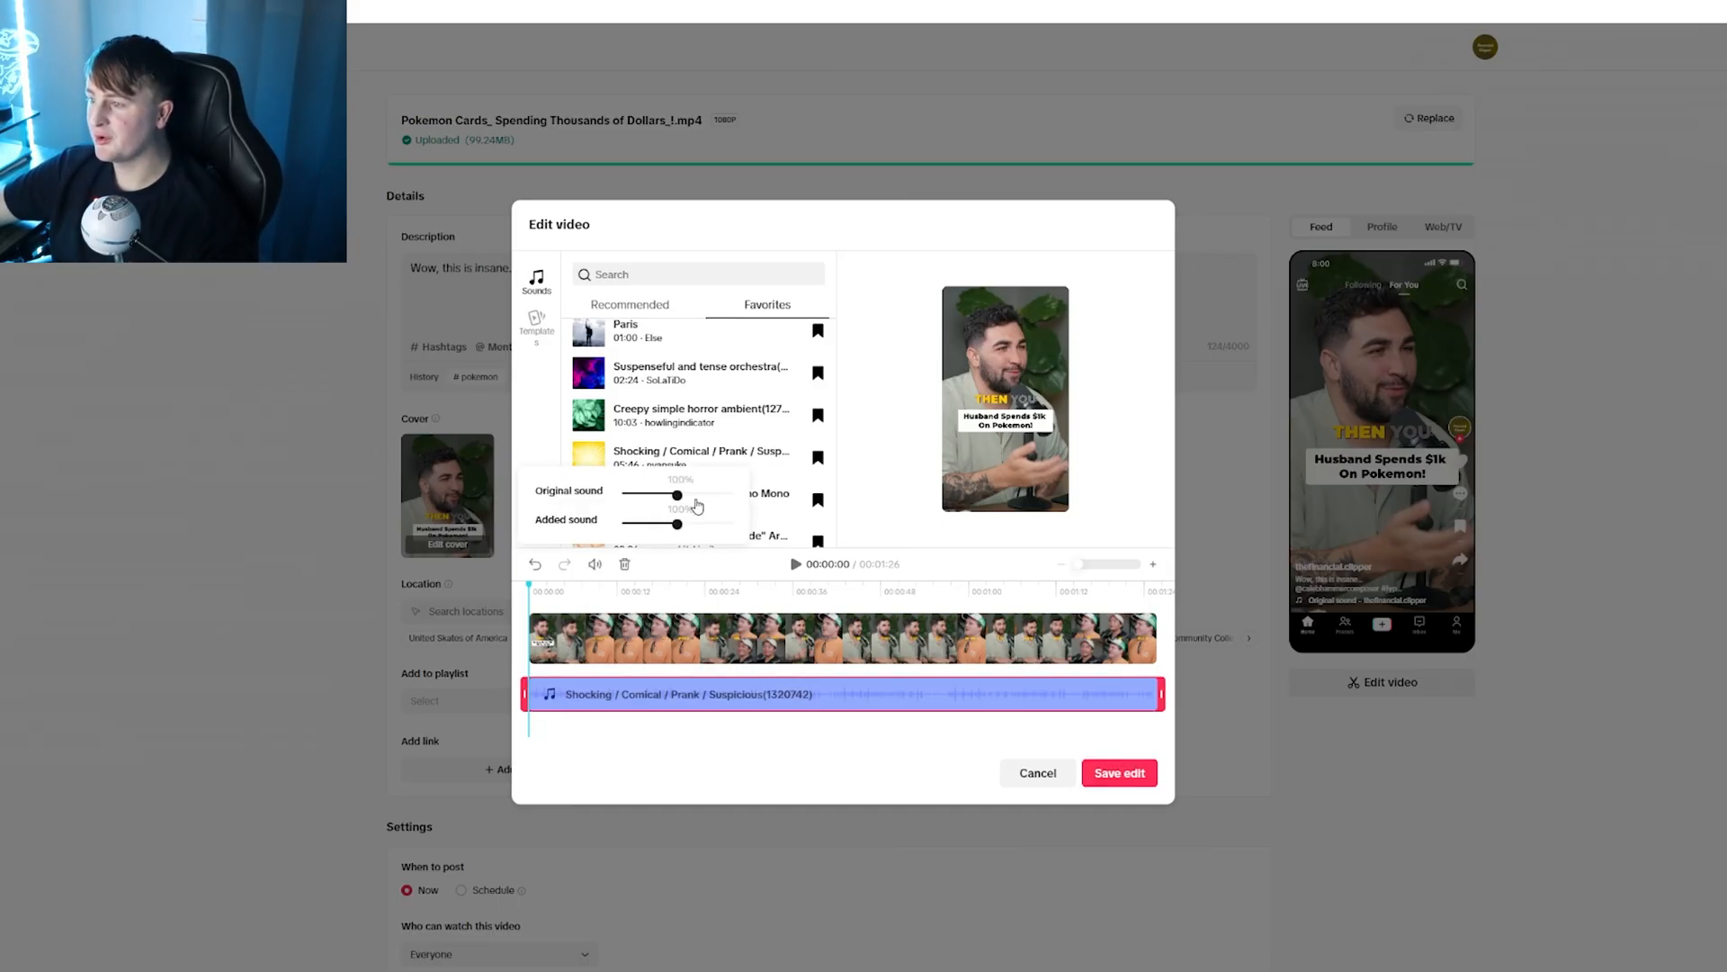
Step: Keep Original sound at 100% and turn Added sound down near 0%
drag(677, 524, 637, 523)
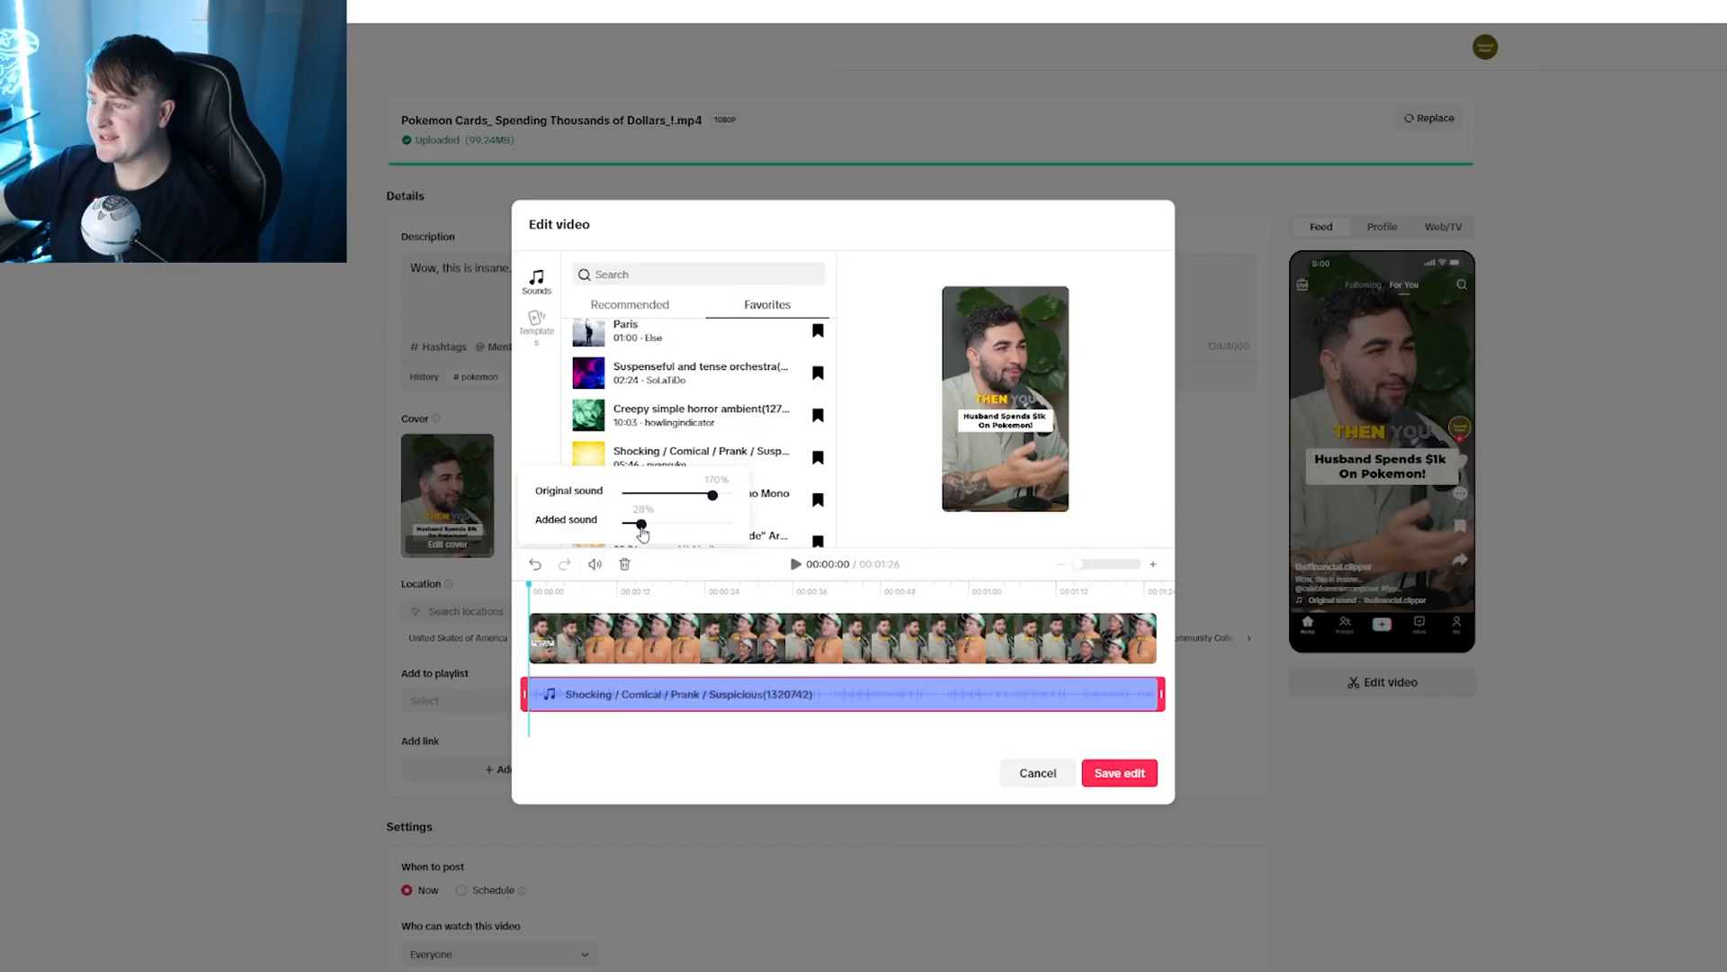
drag(642, 524, 628, 524)
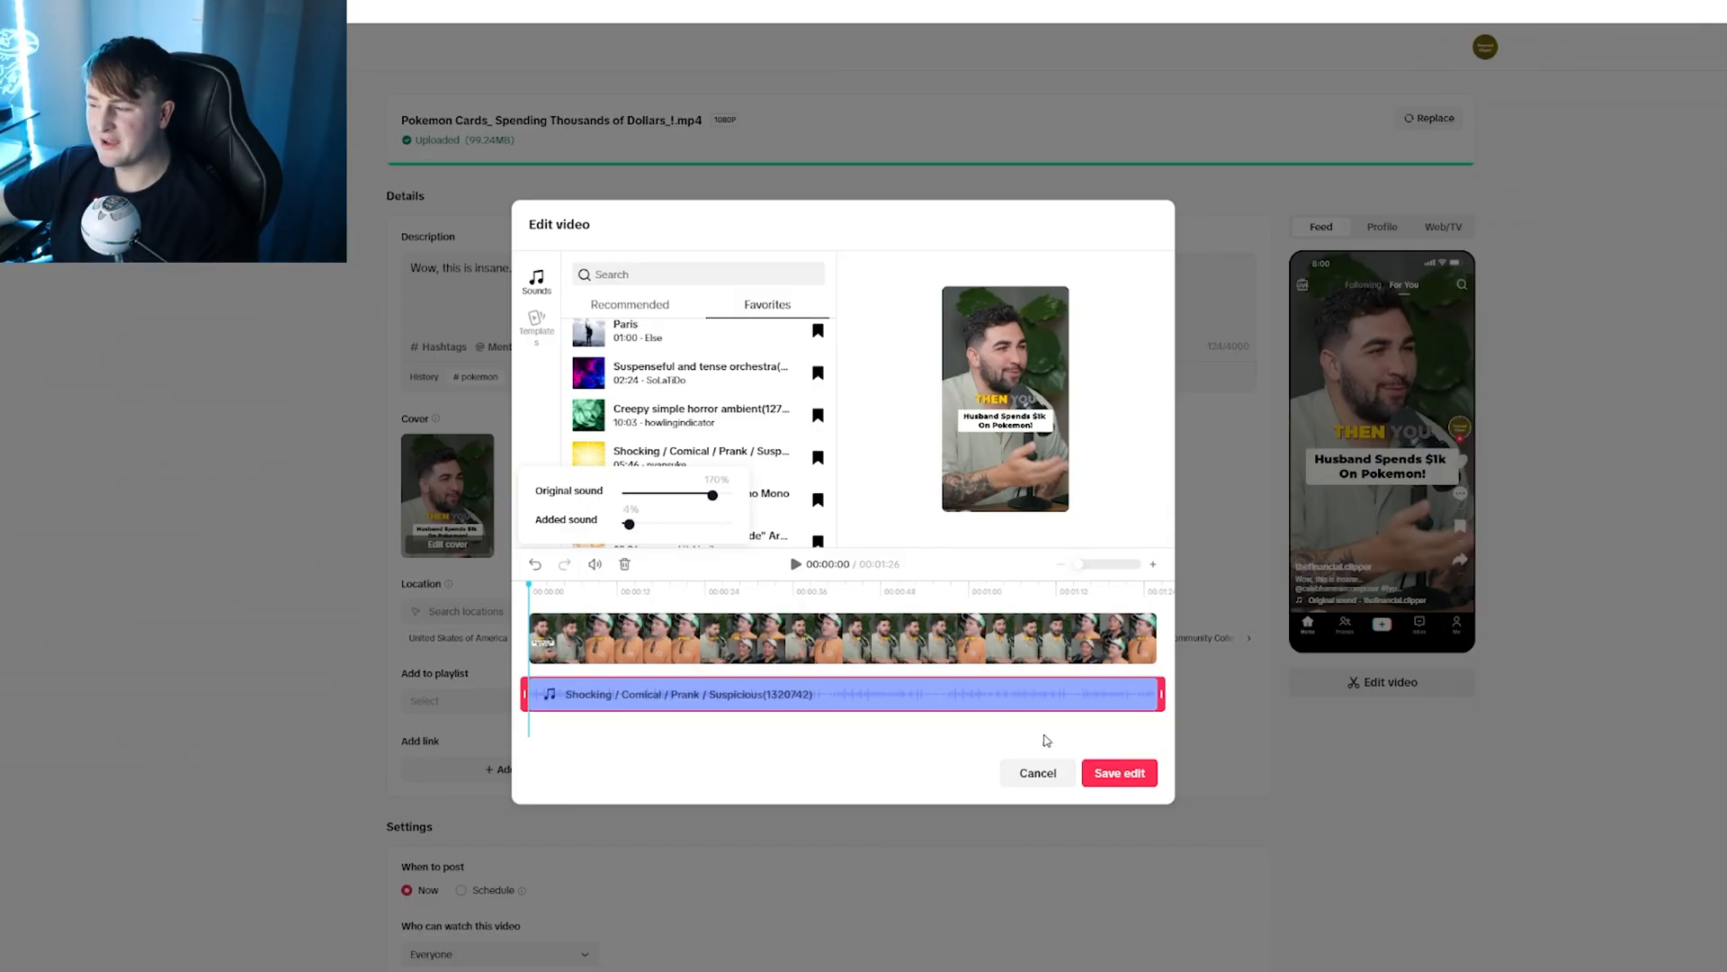
Step: Save the sound edit, try a 12:00 schedule on 2025-09-19, then set posting back to Now
click(1118, 772)
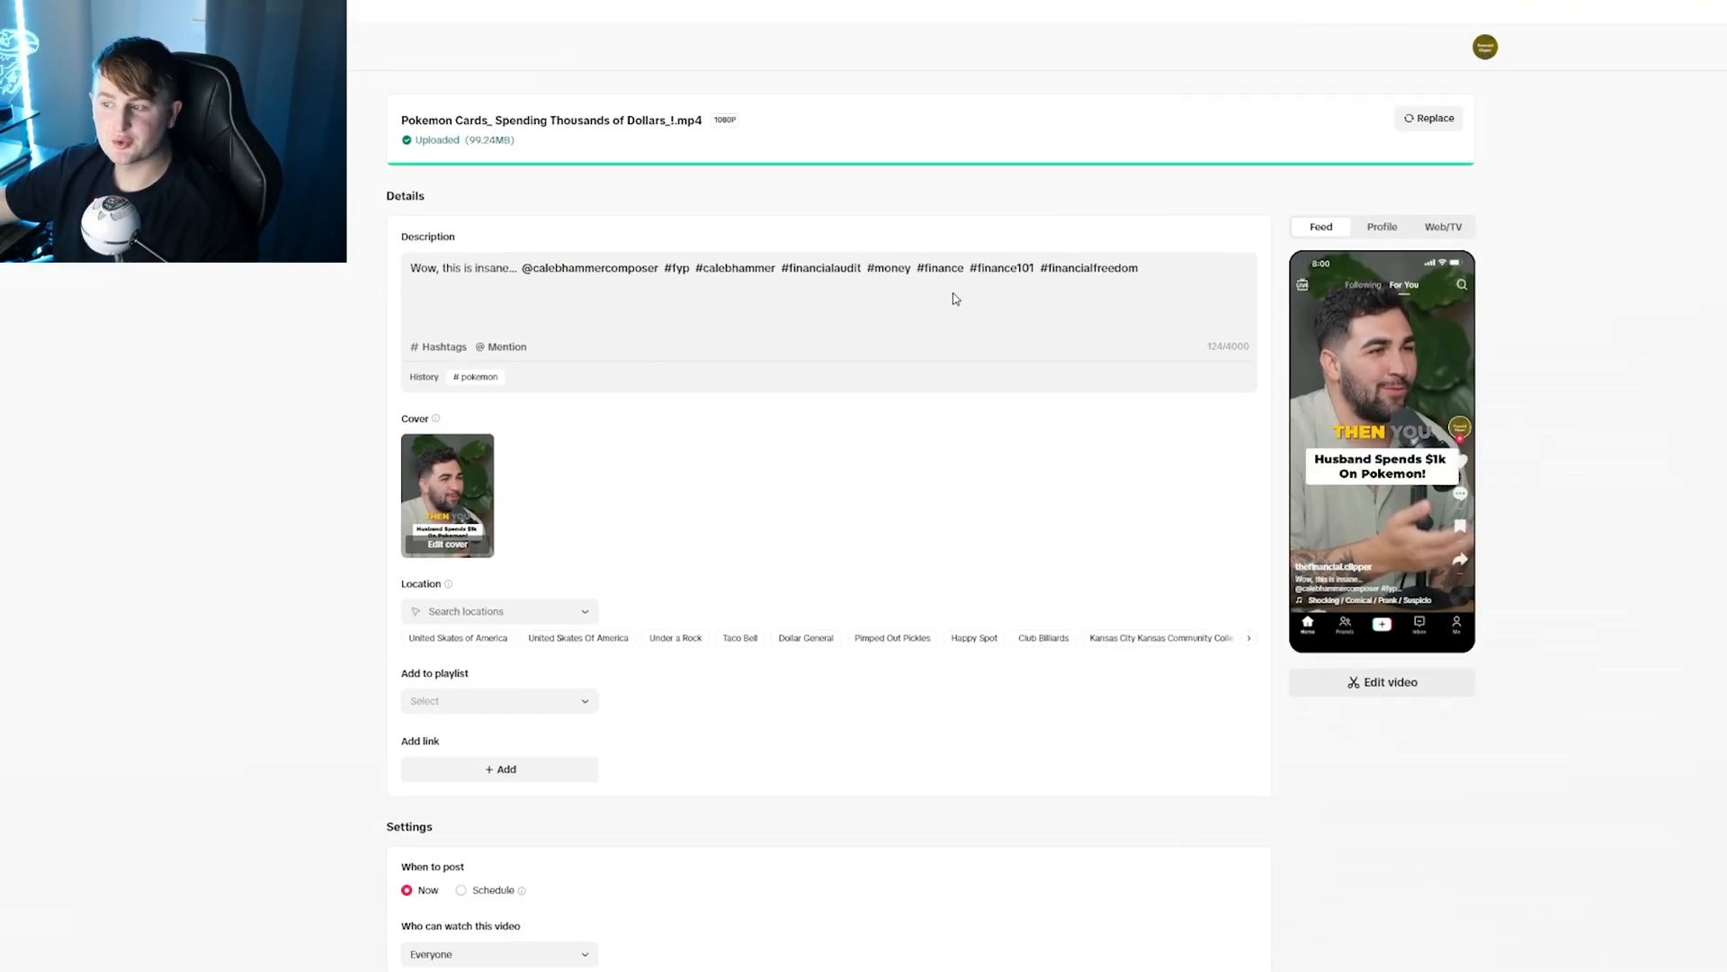
mouse_move(164, 517)
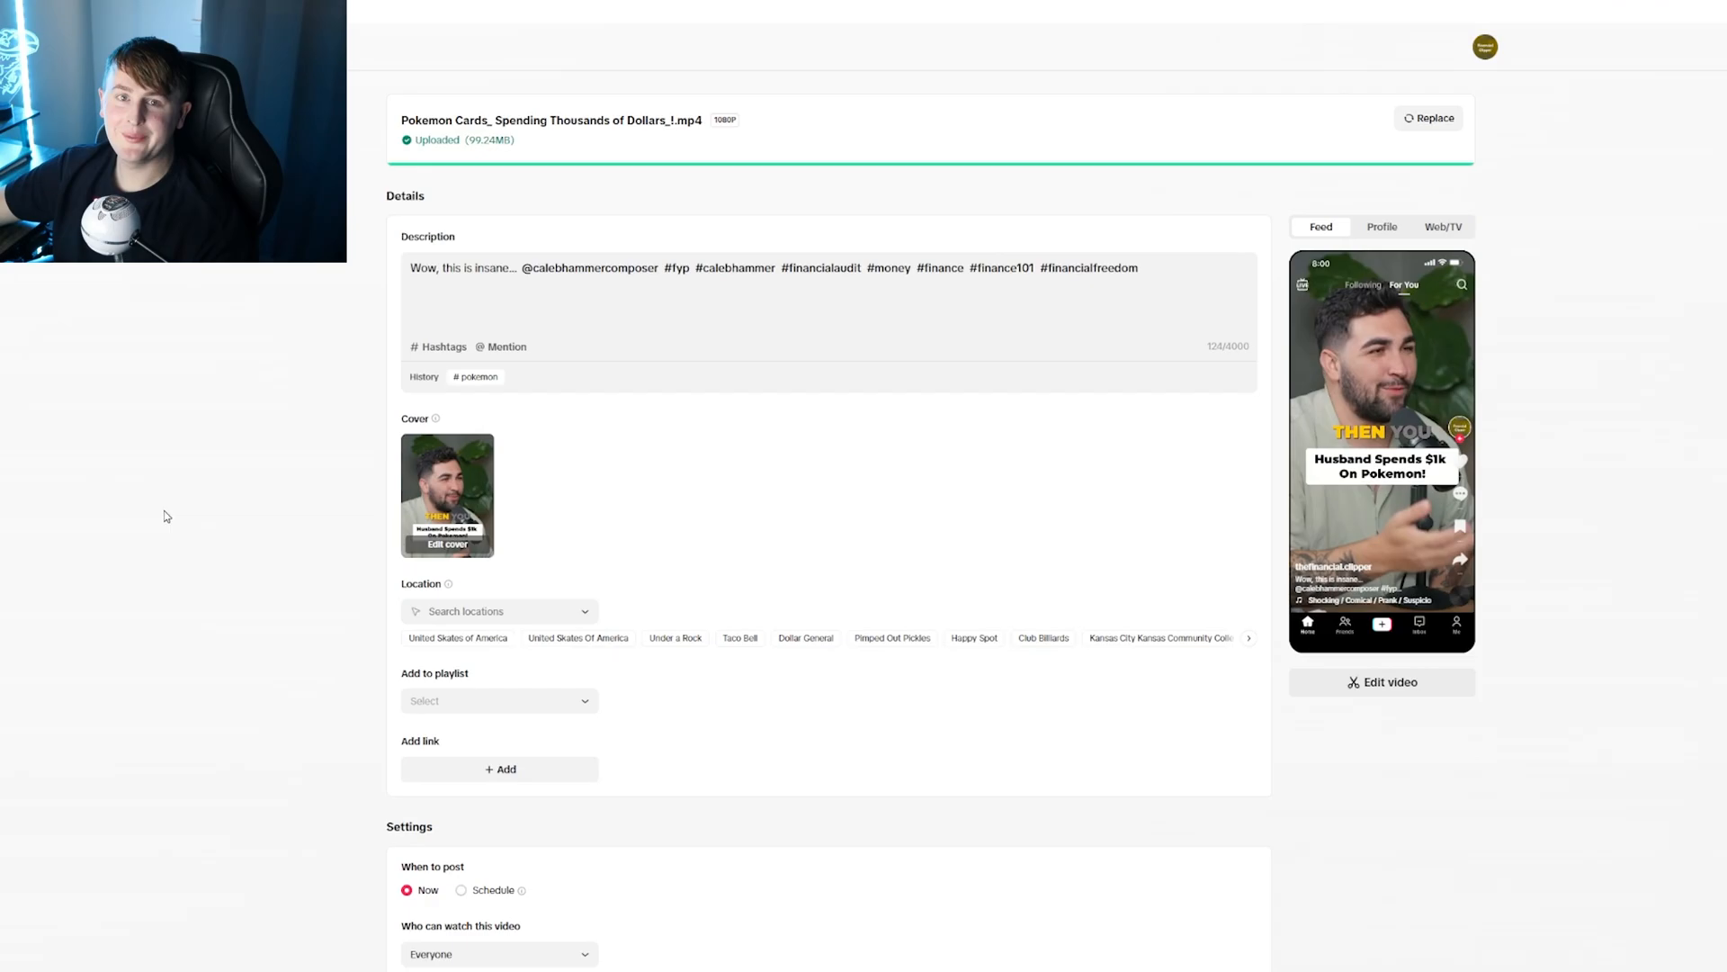
mouse_move(712, 295)
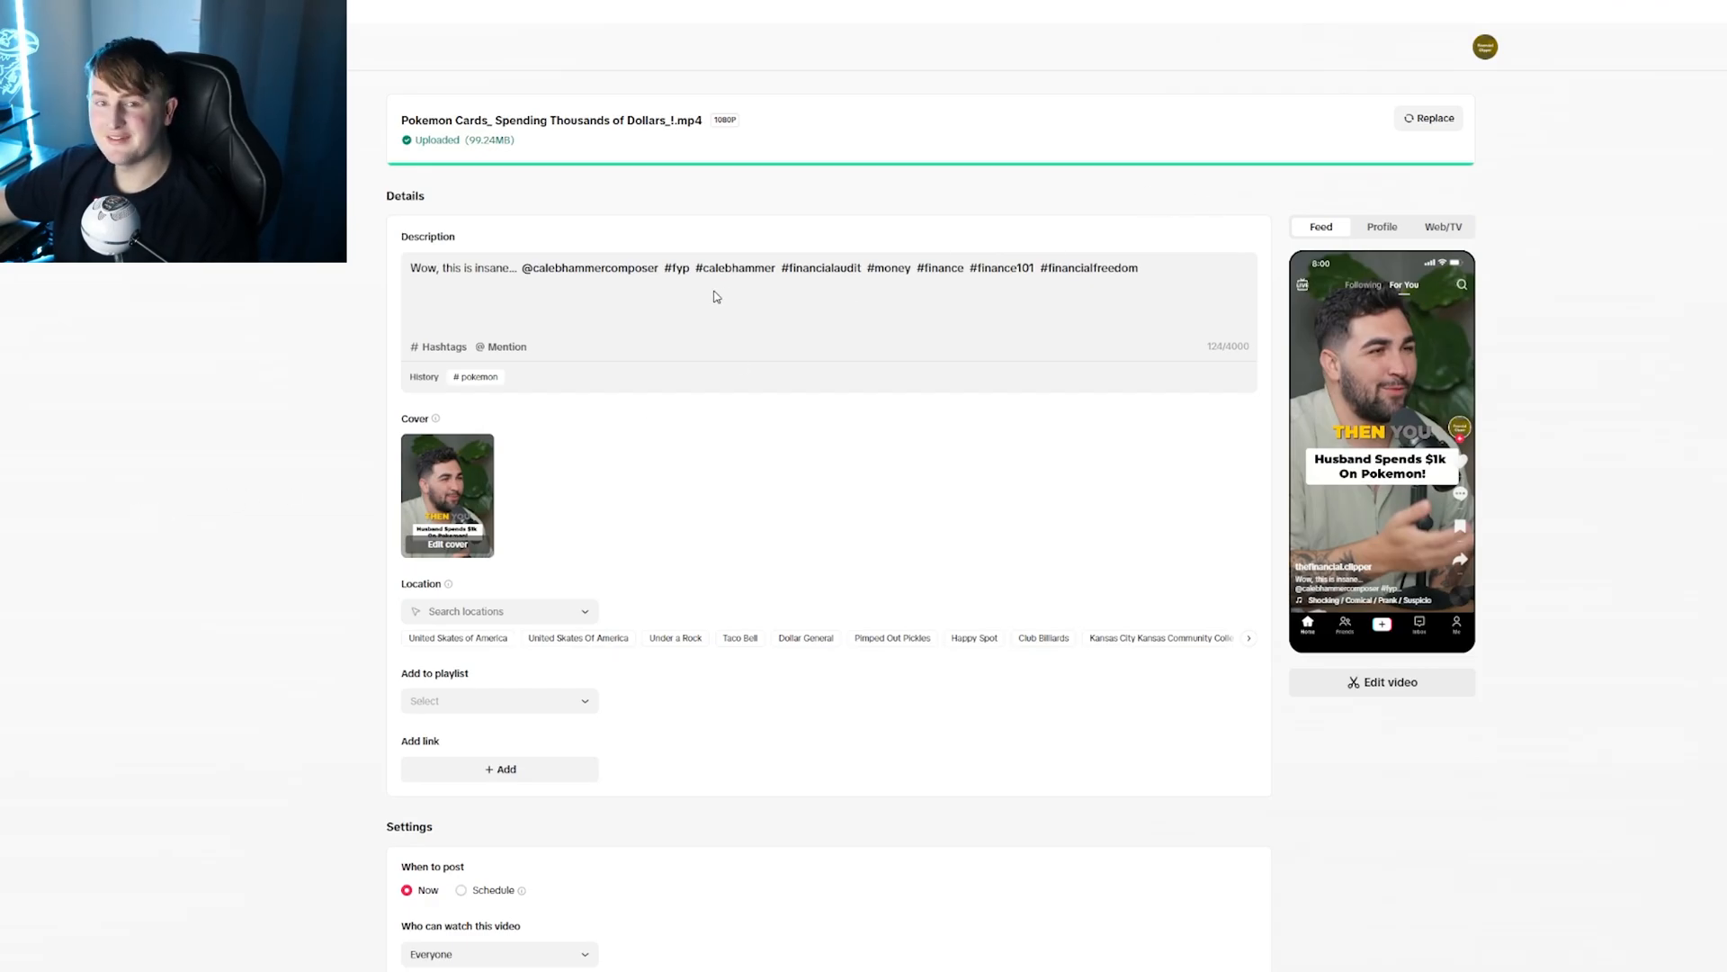
scroll(down, 3)
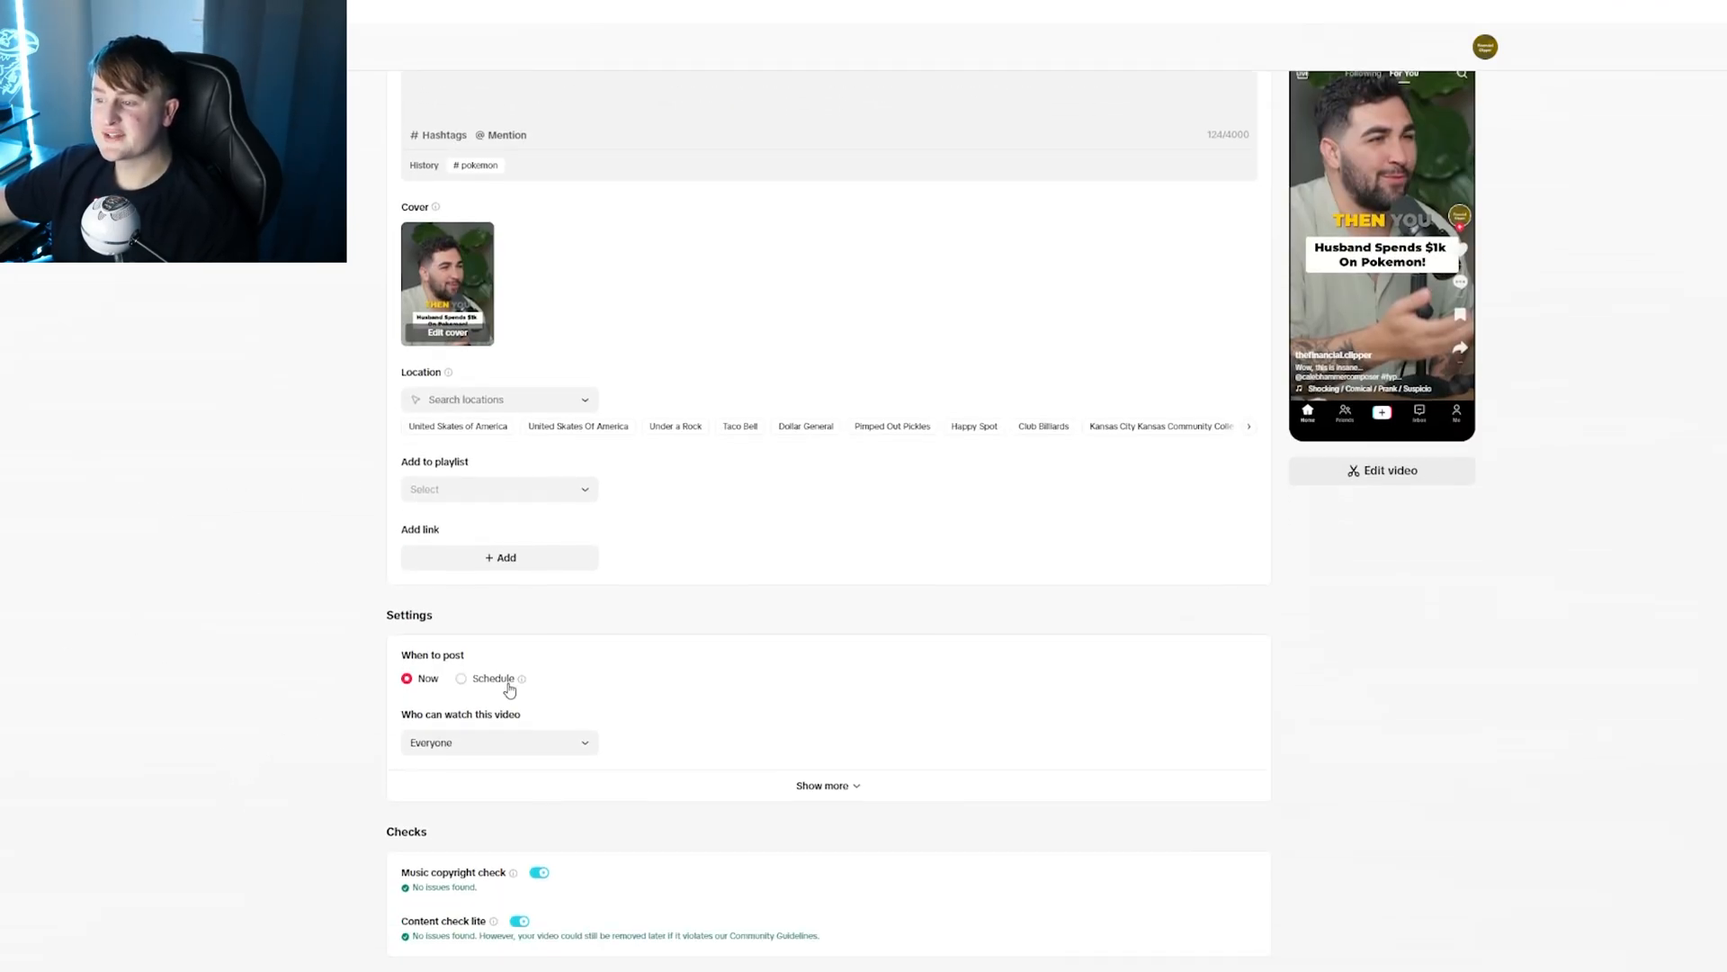
click(462, 678)
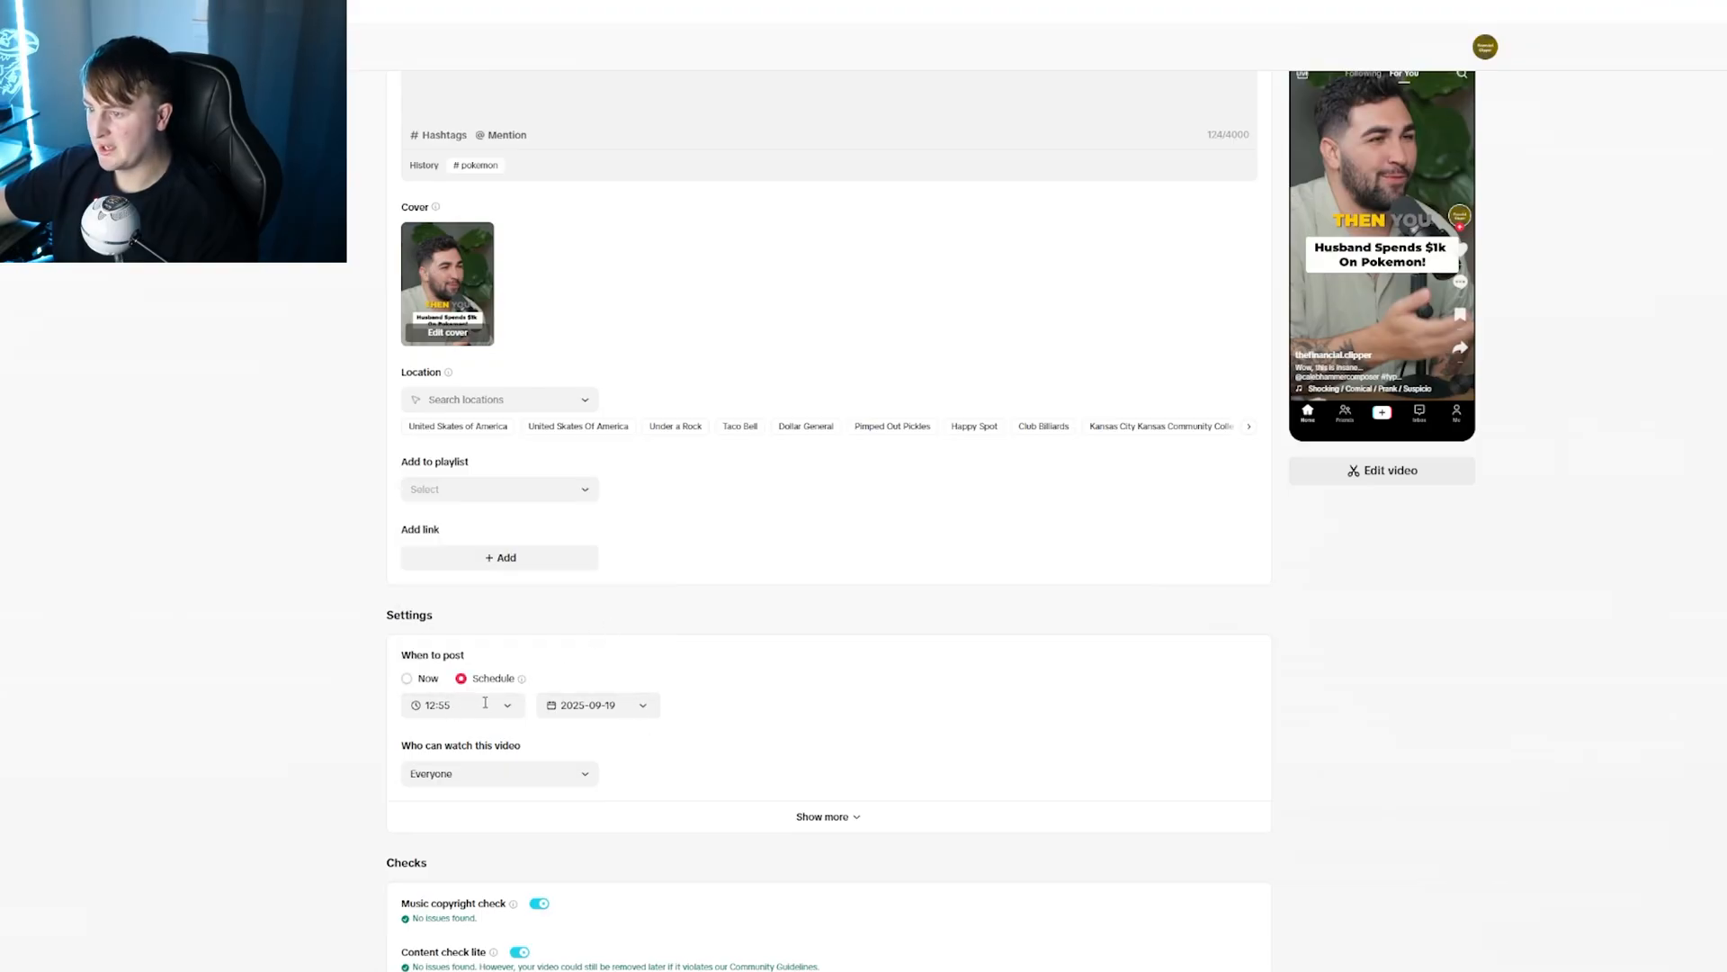
click(460, 706)
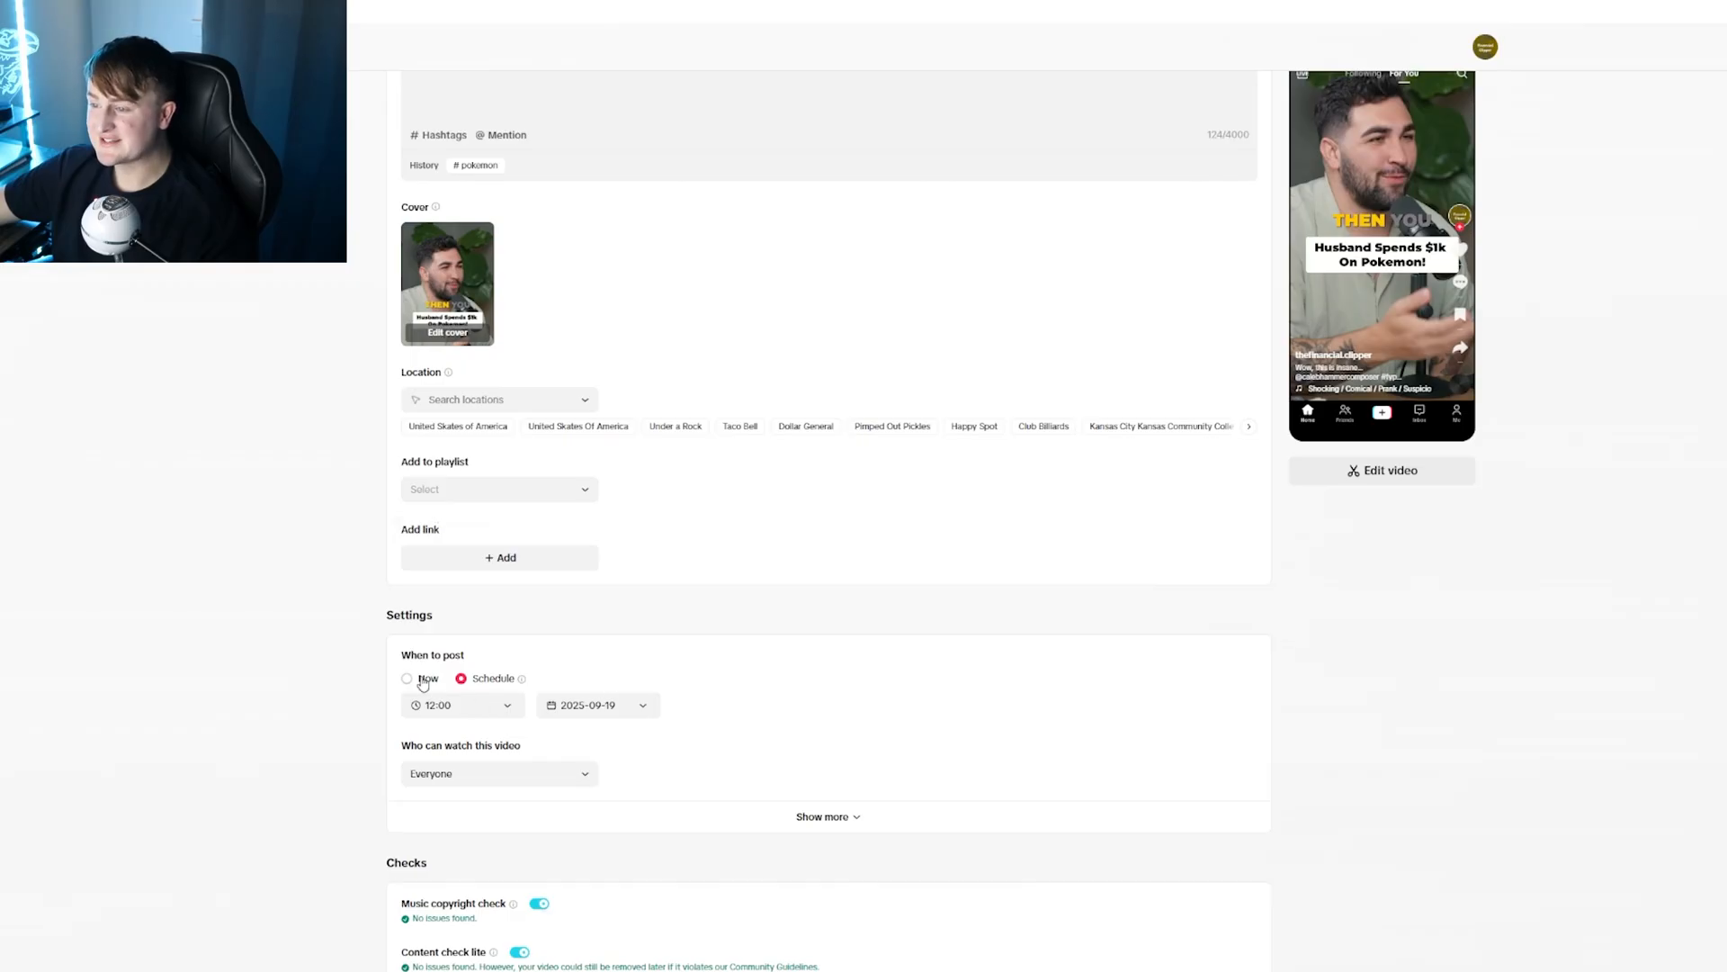
click(409, 679)
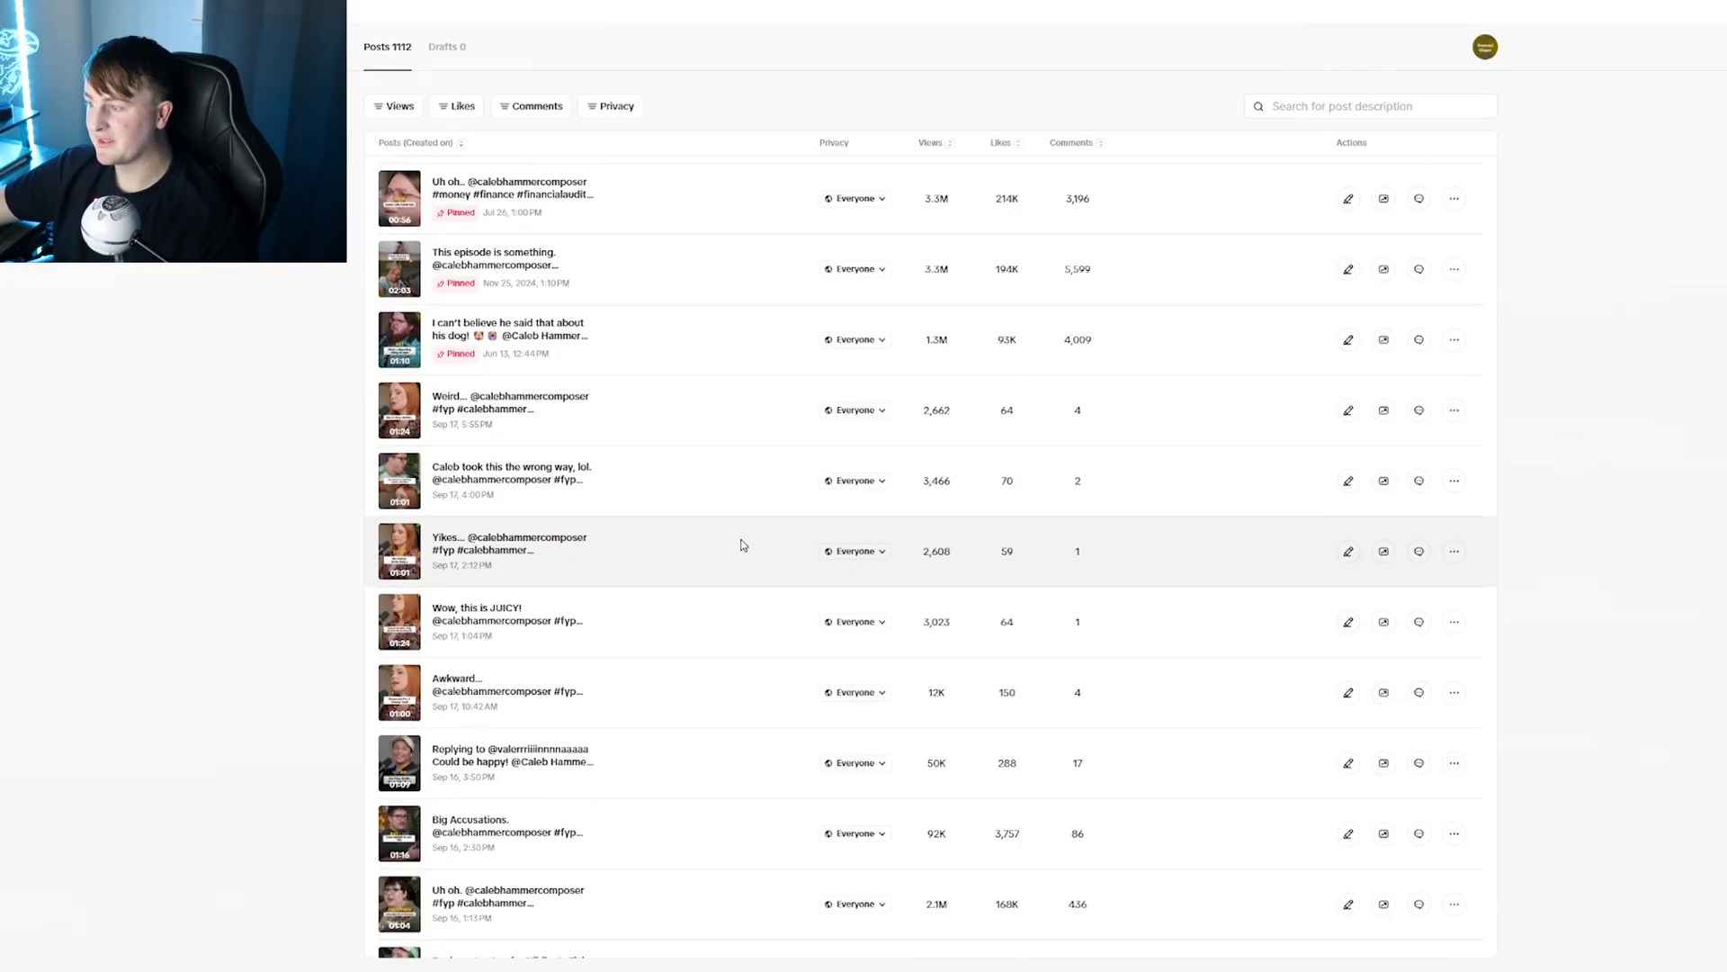
Step: Scroll the TikTok Studio posts list to older entries, reaching one with 1.2M views and 2,437 comments
scroll(down, 3)
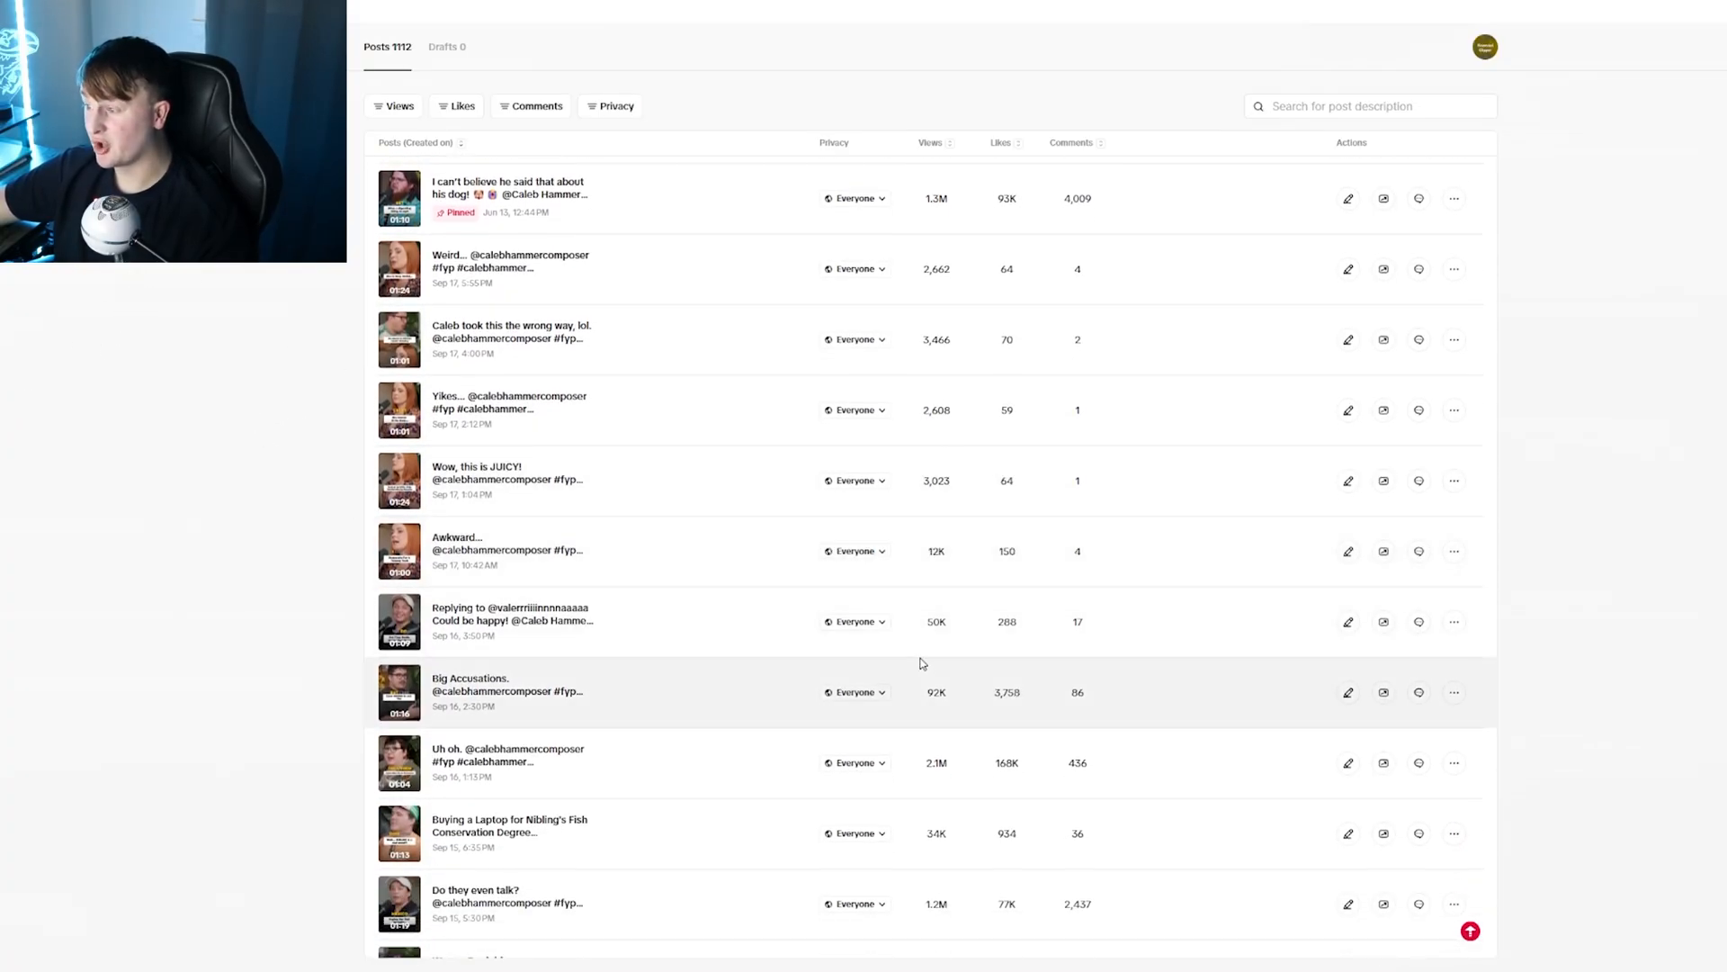
scroll(down, 3)
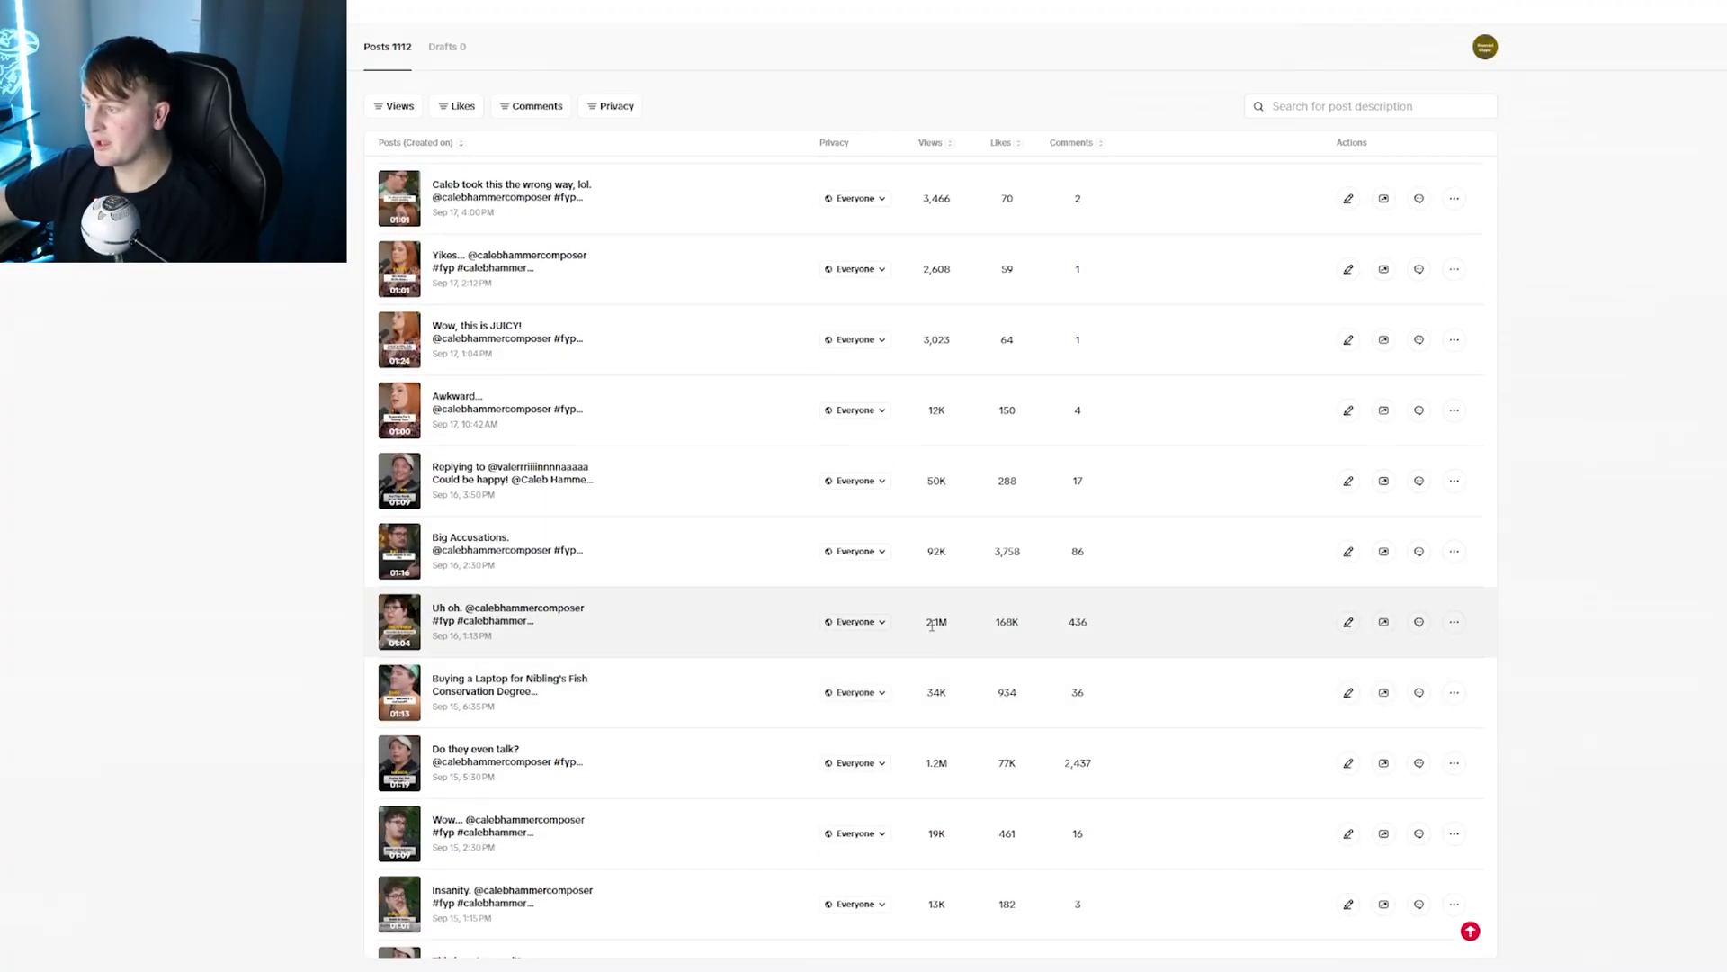
scroll(down, 3)
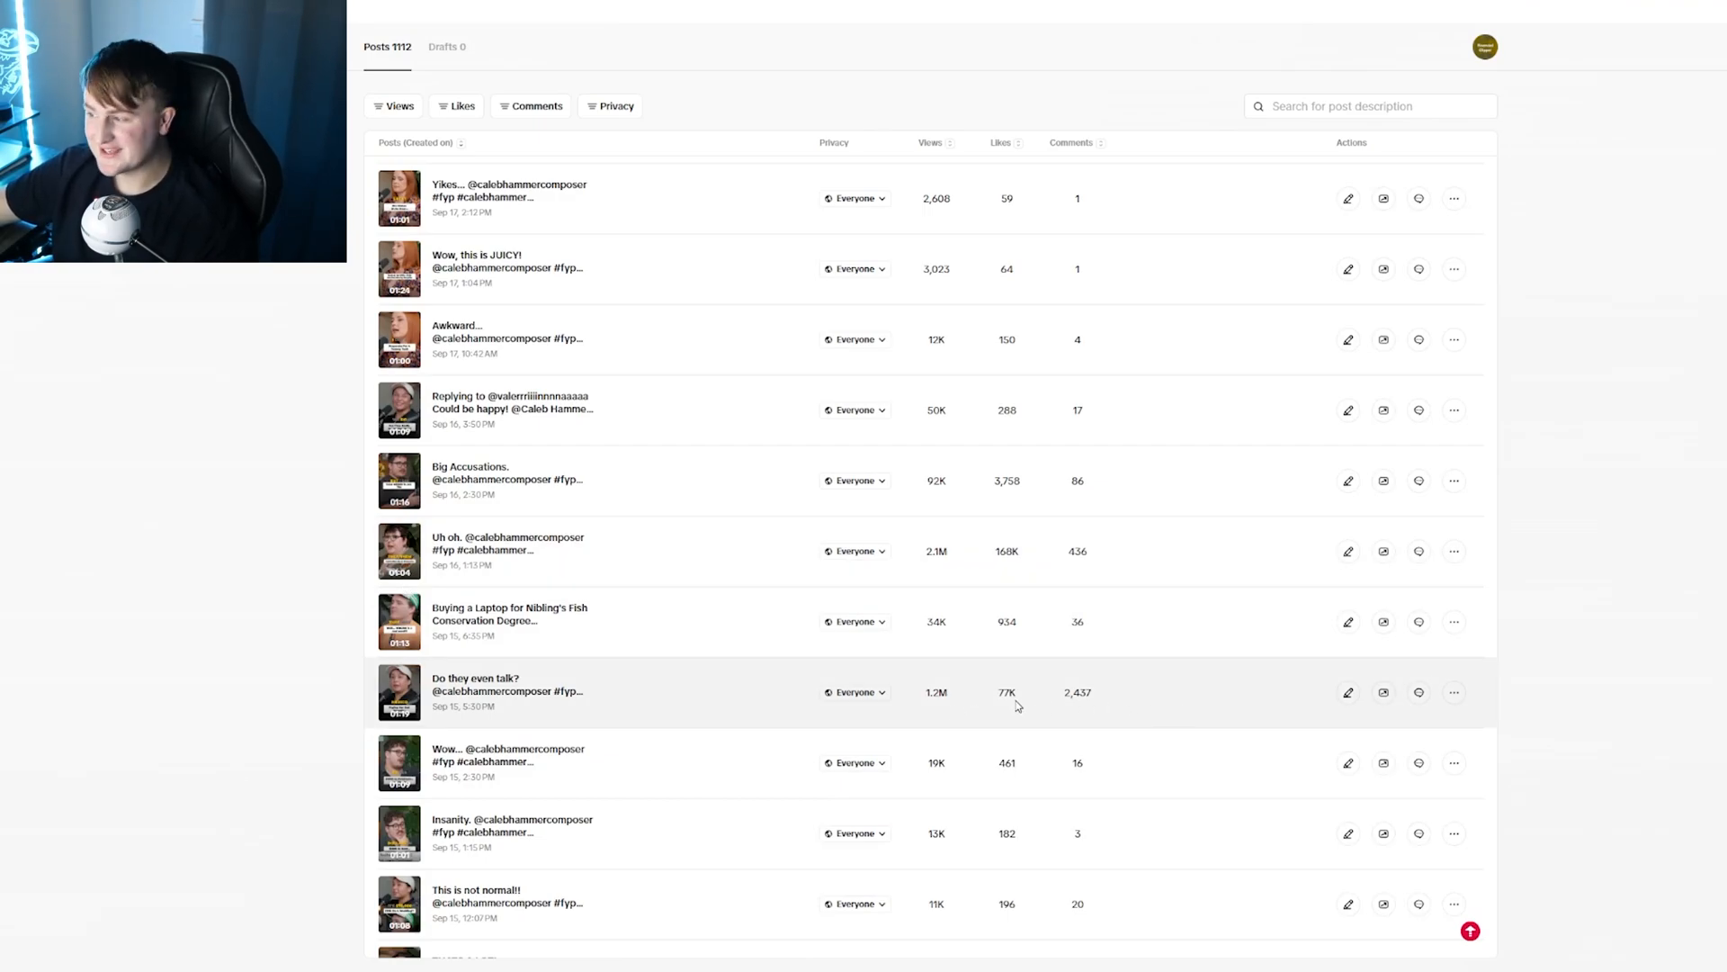
mouse_move(889, 680)
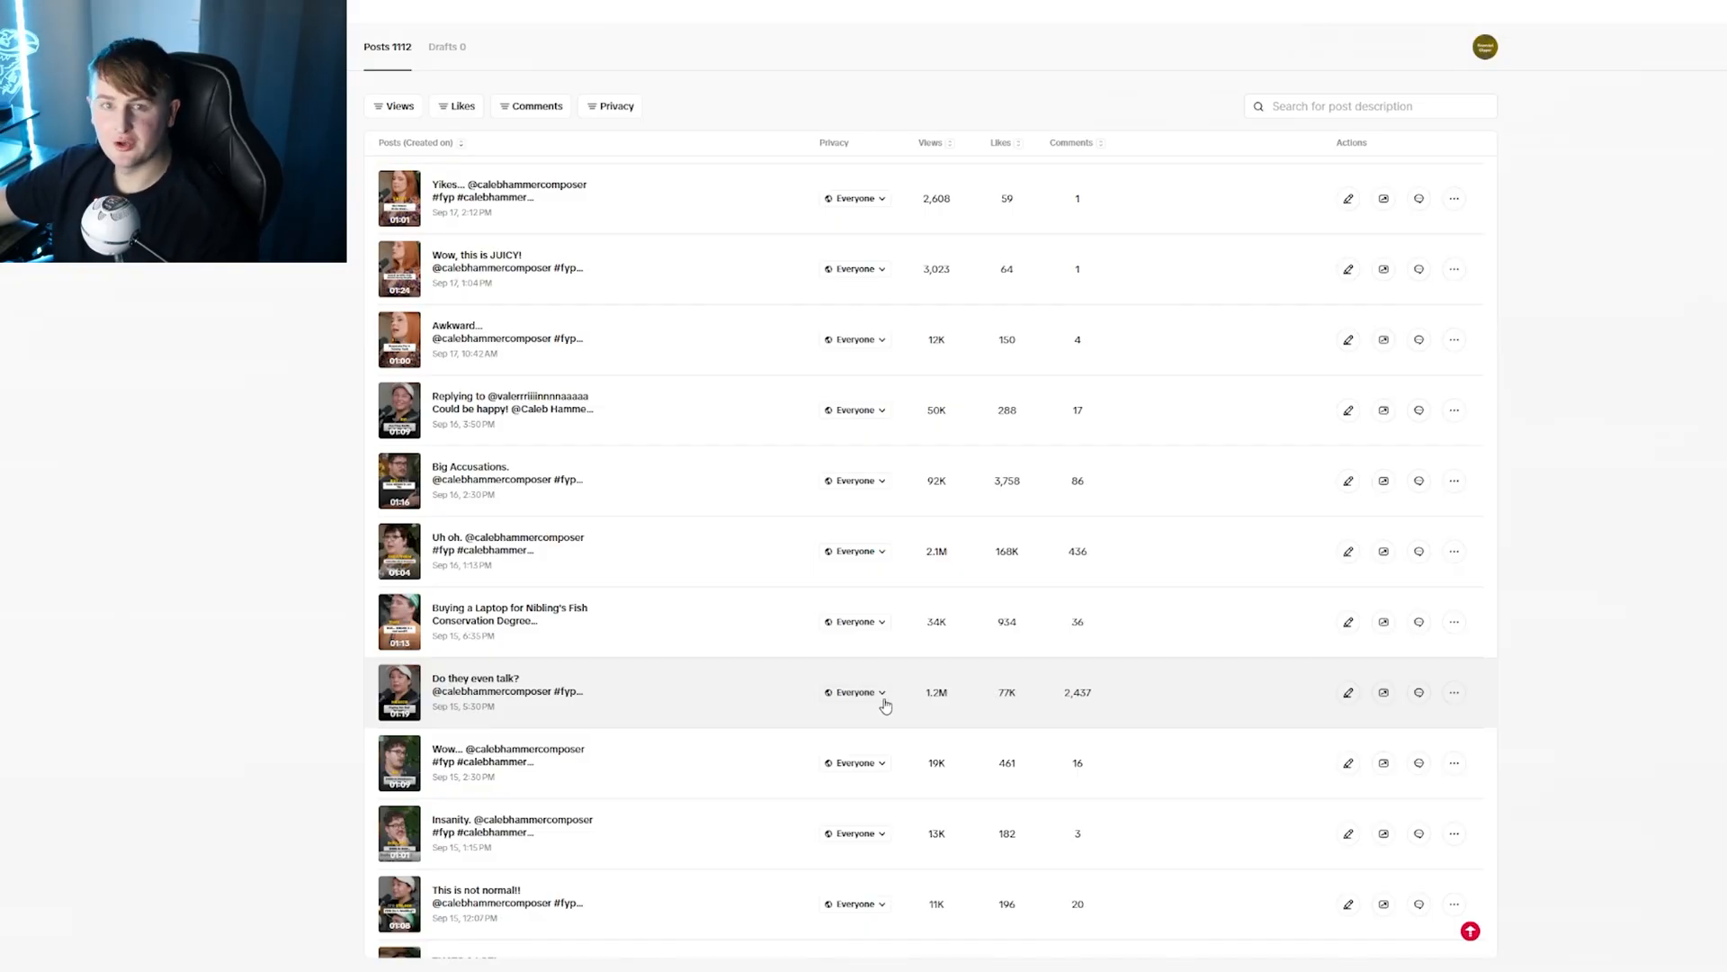
double_click(1078, 691)
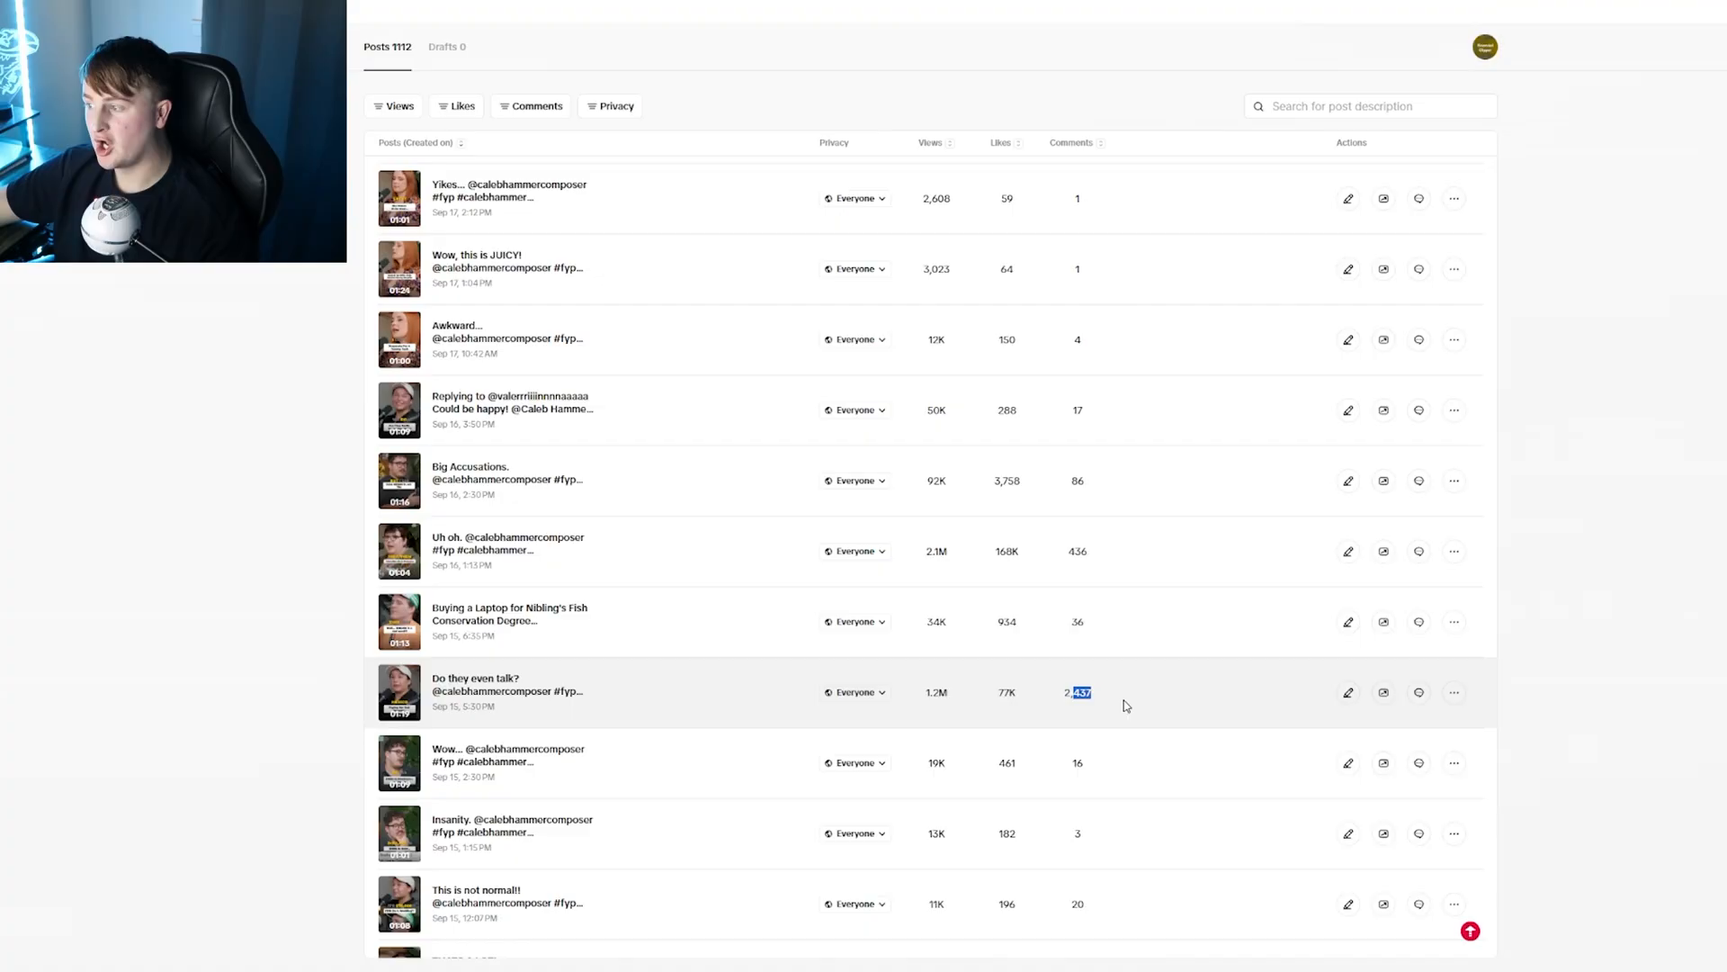